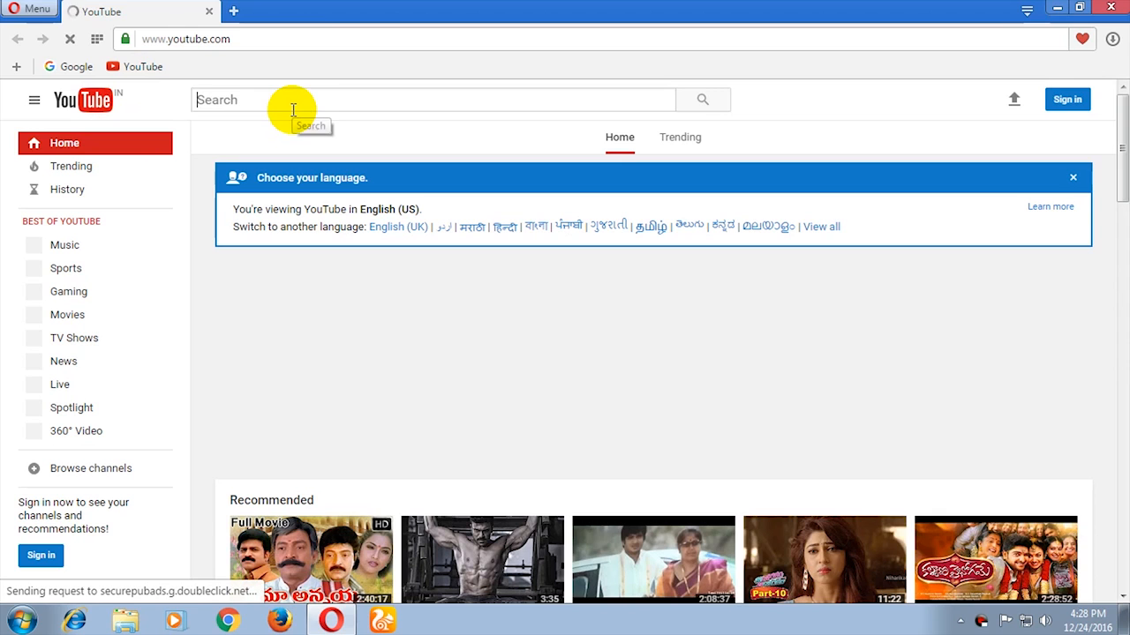
Search YouTube for 'cooltech' to reach the Cool Tech channel page.
{"action": "type", "text": "cooltech"}
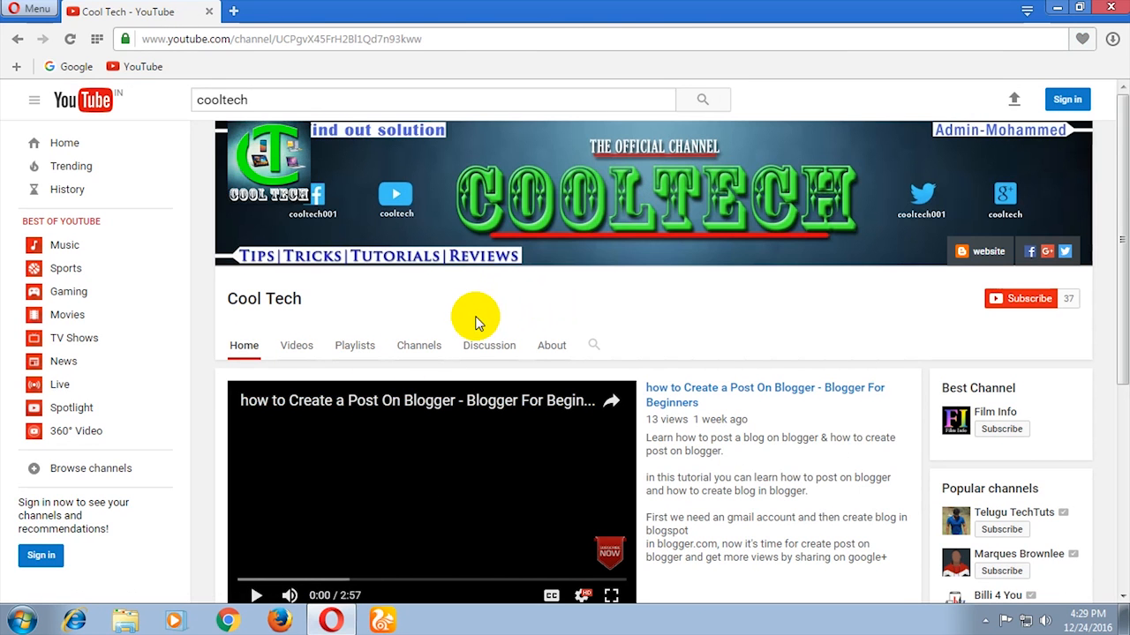
{"action": "mouse_move", "coordinate": [508, 339]}
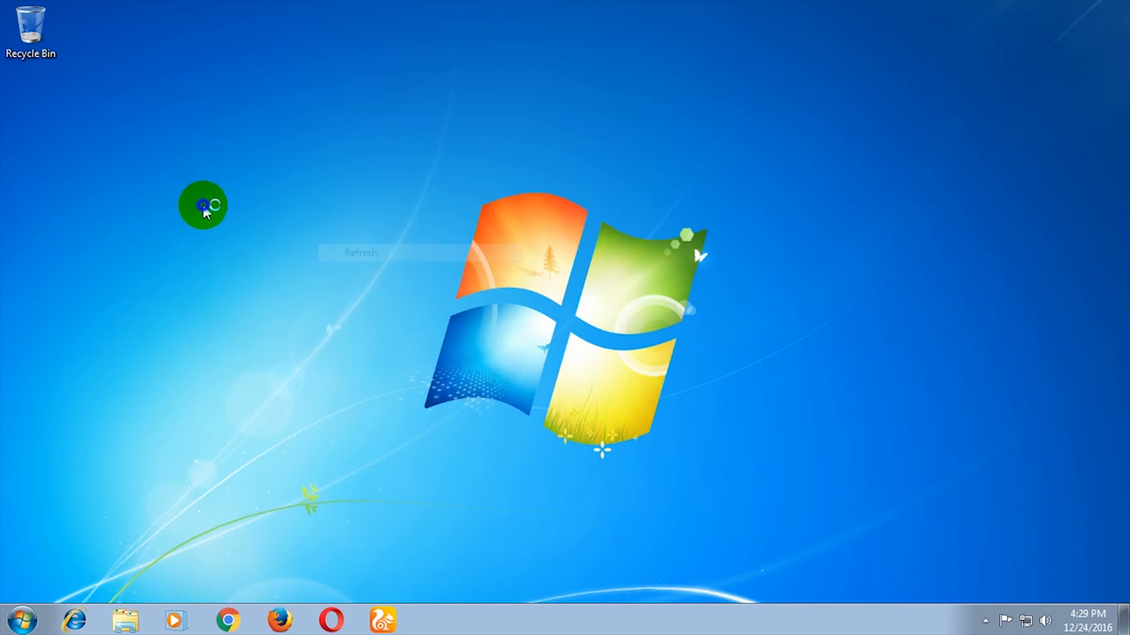
{"action": "mouse_move", "coordinate": [258, 261]}
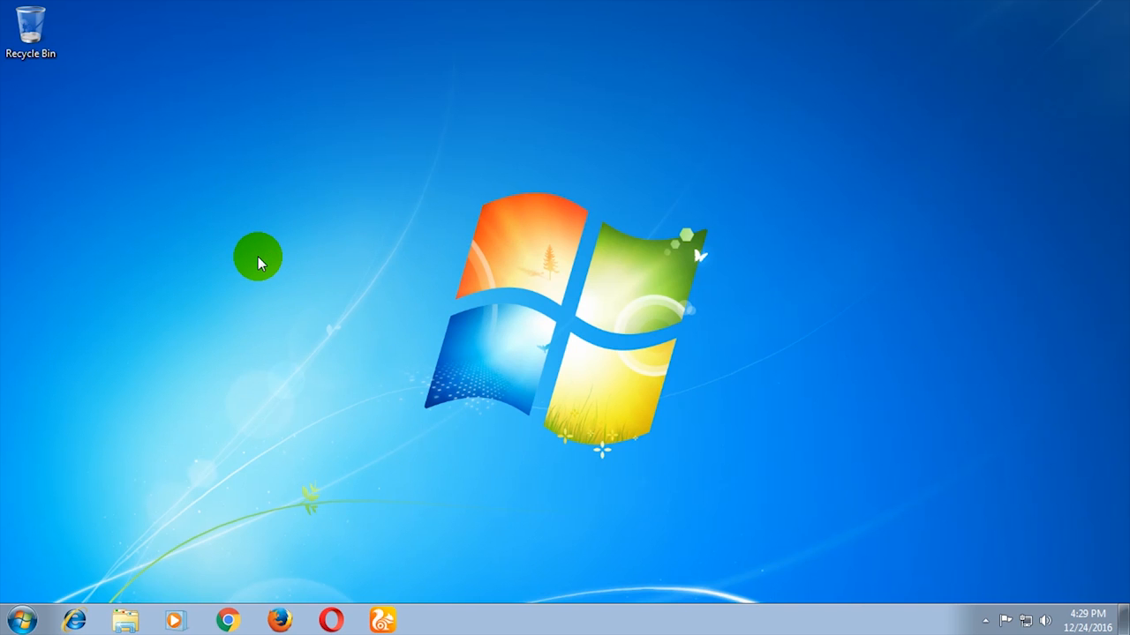
{"action": "mouse_move", "coordinate": [269, 263]}
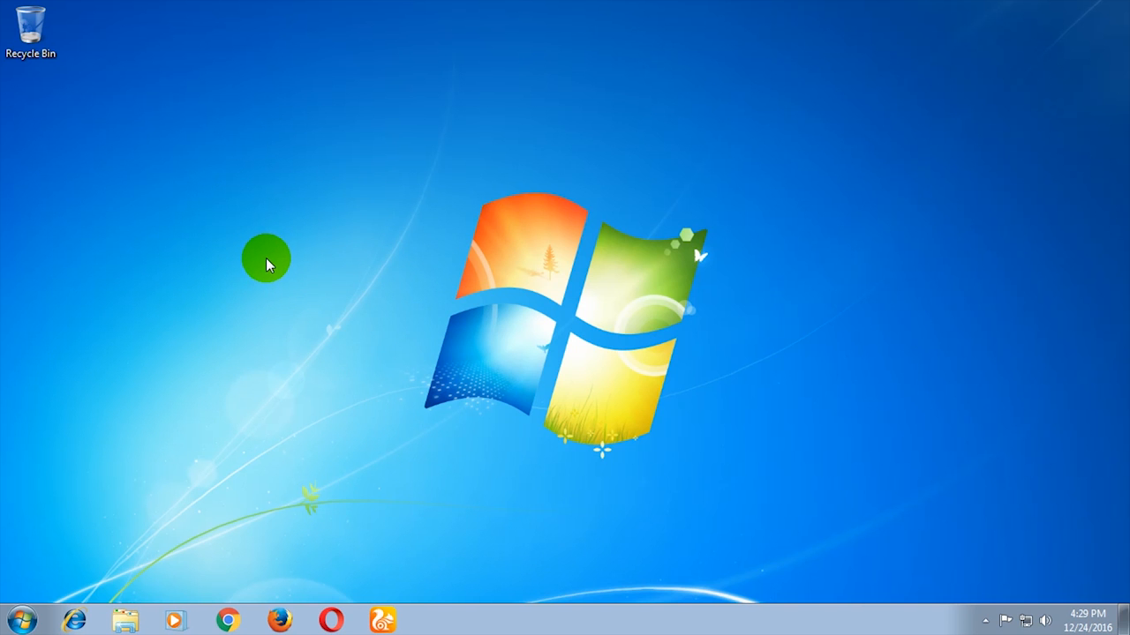
{"action": "mouse_move", "coordinate": [286, 239]}
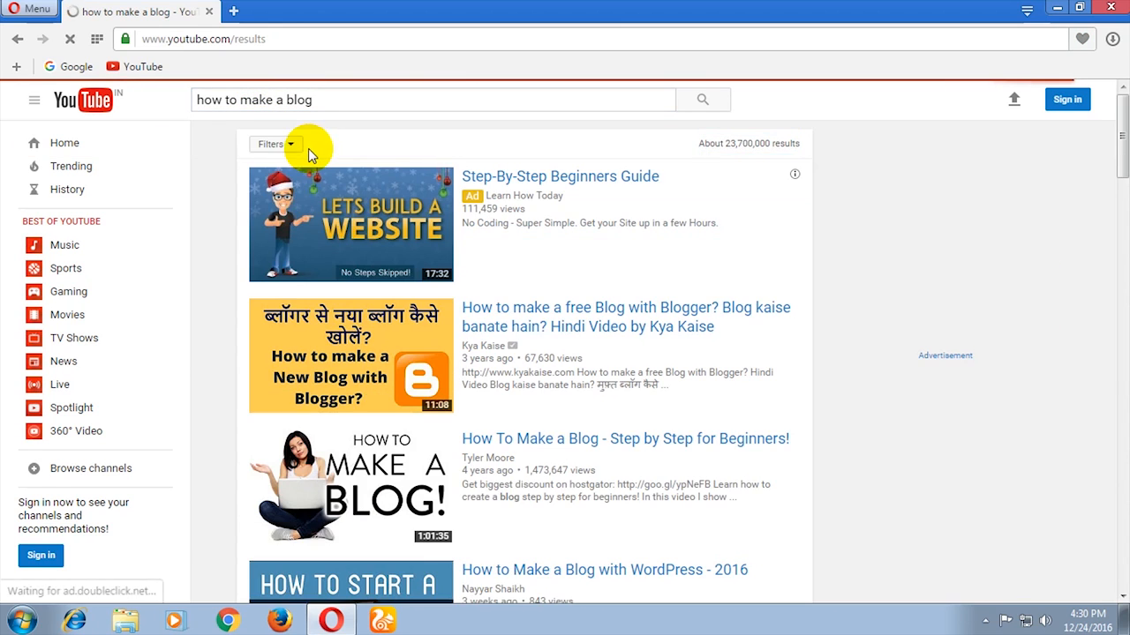
Scroll through the thumbnails of the 'how to make a blog' search results.
{"action": "scroll", "scroll_direction": "down", "scroll_amount": 3}
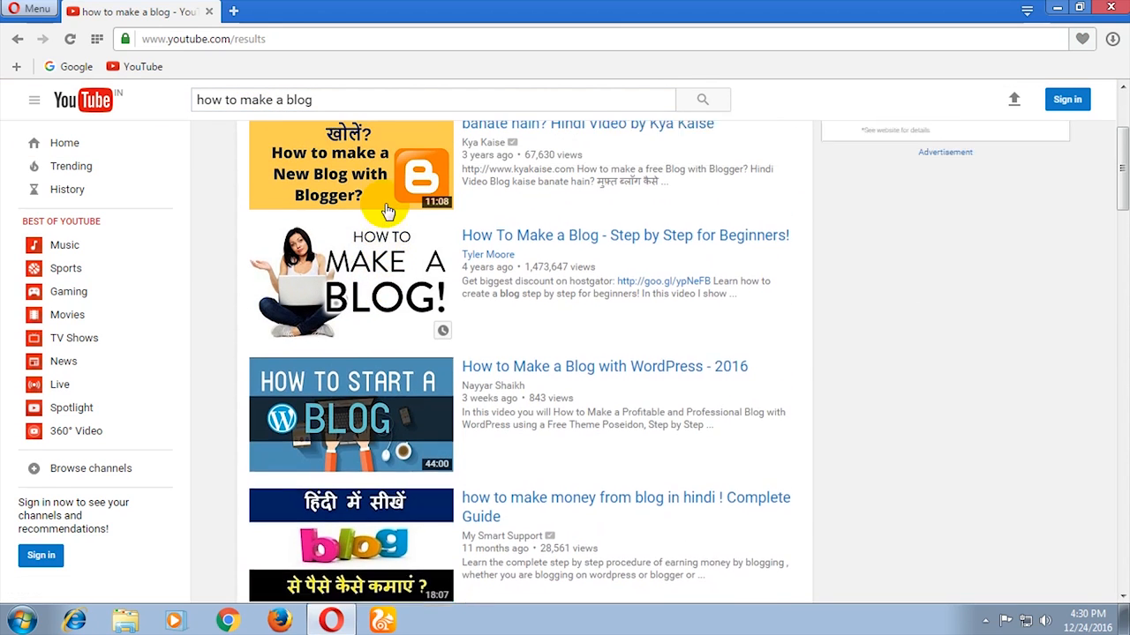
{"action": "scroll", "scroll_direction": "down", "scroll_amount": 3}
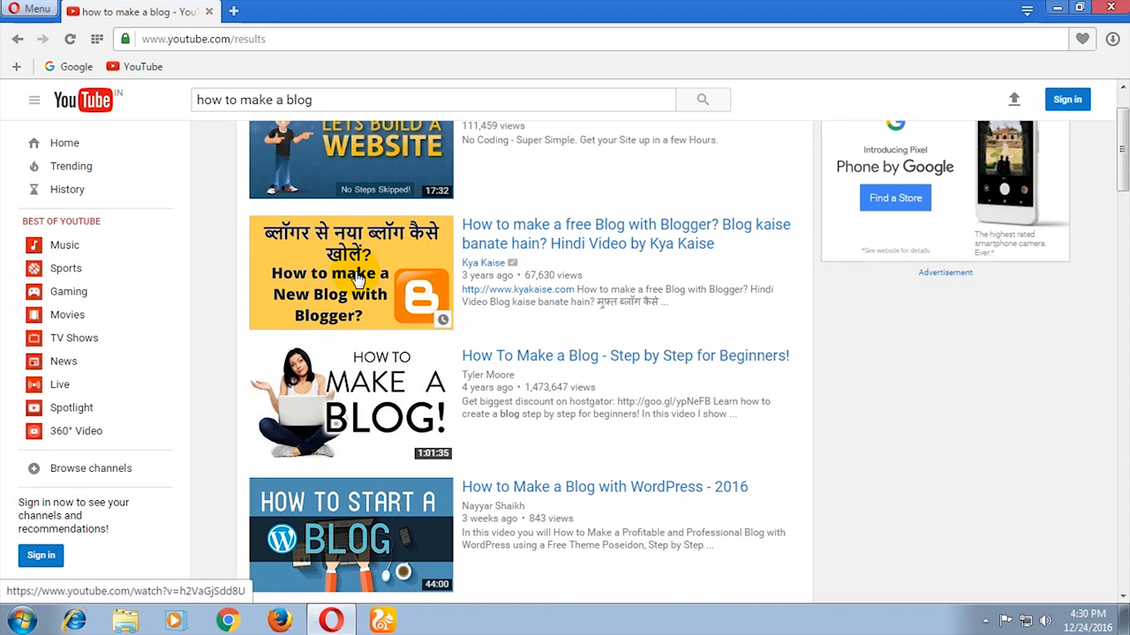
{"action": "mouse_move", "coordinate": [371, 297]}
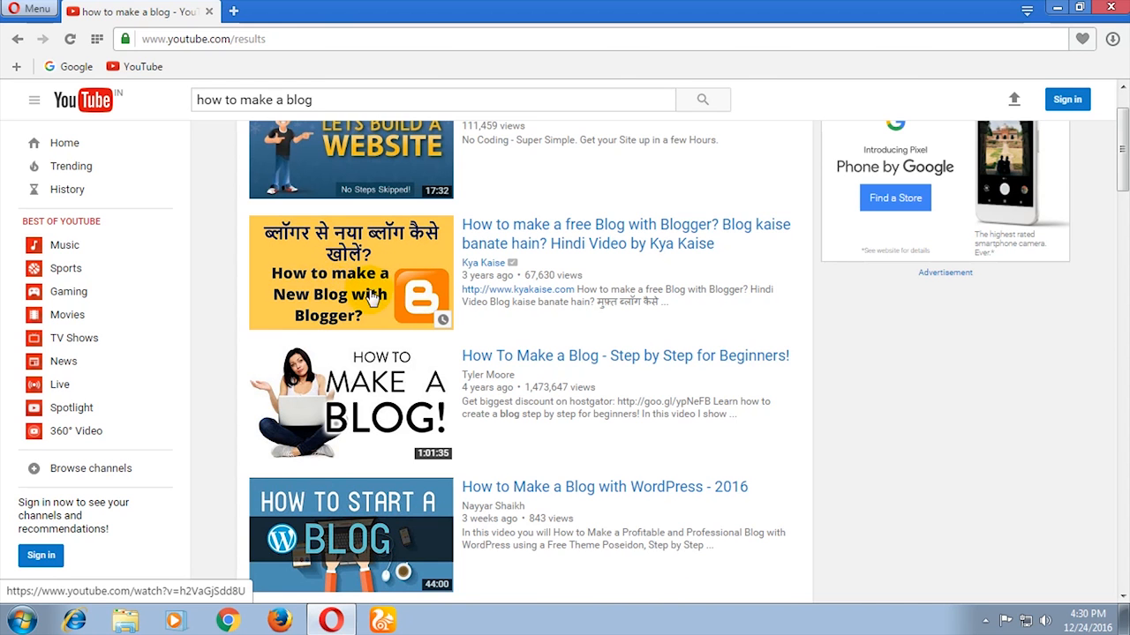
{"action": "scroll", "scroll_direction": "down", "scroll_amount": 3}
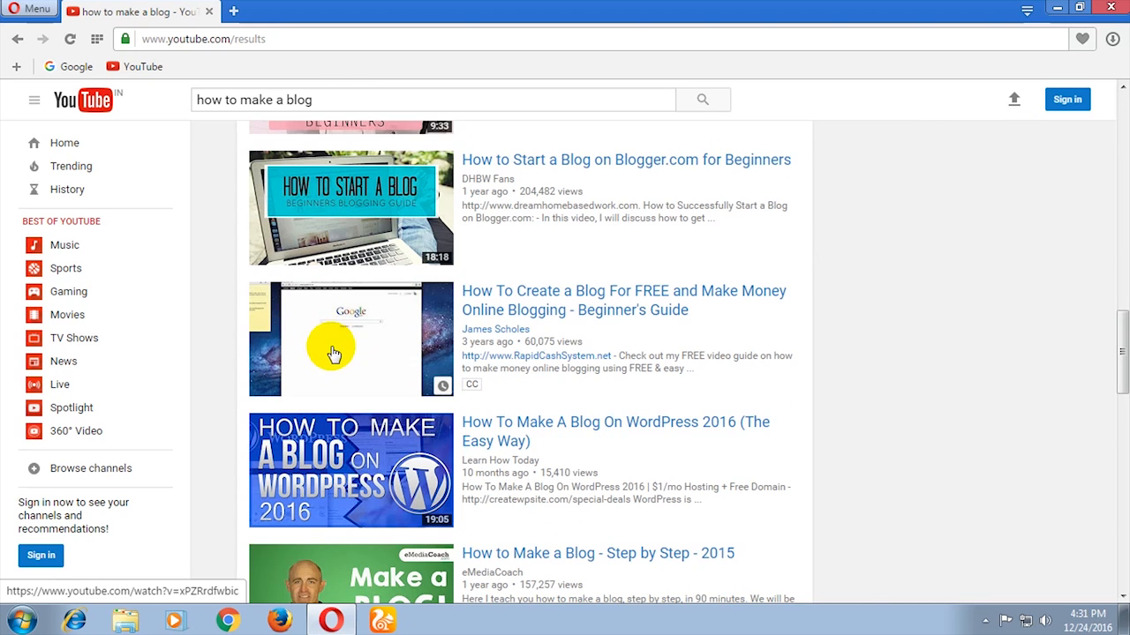
{"action": "mouse_move", "coordinate": [349, 360]}
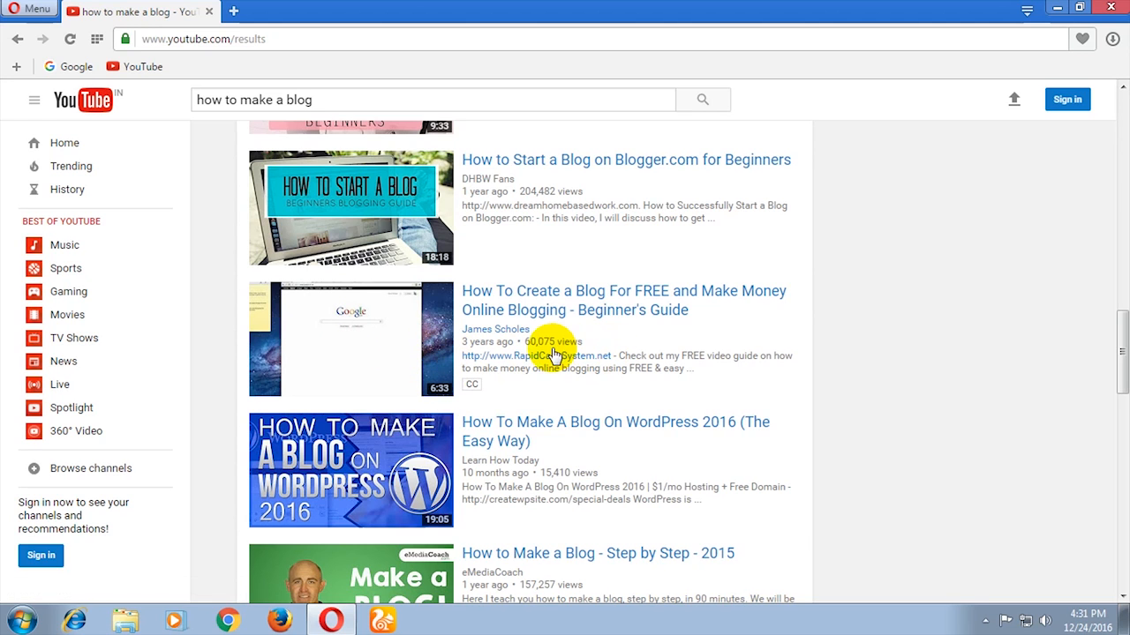
{"action": "mouse_move", "coordinate": [438, 353]}
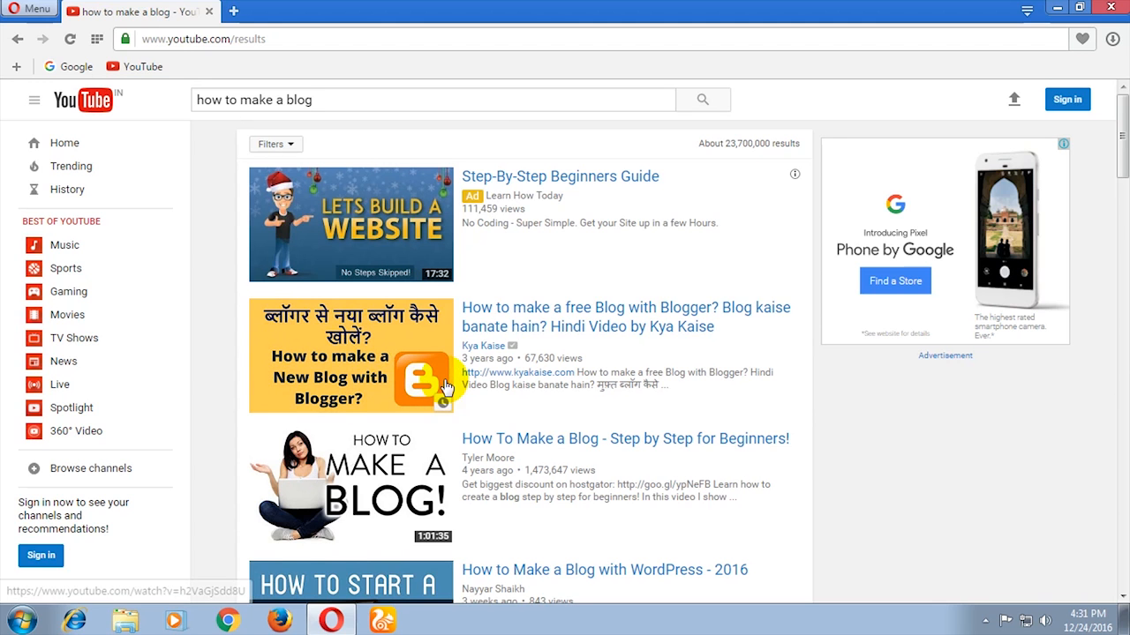
{"action": "mouse_move", "coordinate": [415, 342]}
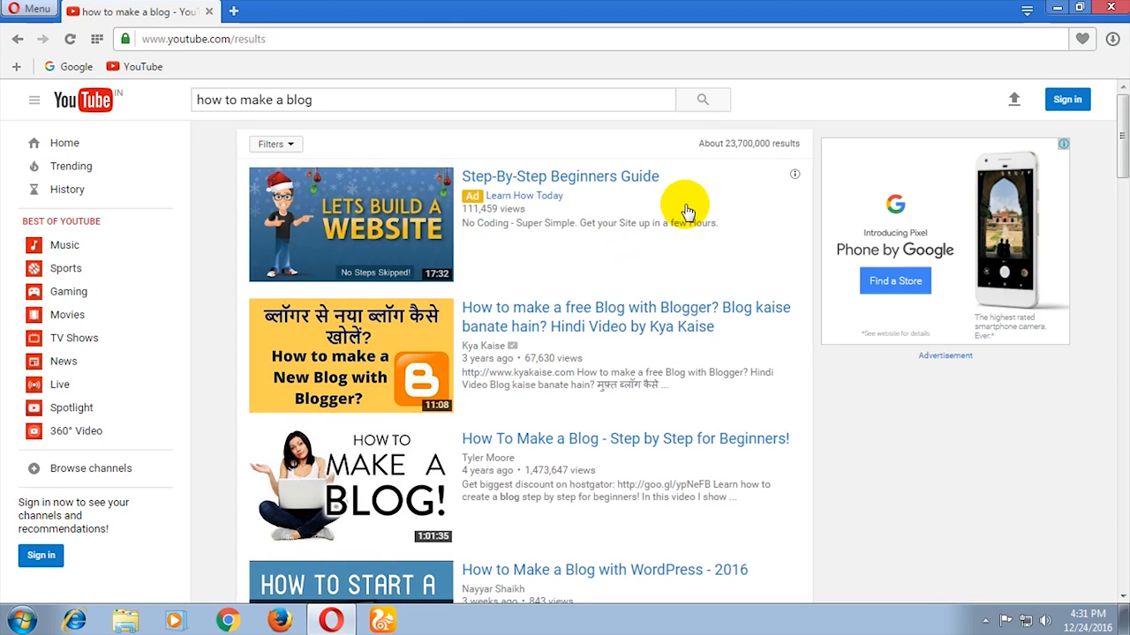
Close the browser and launch Adobe Photoshop from the desktop.
{"action": "left_click", "coordinate": [1103, 9]}
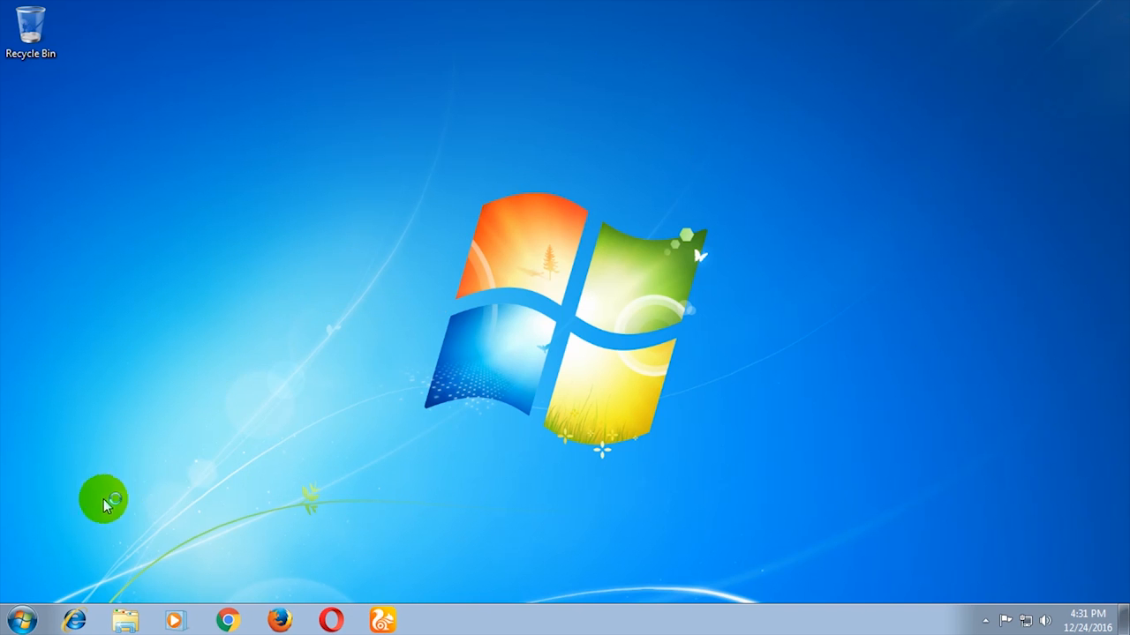
{"action": "left_click", "coordinate": [18, 618]}
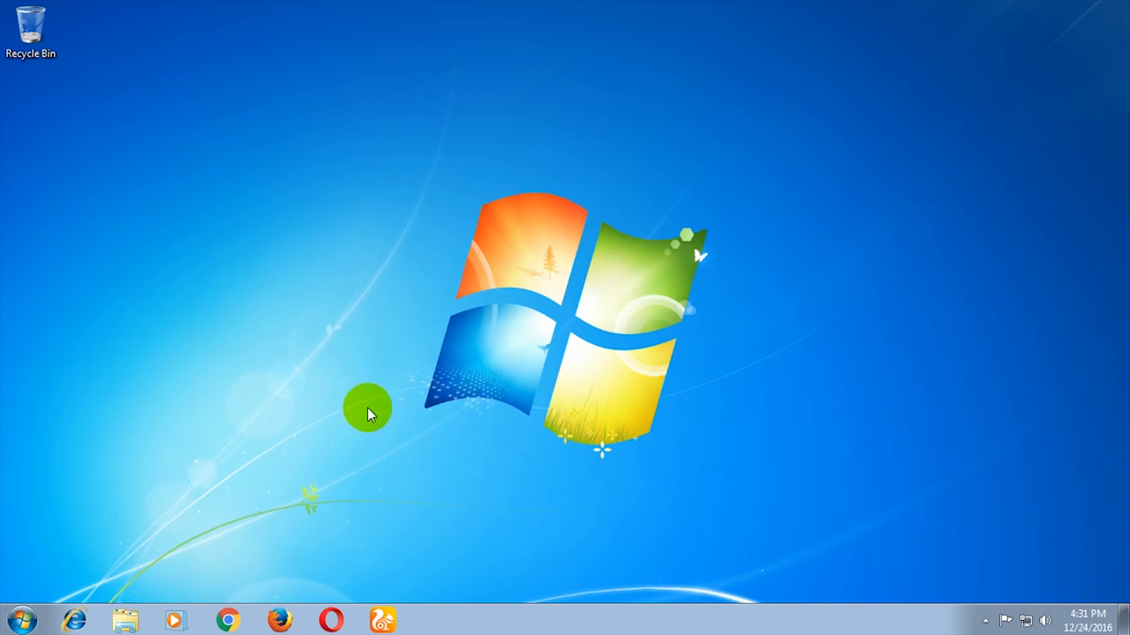
{"action": "left_click", "coordinate": [431, 620]}
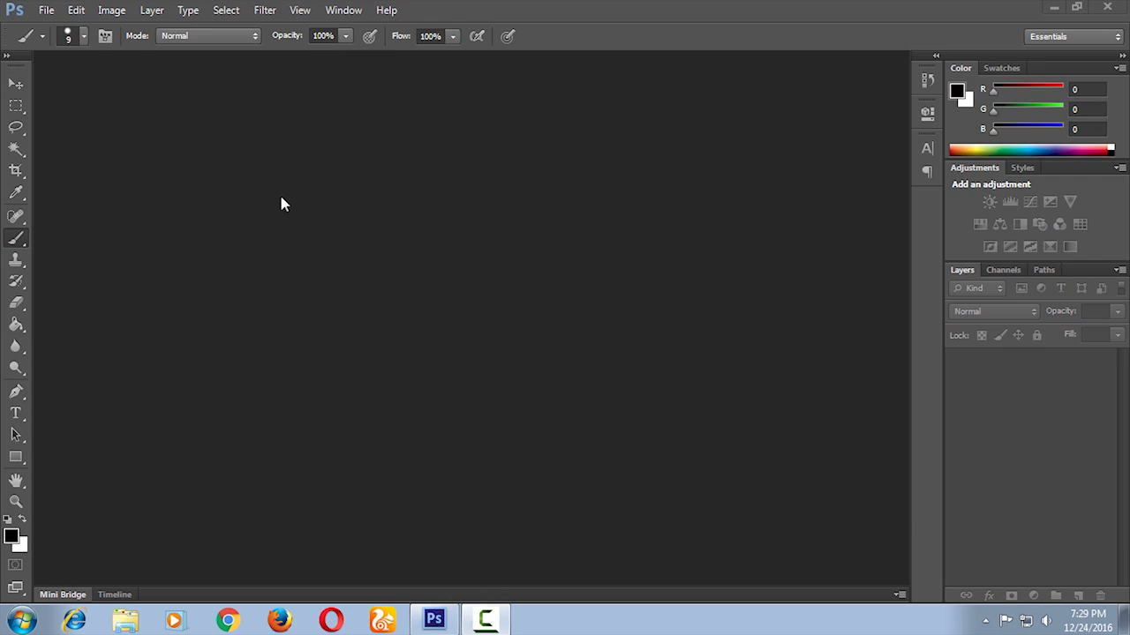
{"action": "mouse_move", "coordinate": [62, 108]}
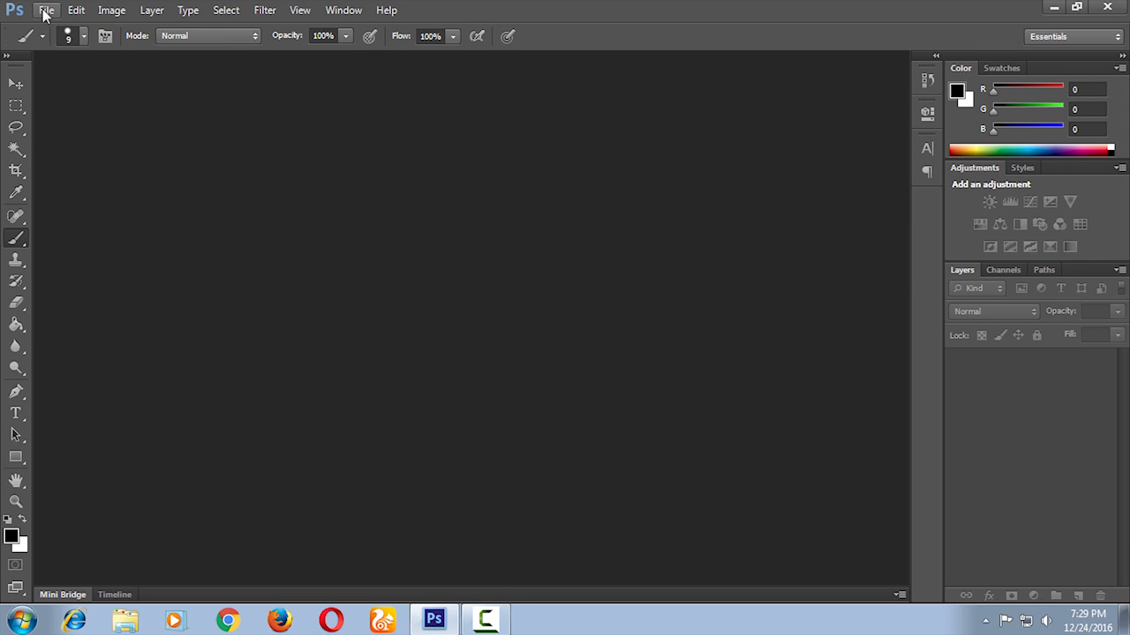
{"action": "mouse_move", "coordinate": [50, 17]}
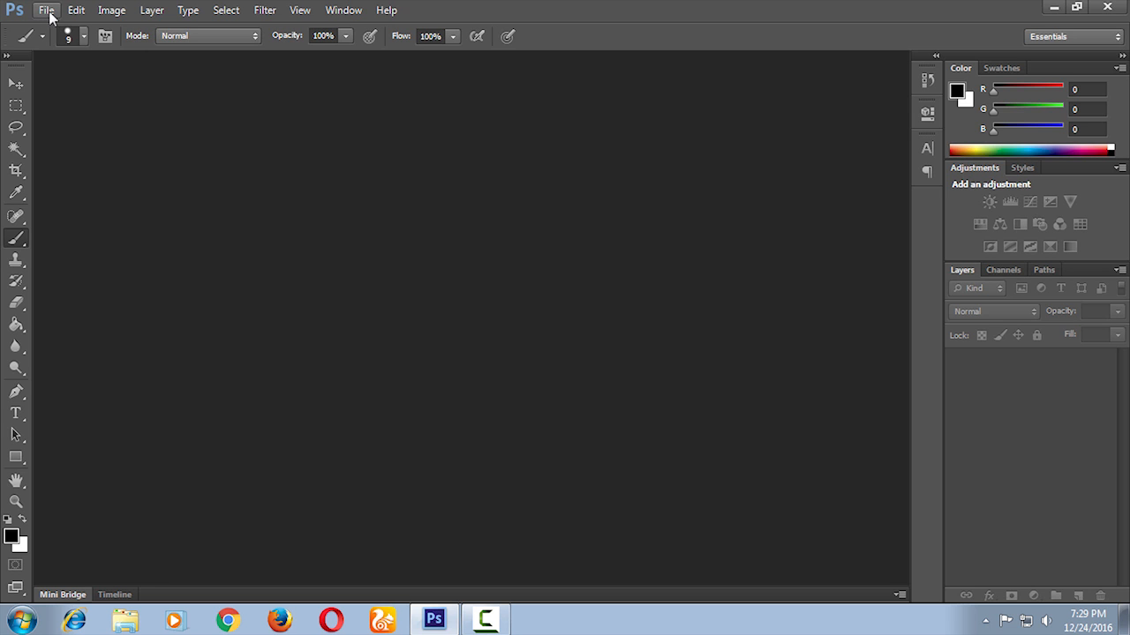
Show Photoshop's File menu with its New, Open and Save commands.
{"action": "left_click", "coordinate": [46, 11]}
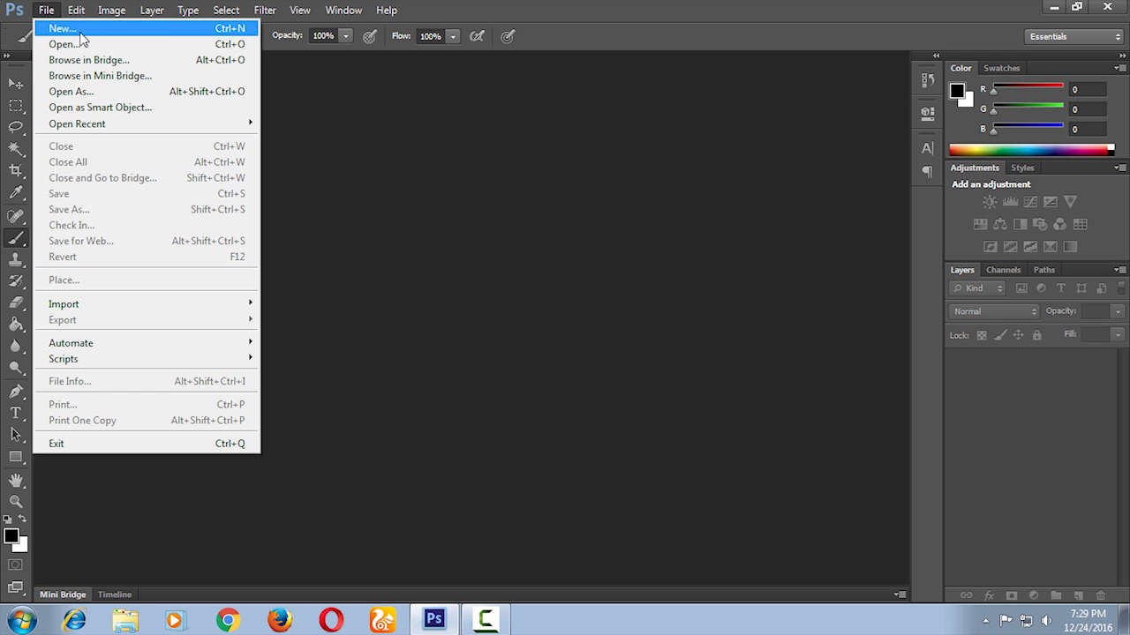
{"action": "mouse_move", "coordinate": [210, 37]}
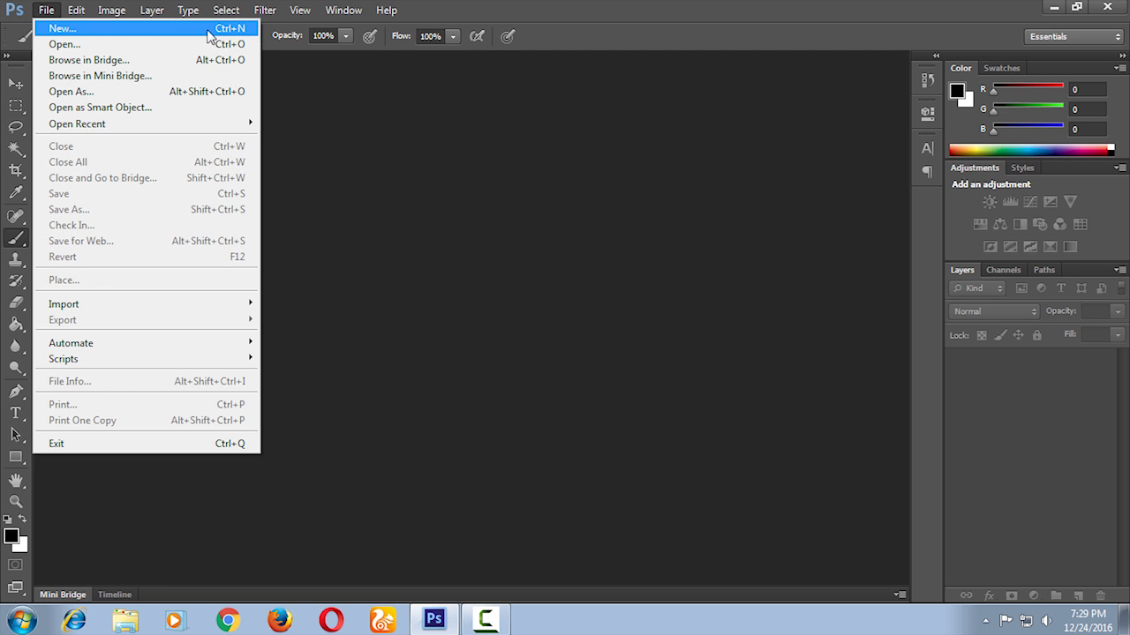
Create a new 1920 × 1080 pixel document at 70 pixels/centimetre resolution.
{"action": "left_click", "coordinate": [62, 28]}
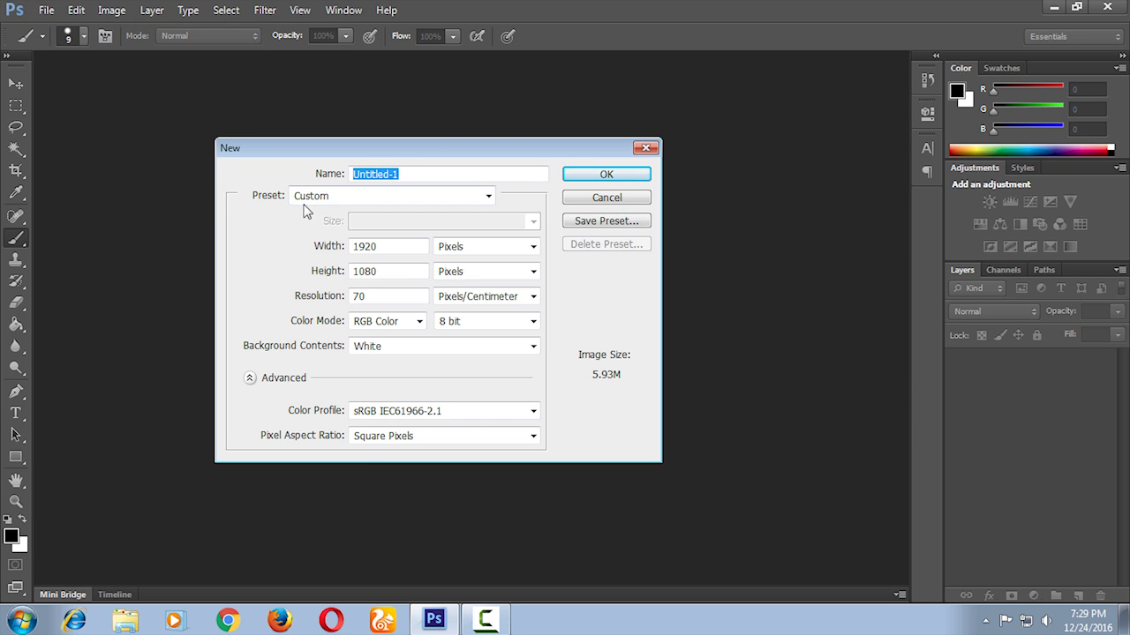
{"action": "left_click", "coordinate": [389, 247]}
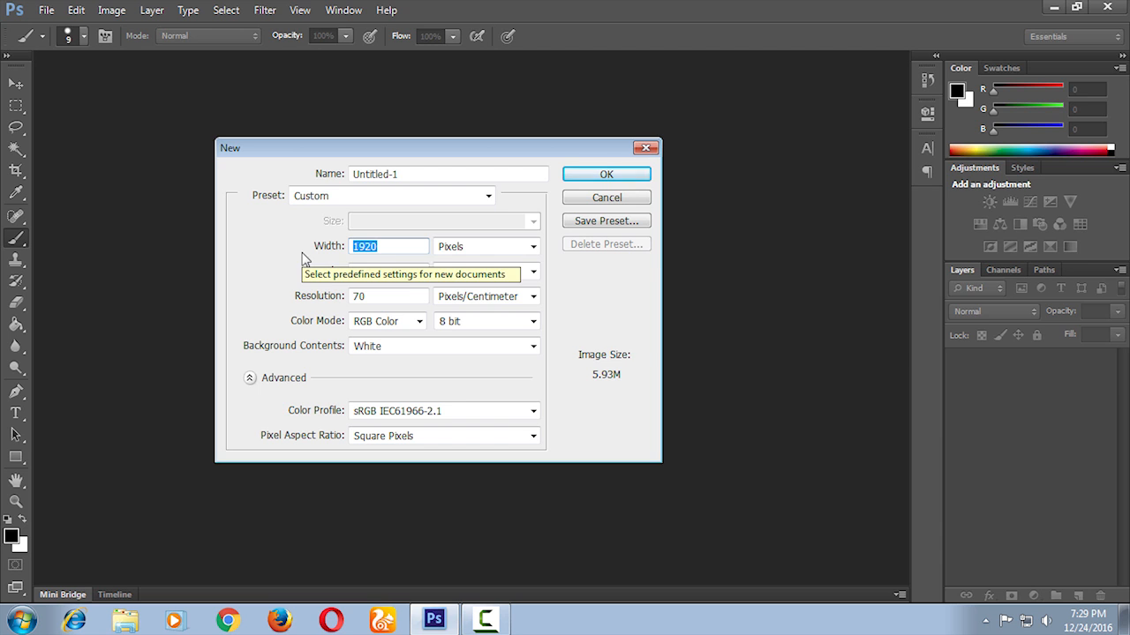
{"action": "left_click", "coordinate": [533, 247]}
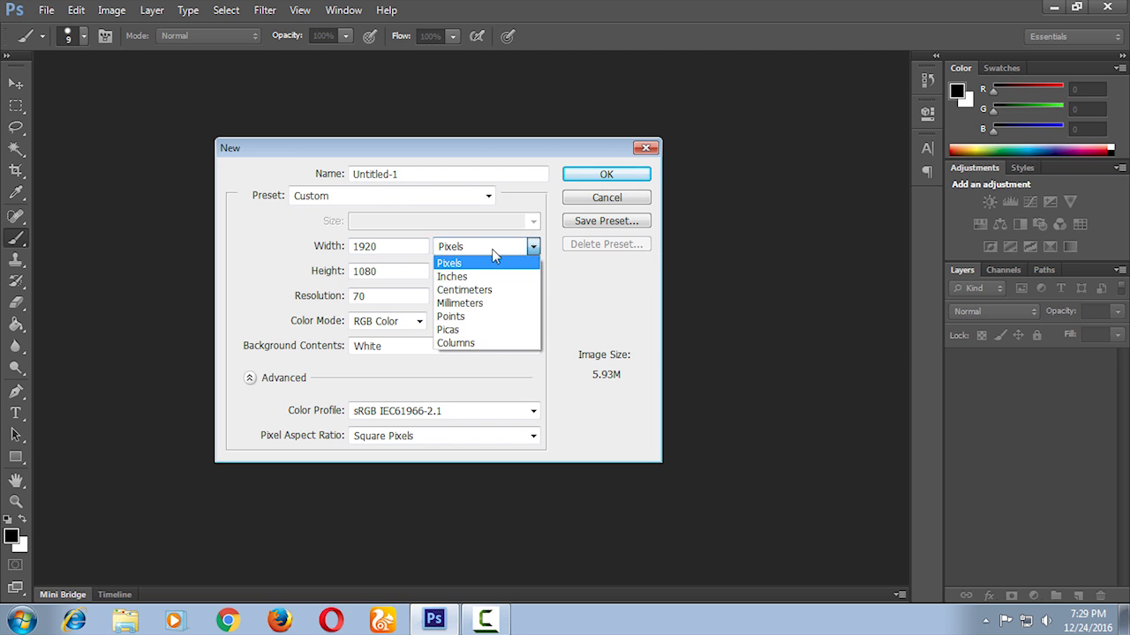
{"action": "left_click", "coordinate": [450, 263]}
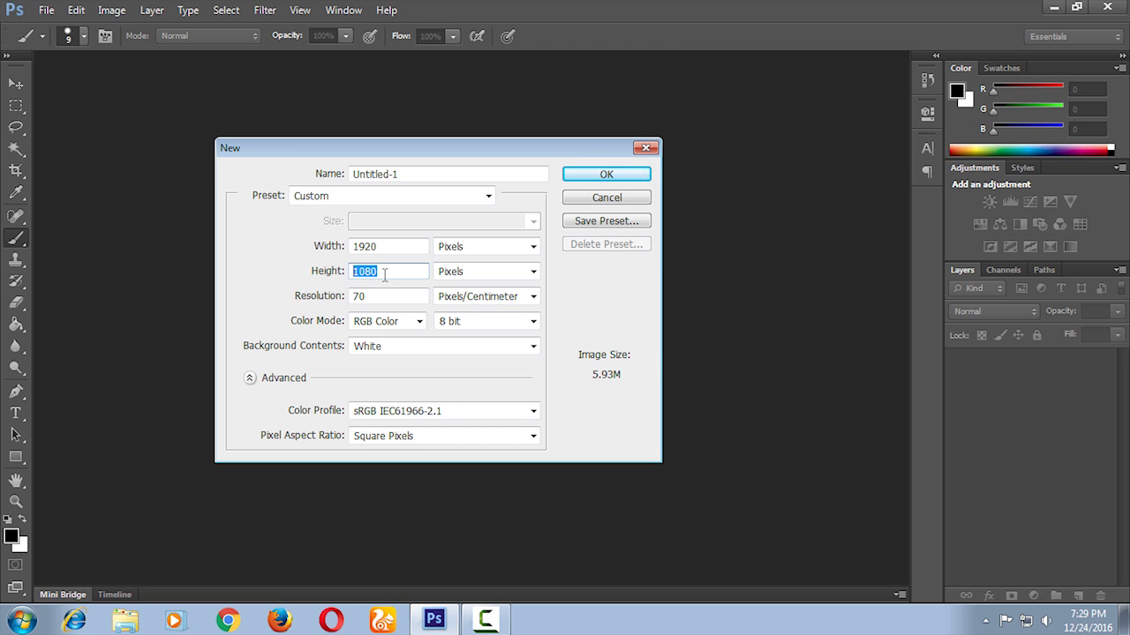
{"action": "mouse_move", "coordinate": [551, 272]}
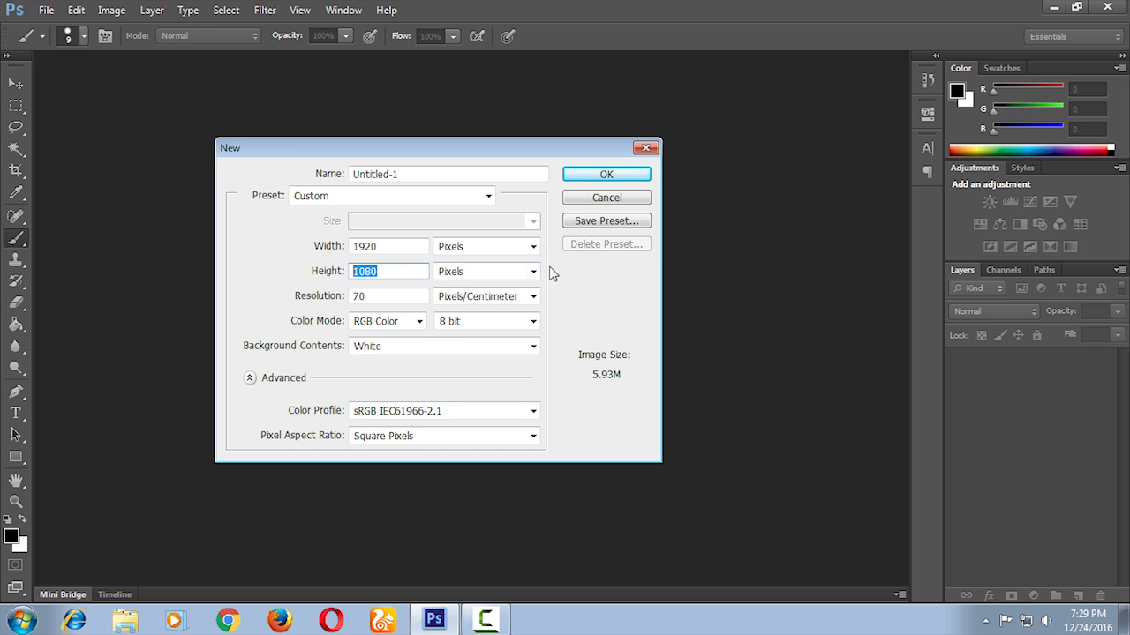
{"action": "mouse_move", "coordinate": [558, 282]}
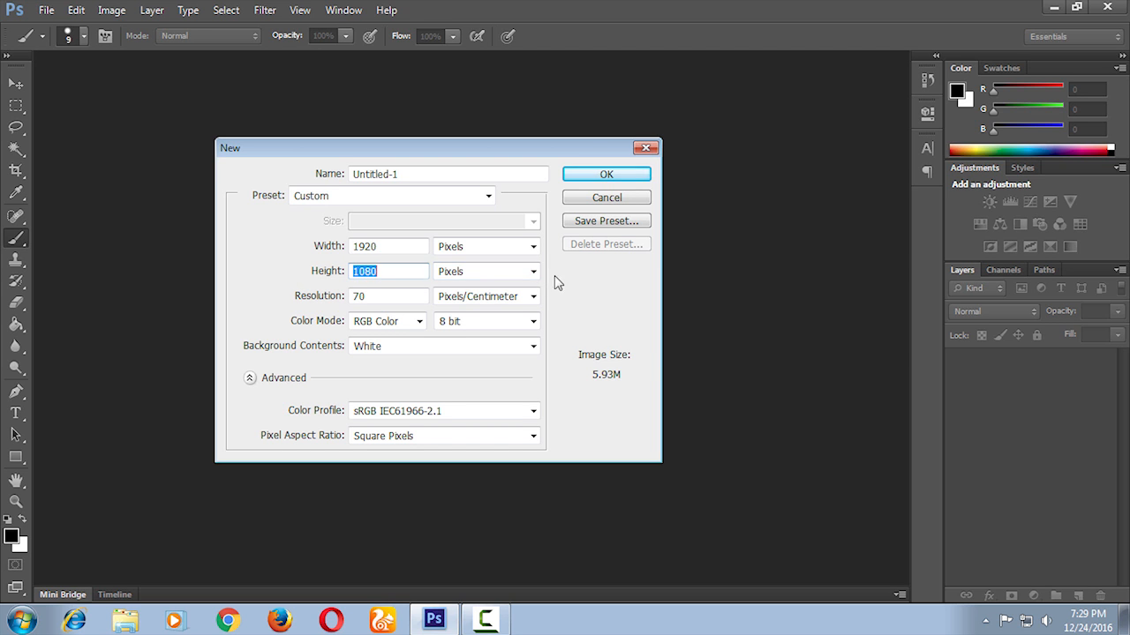
{"action": "left_click", "coordinate": [388, 296]}
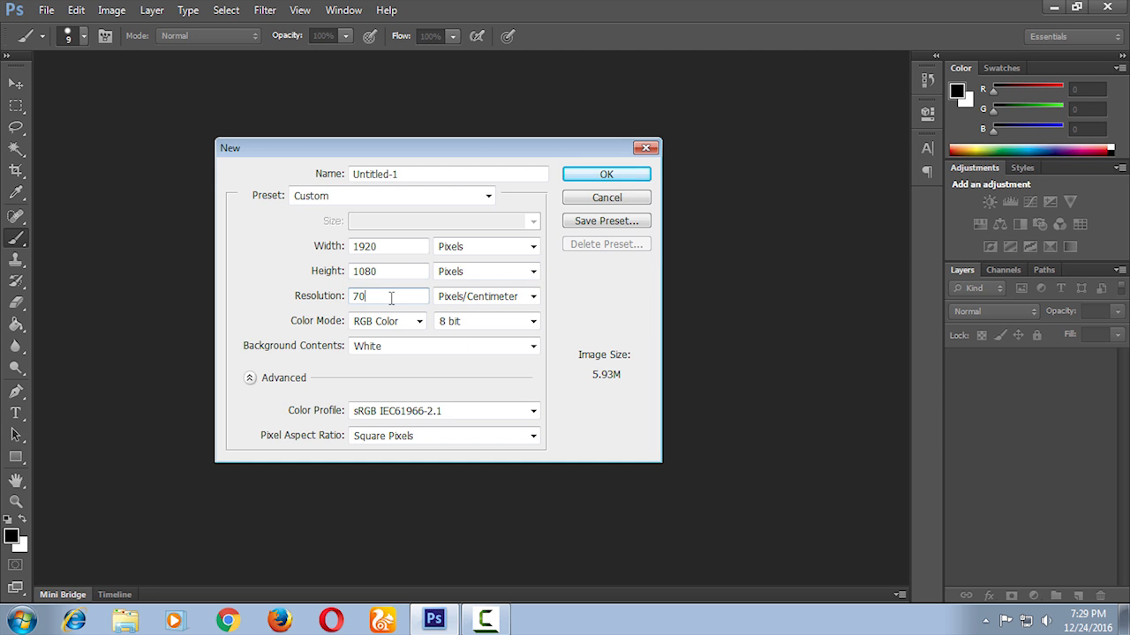
{"action": "mouse_move", "coordinate": [362, 293]}
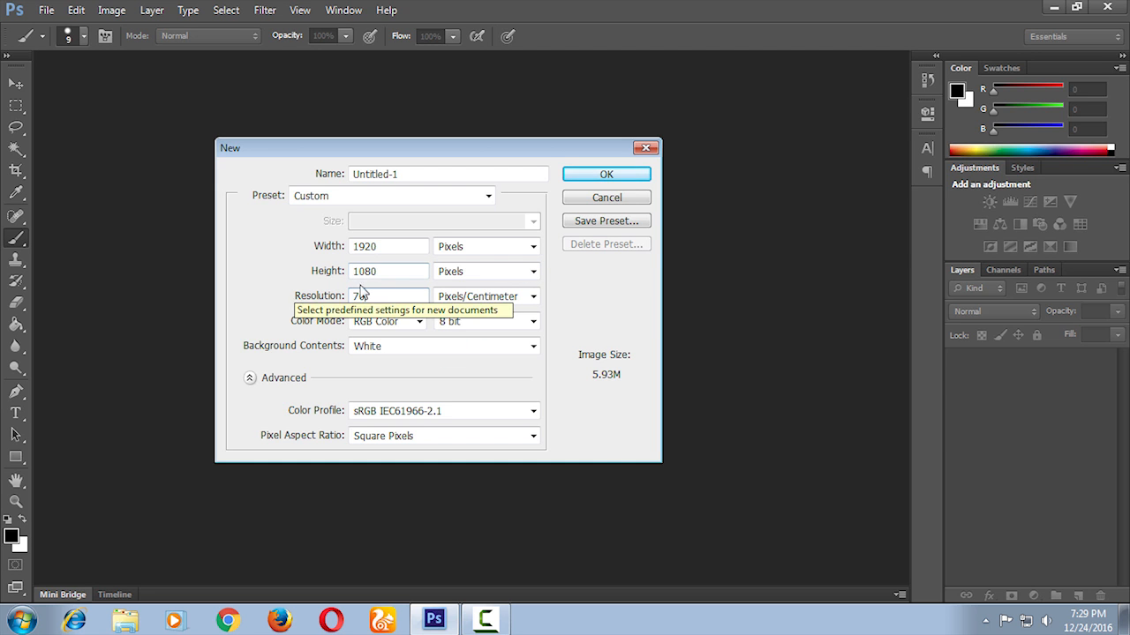
{"action": "left_click", "coordinate": [607, 175]}
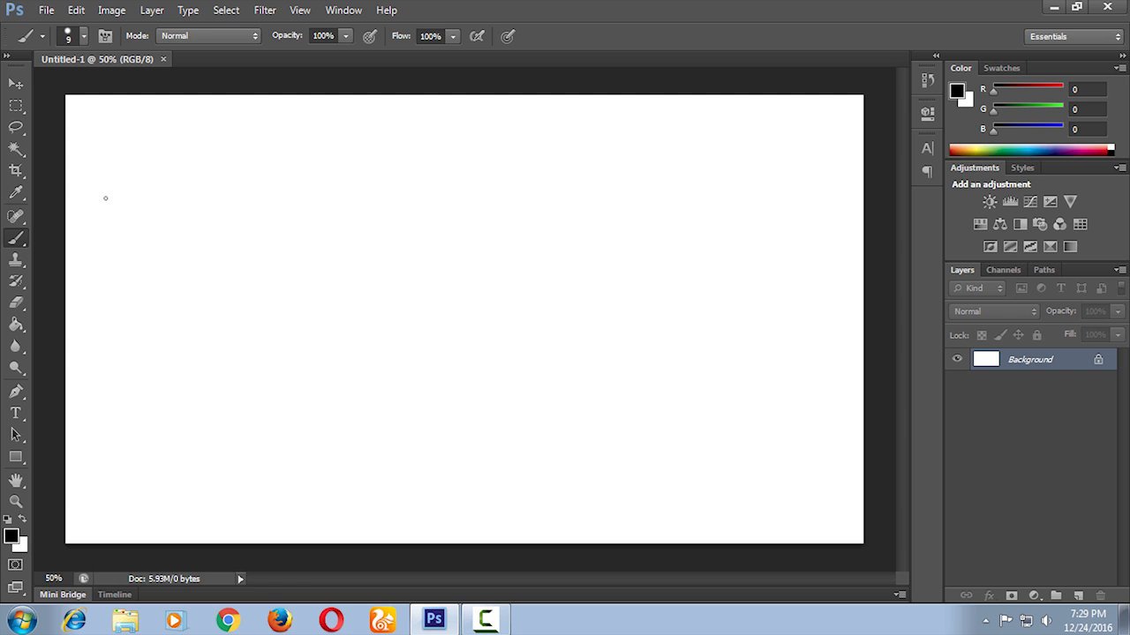
{"action": "mouse_move", "coordinate": [16, 325]}
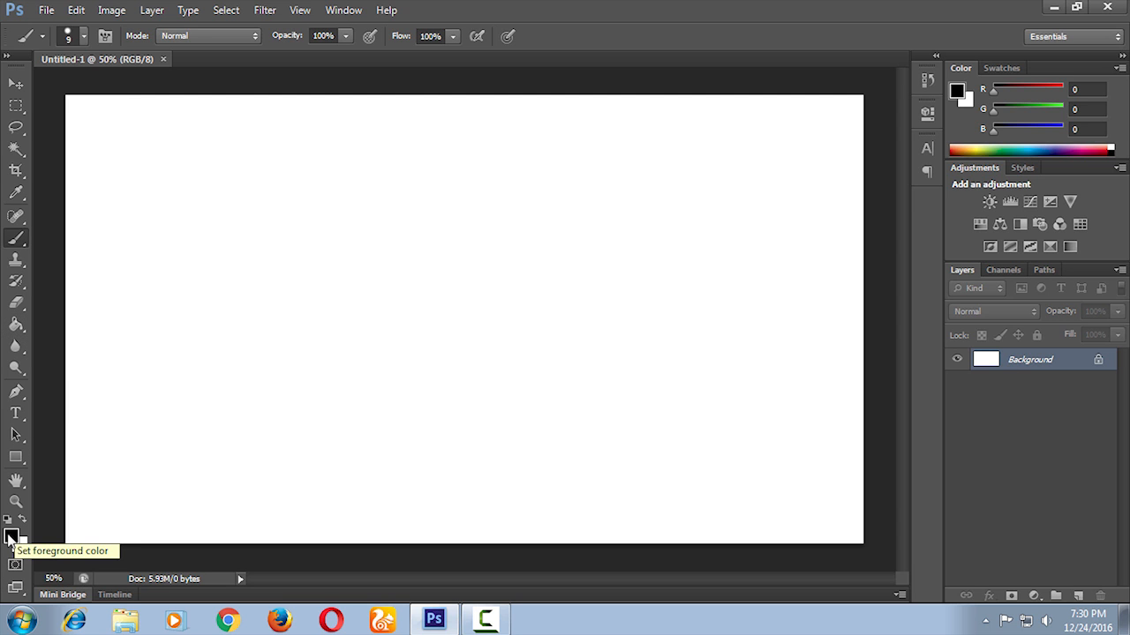
Set the foreground colour to pale mint green #d2fad7 in the Color Picker.
{"action": "left_click", "coordinate": [10, 538]}
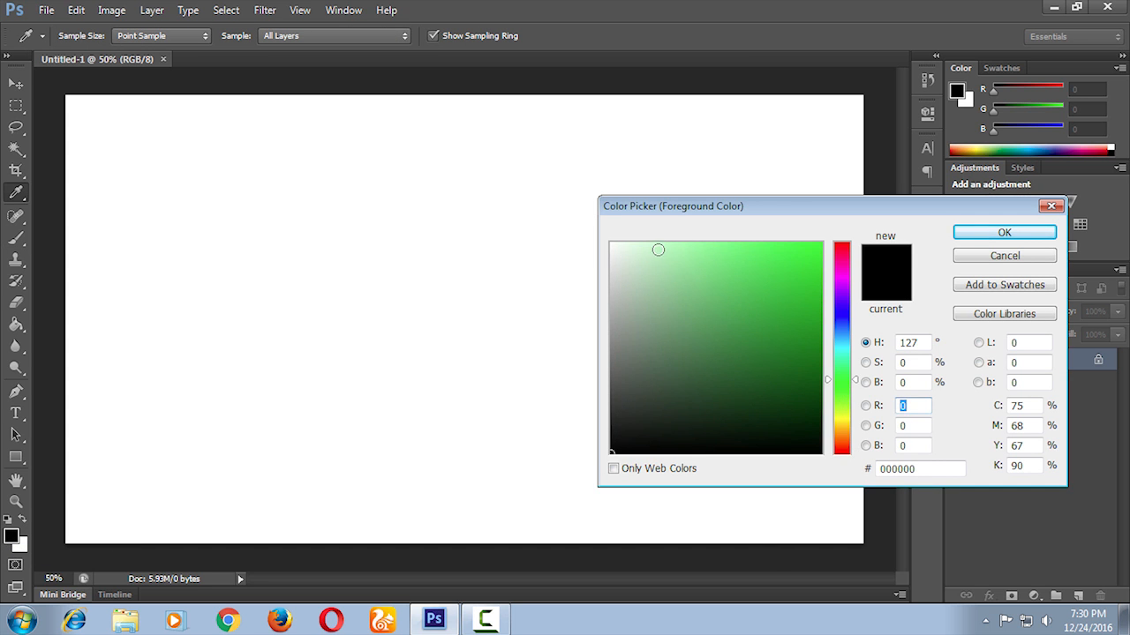
{"action": "left_click", "coordinate": [644, 247]}
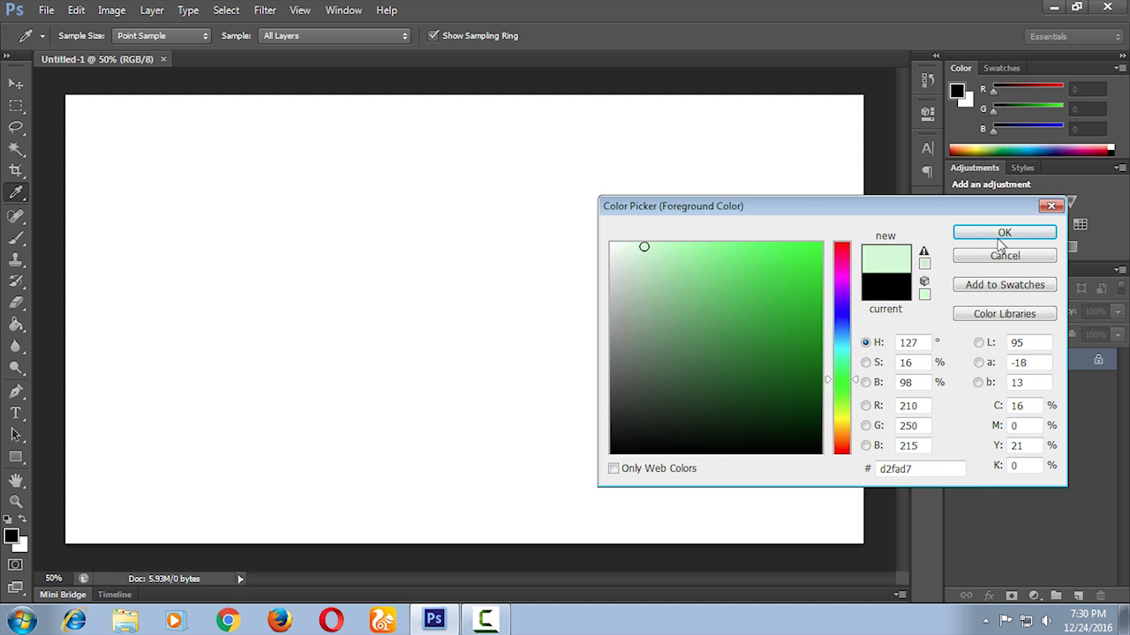
{"action": "left_click", "coordinate": [1003, 233]}
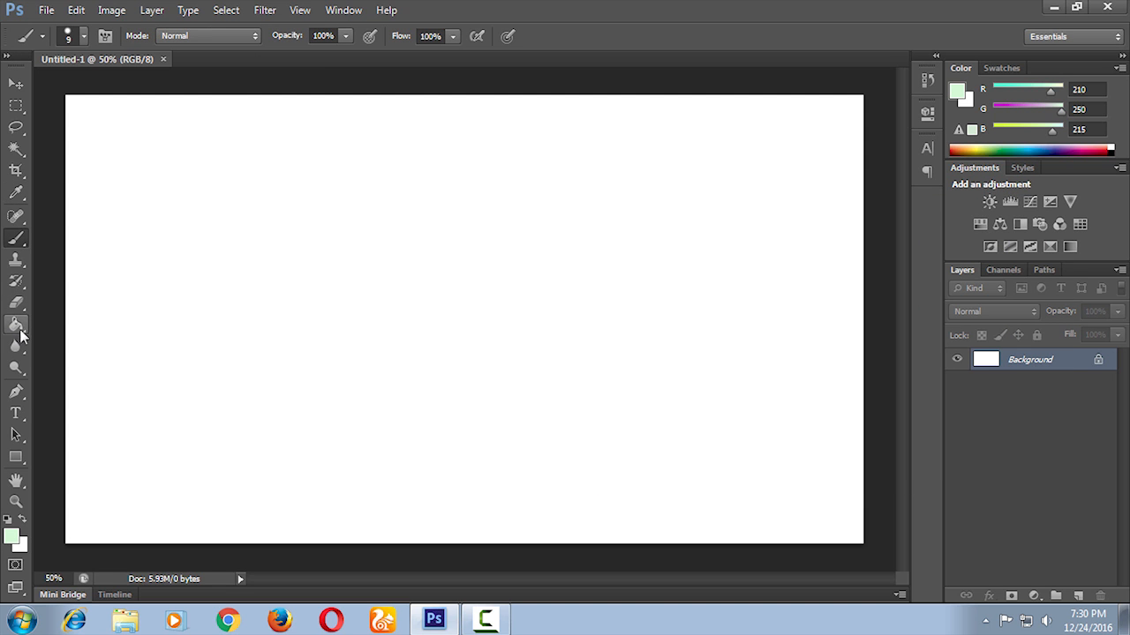
Fill the white canvas with pale mint green using the Paint Bucket.
{"action": "left_click", "coordinate": [15, 325]}
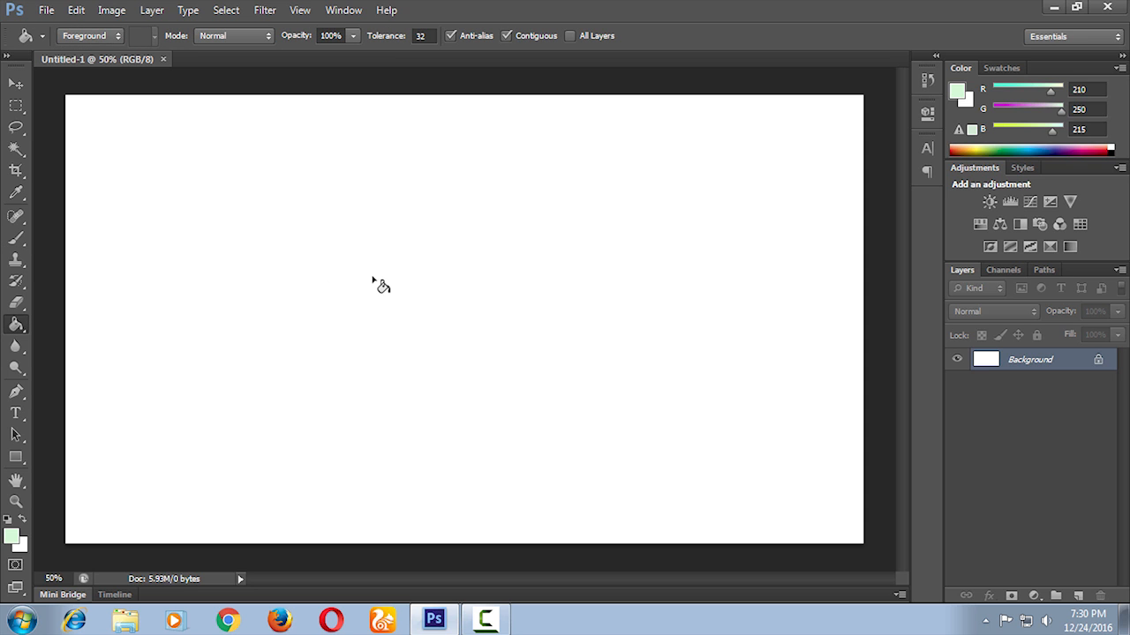
{"action": "left_click", "coordinate": [379, 286]}
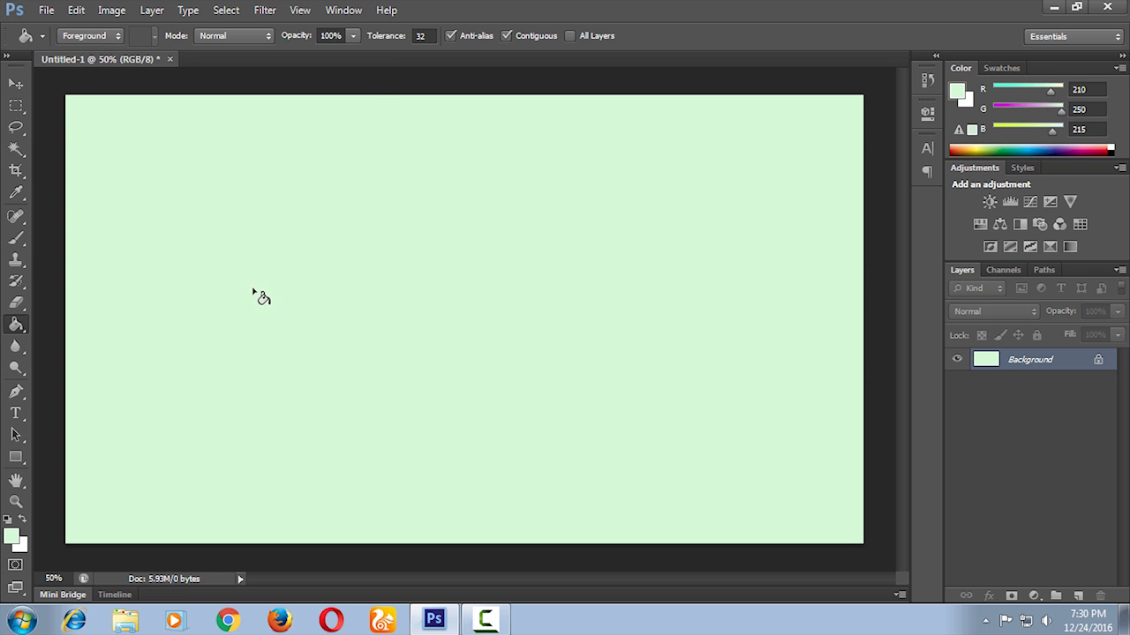
{"action": "mouse_move", "coordinate": [16, 434]}
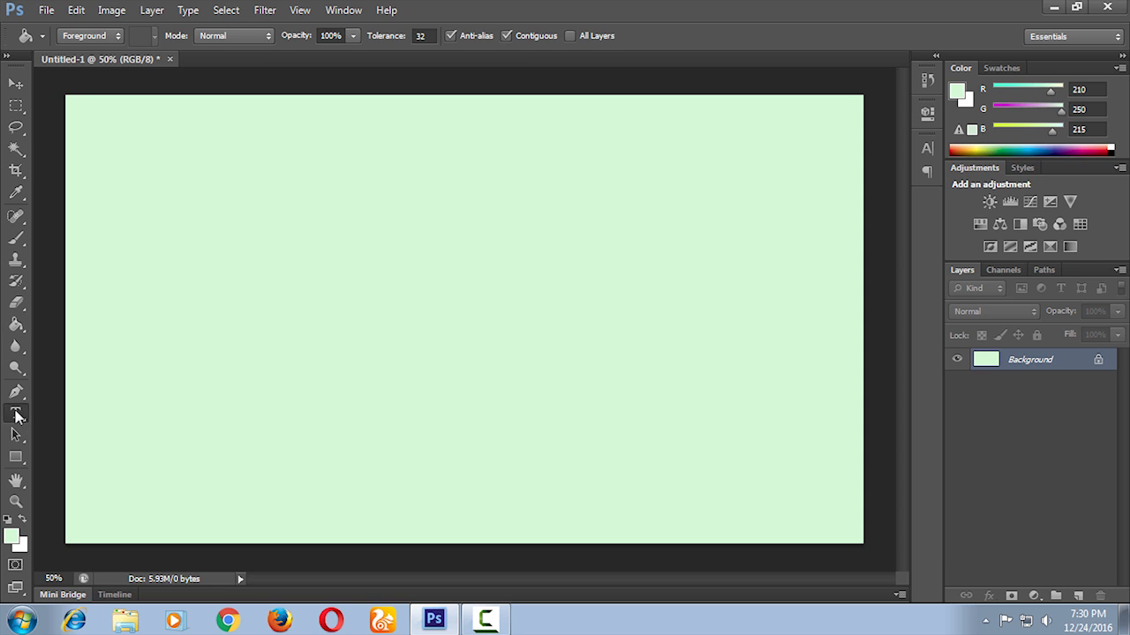
Add a 'How To Create Blog' text line near the top-left of the canvas.
{"action": "left_click", "coordinate": [15, 413]}
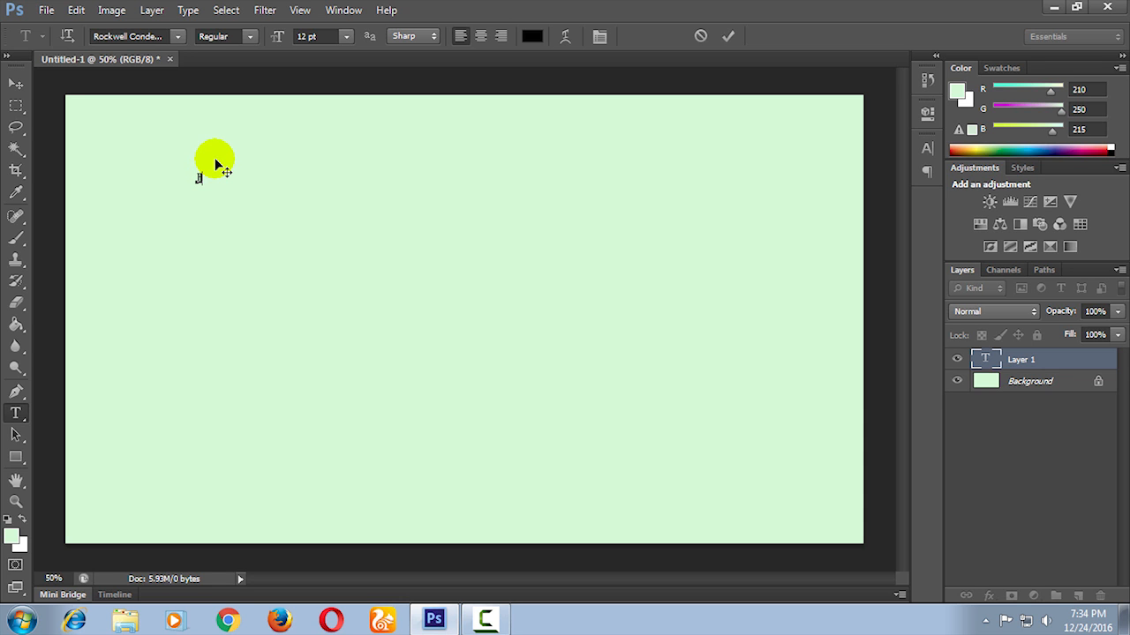
{"action": "type", "text": "How To Create Blog"}
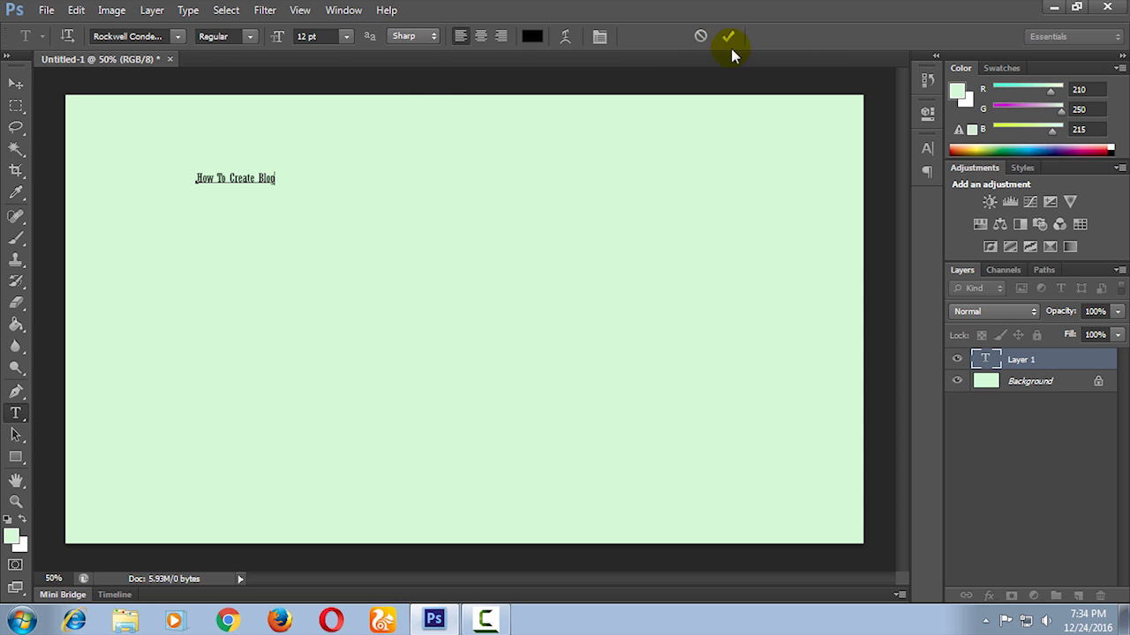
{"action": "left_click", "coordinate": [728, 35]}
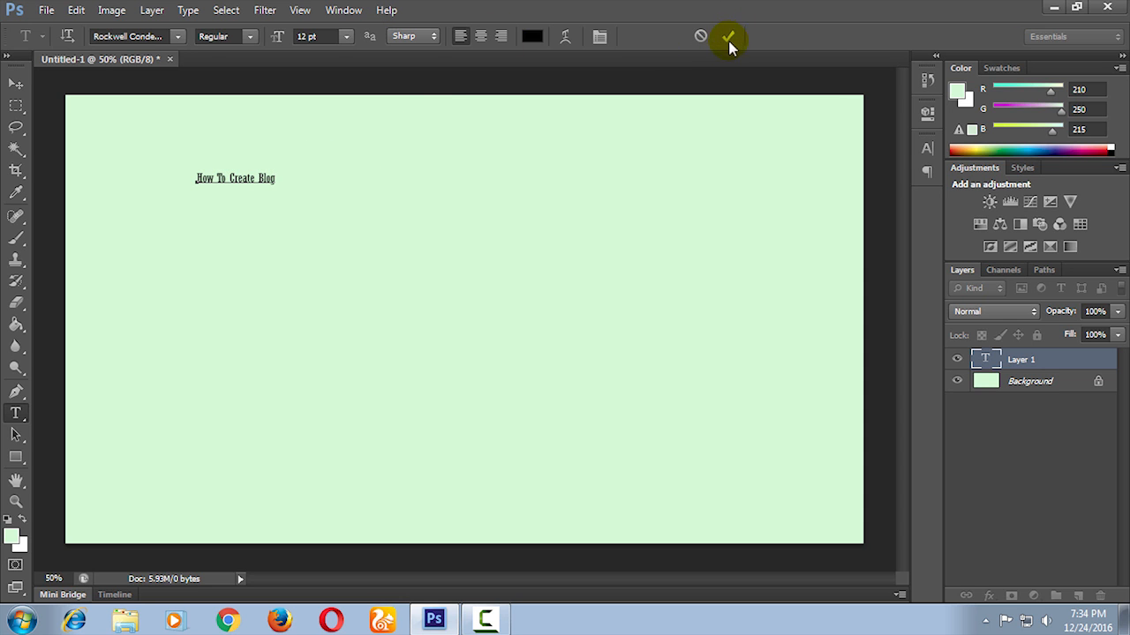
{"action": "left_click", "coordinate": [727, 39]}
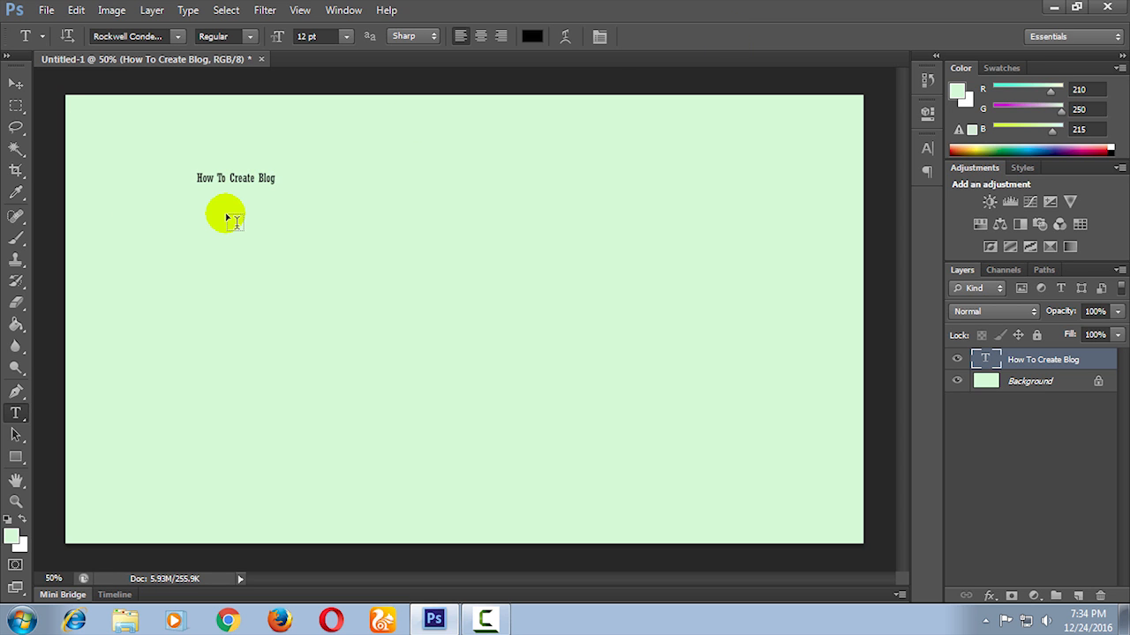
Enlarge the title with Free Transform so it spans the canvas width.
{"action": "key", "text": "ctrl+t"}
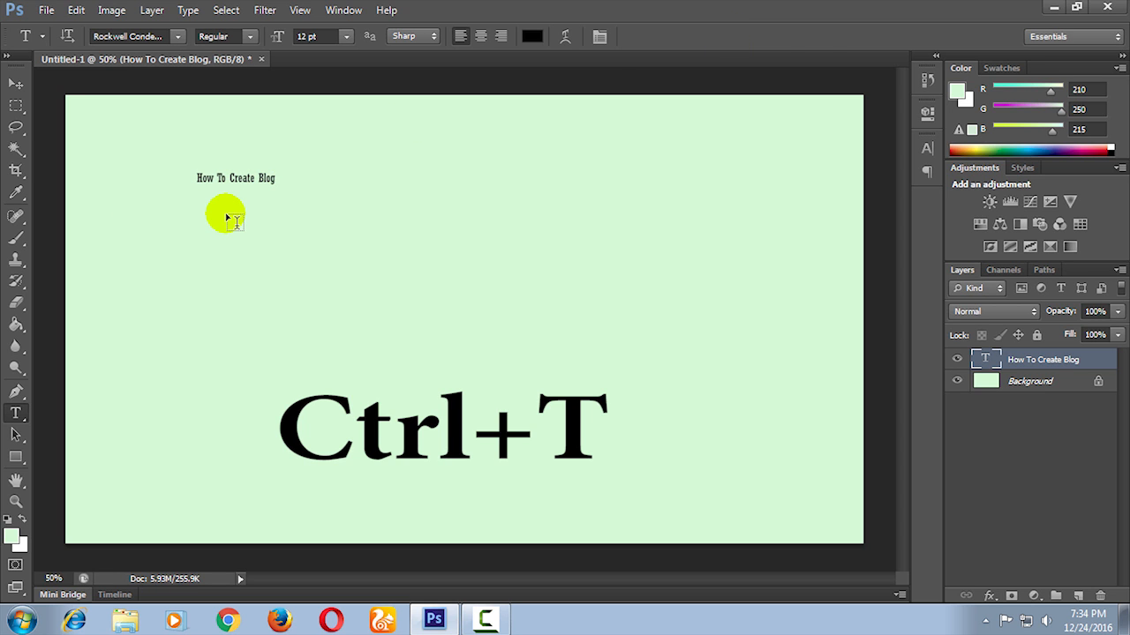
{"action": "key", "text": "ctrl+t"}
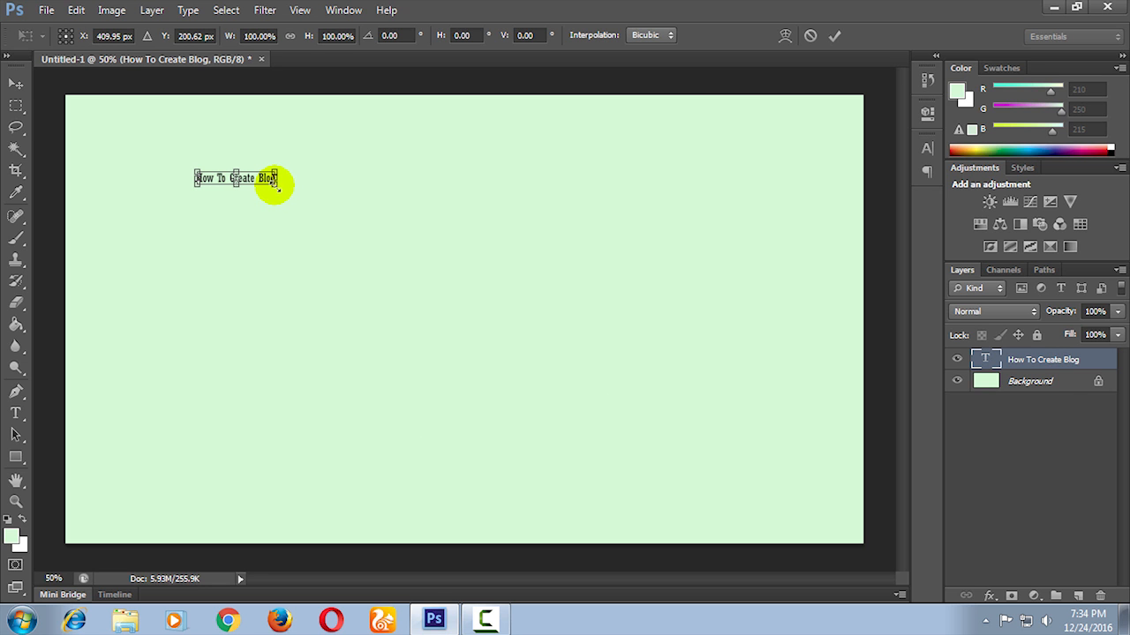
{"action": "left_click_drag", "start_coordinate": [279, 186], "coordinate": [727, 318]}
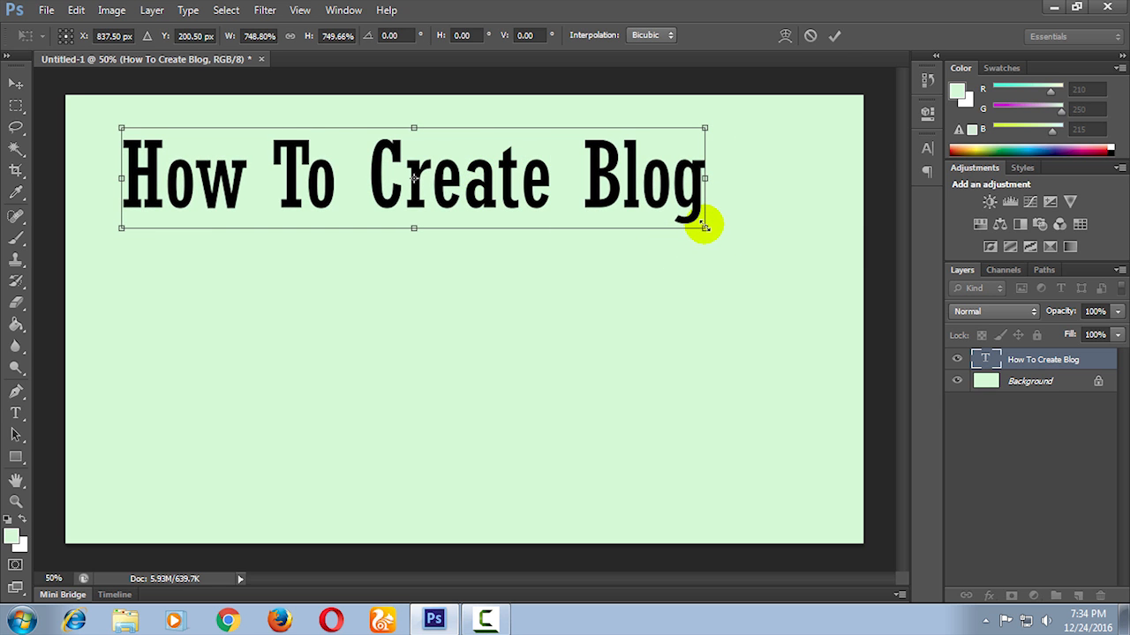
{"action": "left_click_drag", "start_coordinate": [705, 226], "coordinate": [826, 250]}
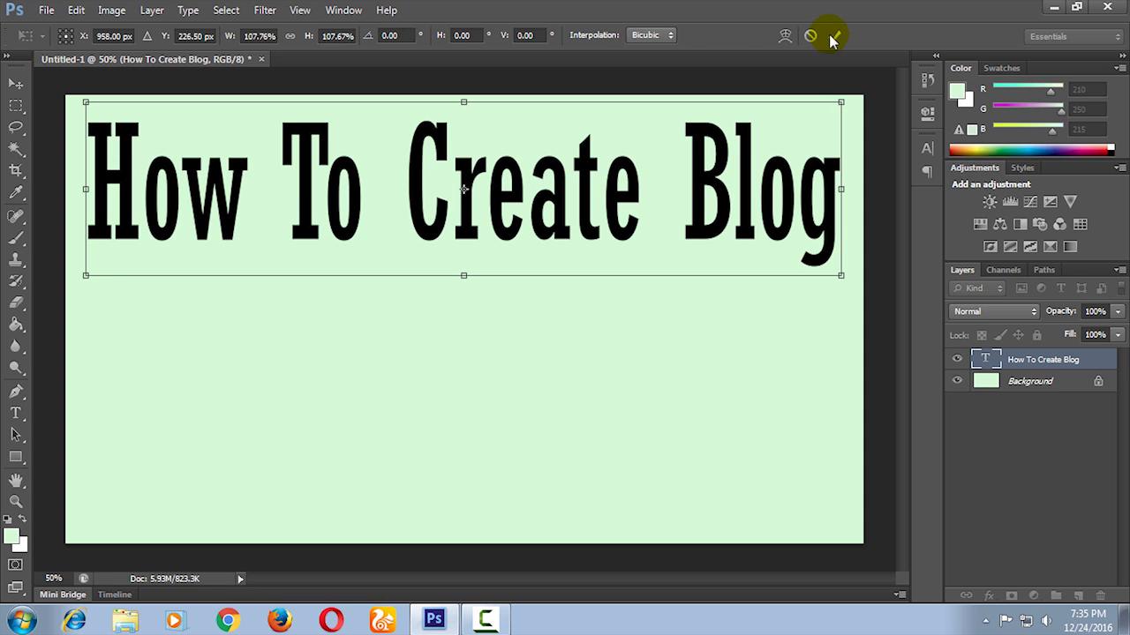
{"action": "left_click", "coordinate": [828, 36]}
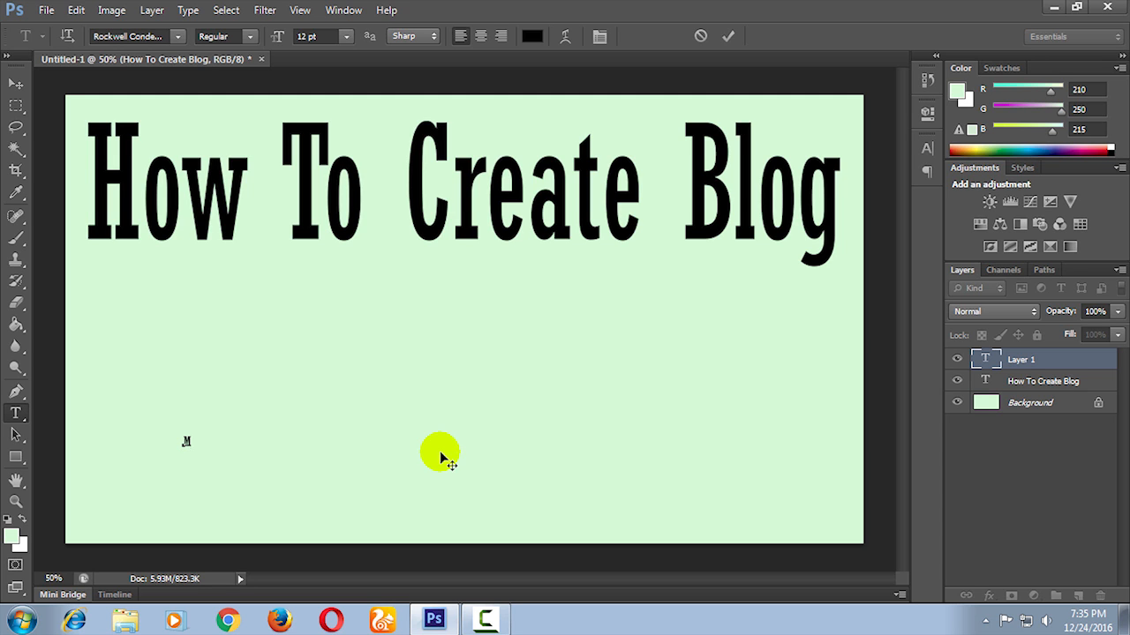
Add a 'Maku Money With Blog' line below the title and enlarge it.
{"action": "type", "text": "Maku Money"}
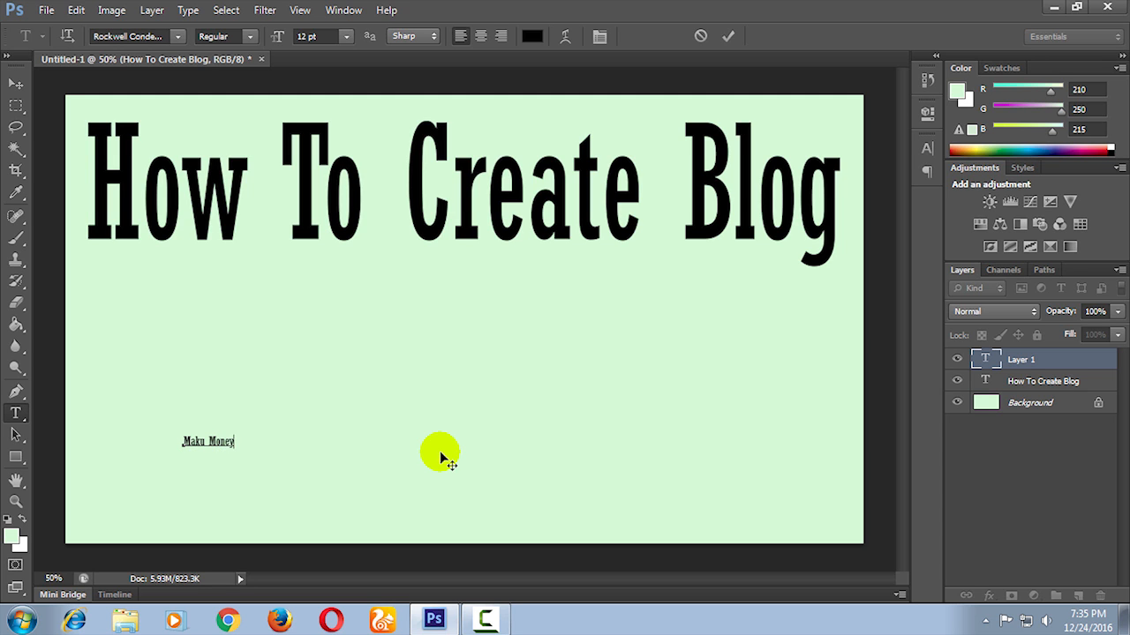
{"action": "type", "text": "With Blog"}
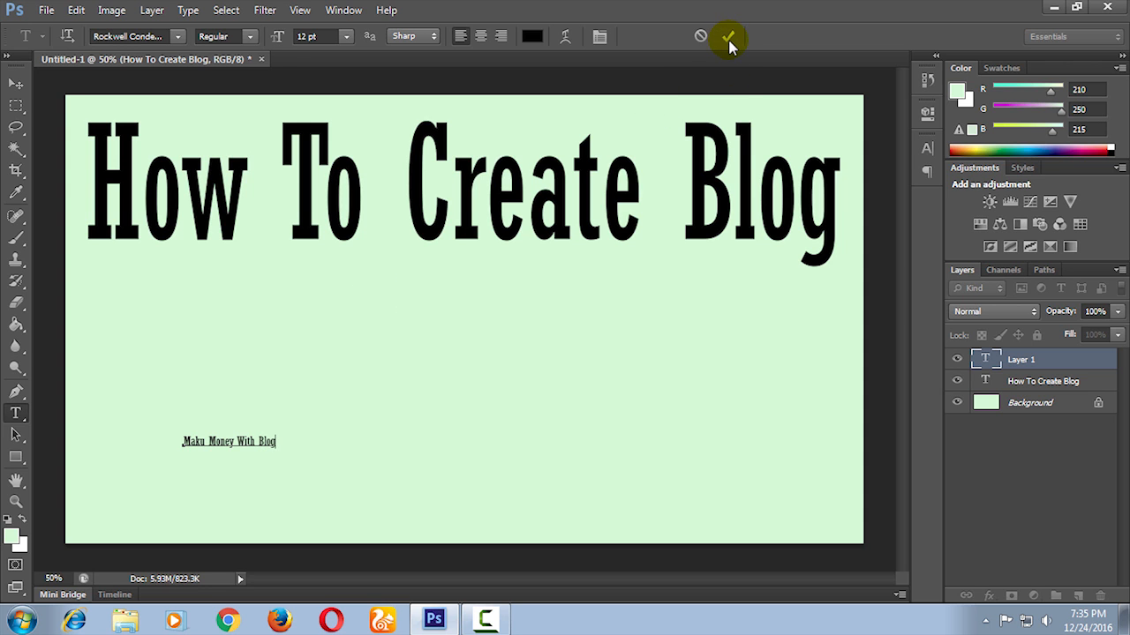
{"action": "left_click", "coordinate": [727, 39]}
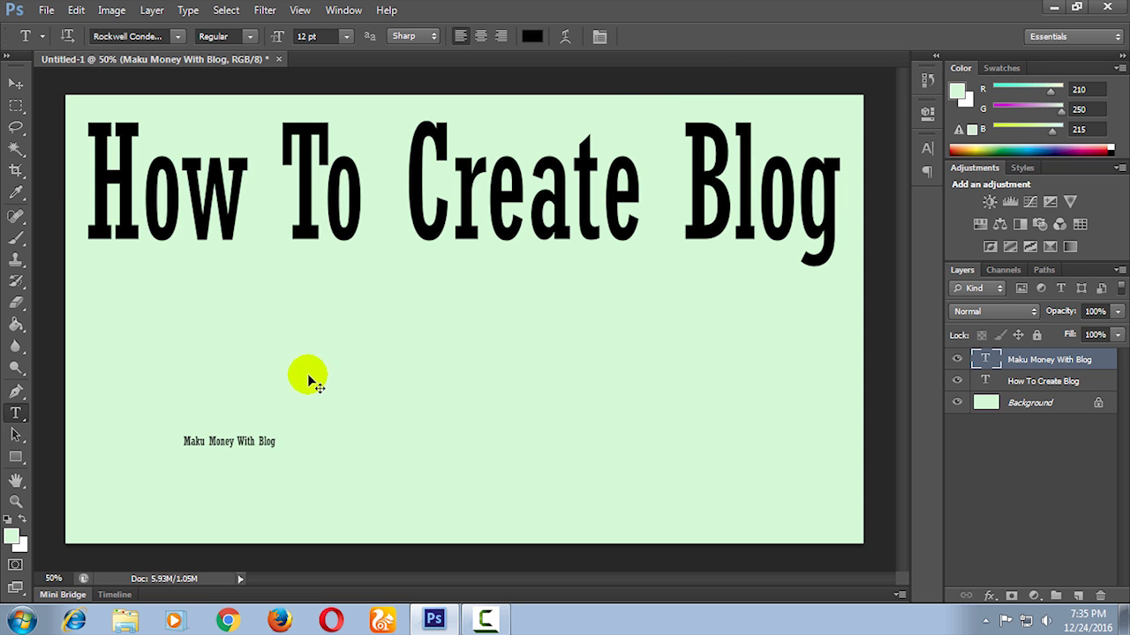
{"action": "key", "text": "ctrl+t"}
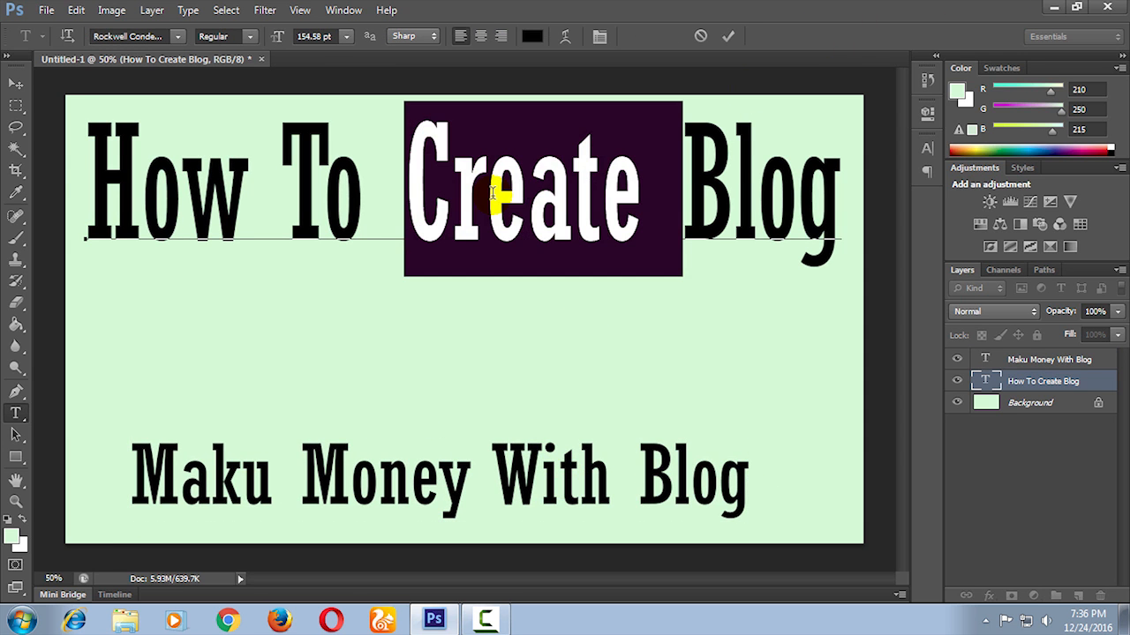
Recolour the text of both title lines from black to blue.
{"action": "key", "text": "ctrl+a"}
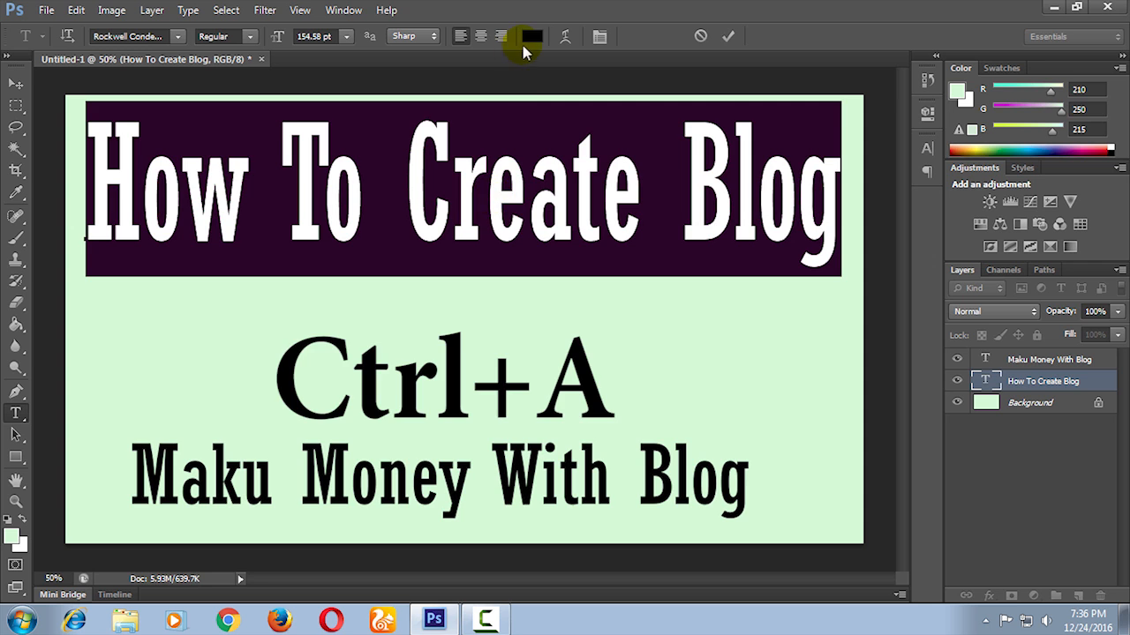
{"action": "key", "text": "Ctrl+A"}
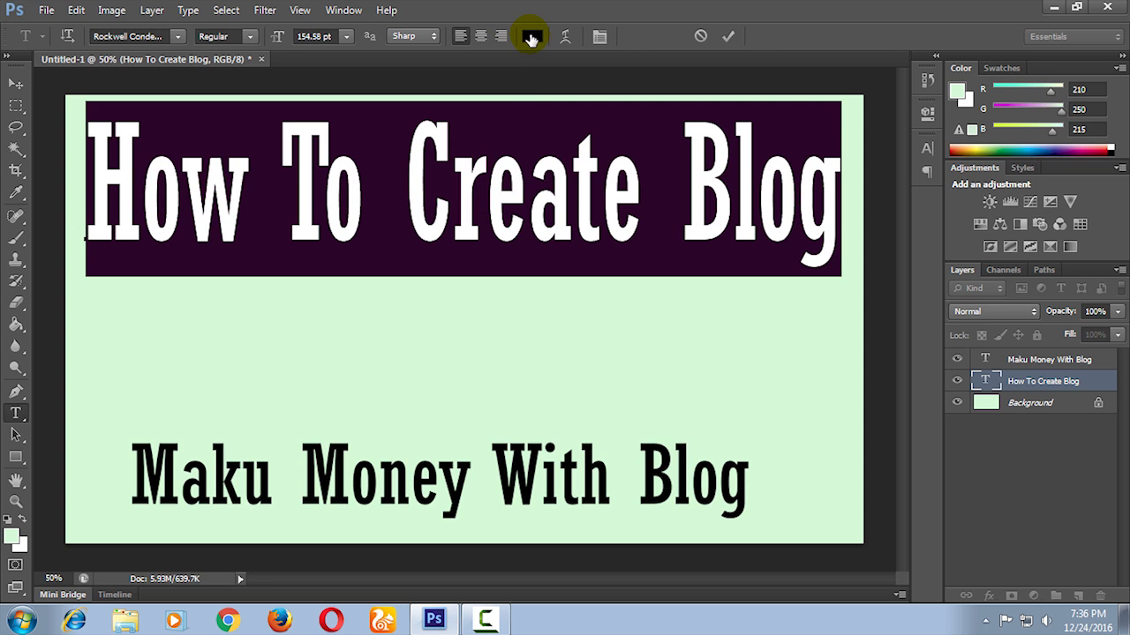
{"action": "left_click", "coordinate": [530, 35]}
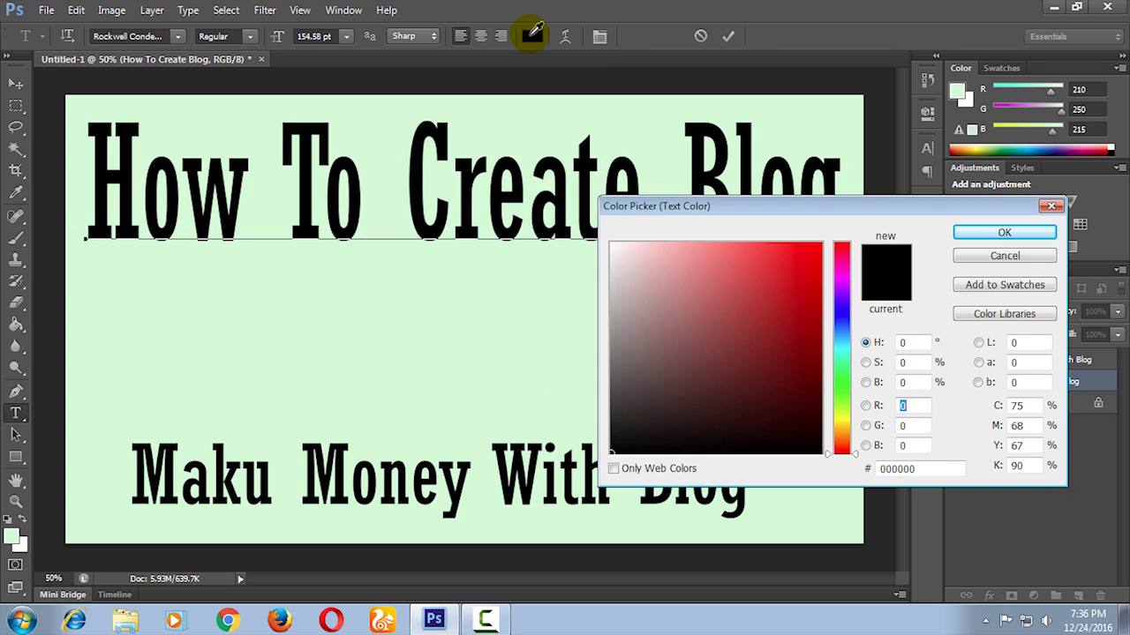
{"action": "left_click", "coordinate": [836, 256]}
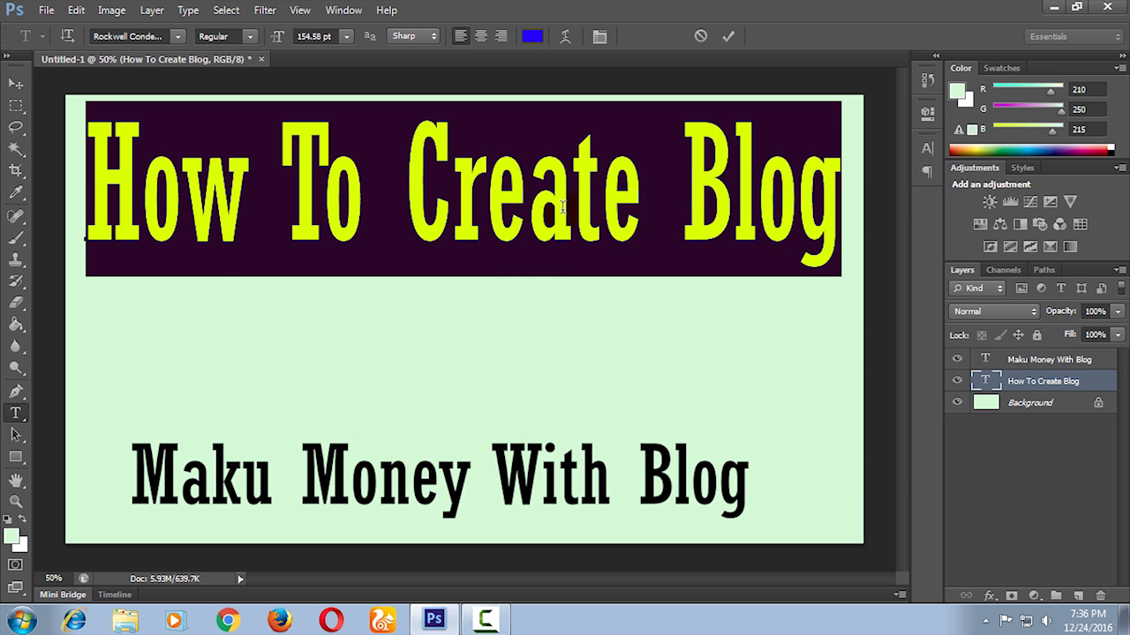
{"action": "left_click", "coordinate": [531, 36]}
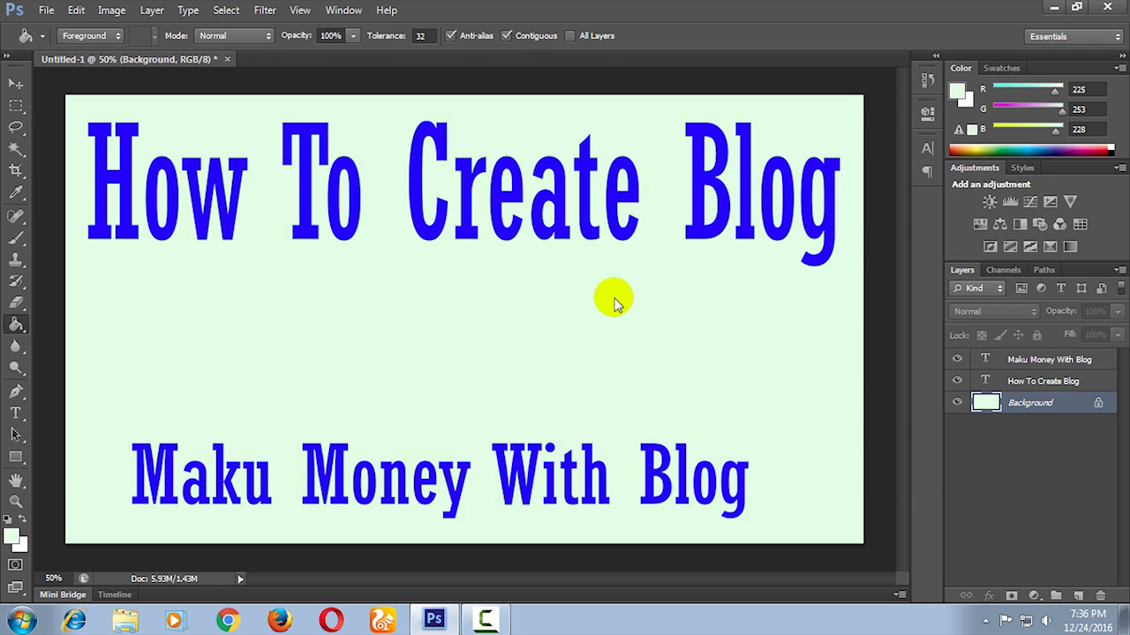
{"action": "left_click", "coordinate": [1041, 381]}
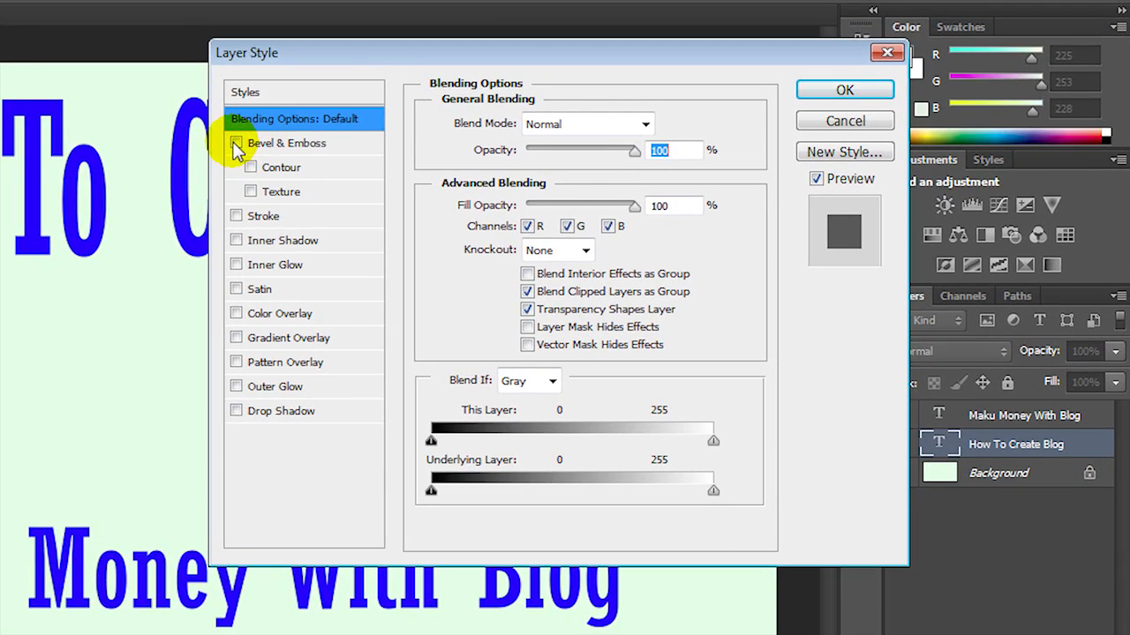
Give both titles a thick yellow (ffe400) stroke with bevel effects via Layer Style.
{"action": "left_click", "coordinate": [236, 141]}
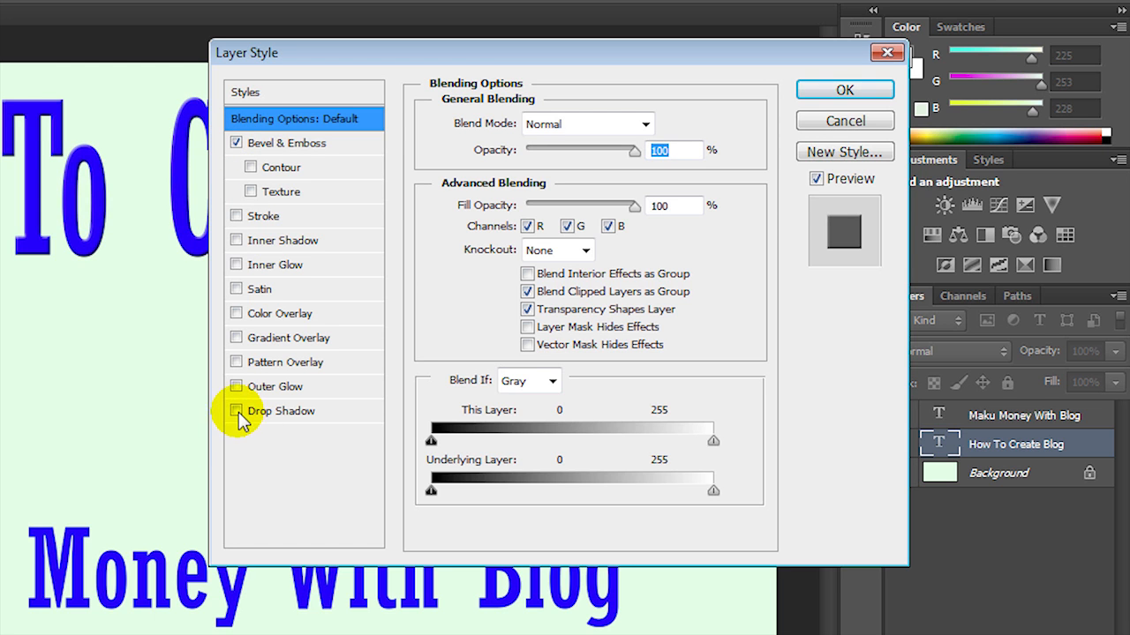
{"action": "left_click", "coordinate": [237, 411]}
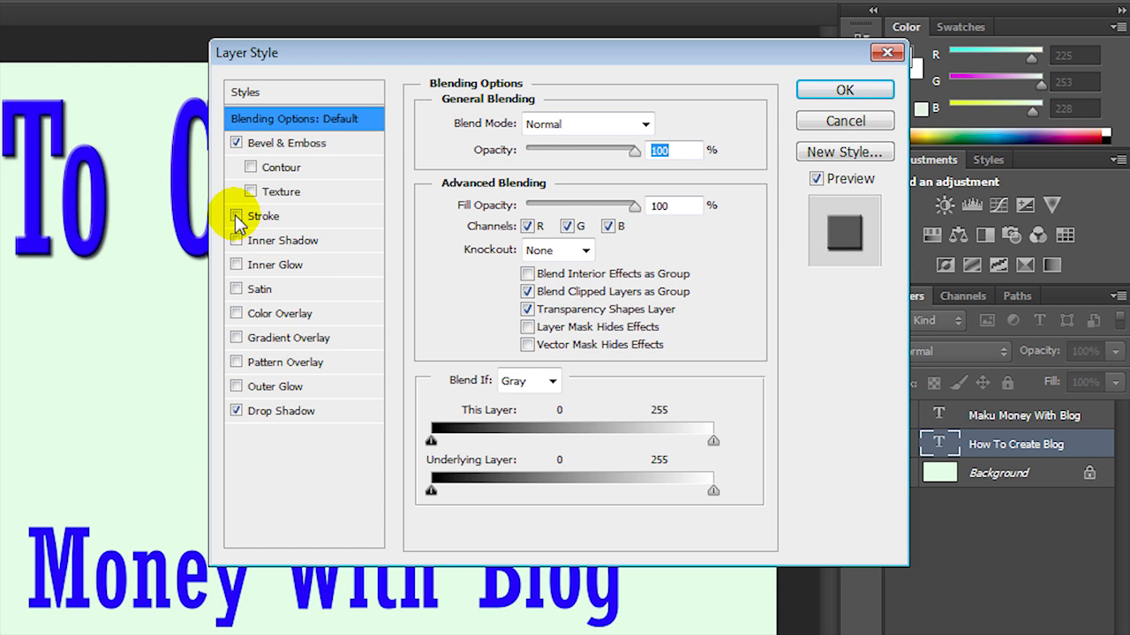
{"action": "left_click", "coordinate": [263, 215]}
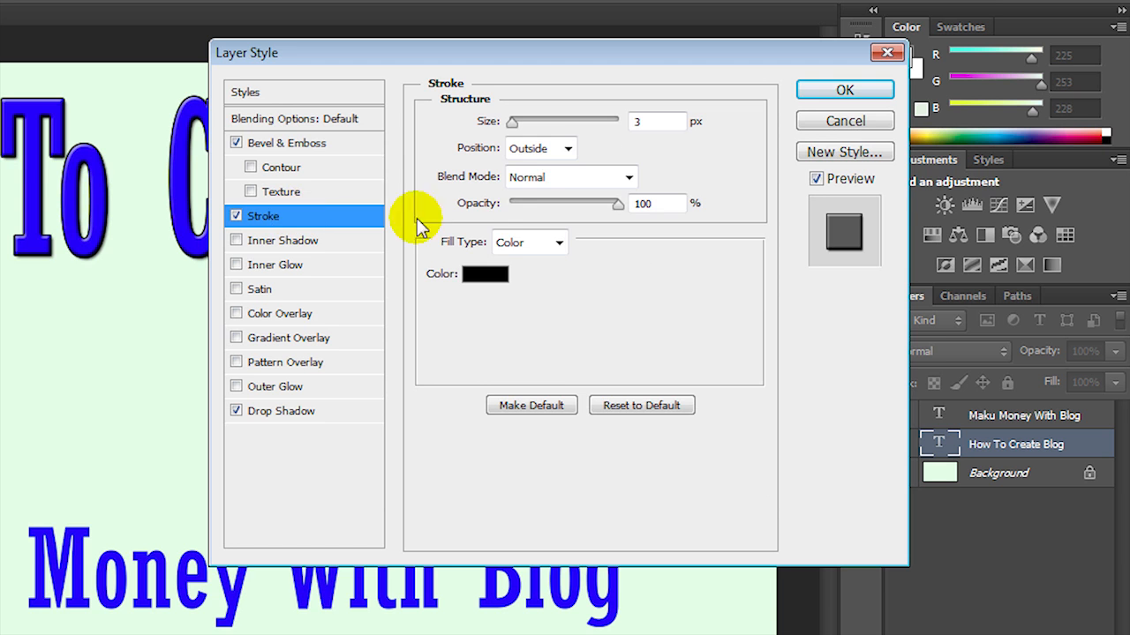
{"action": "left_click", "coordinate": [484, 275]}
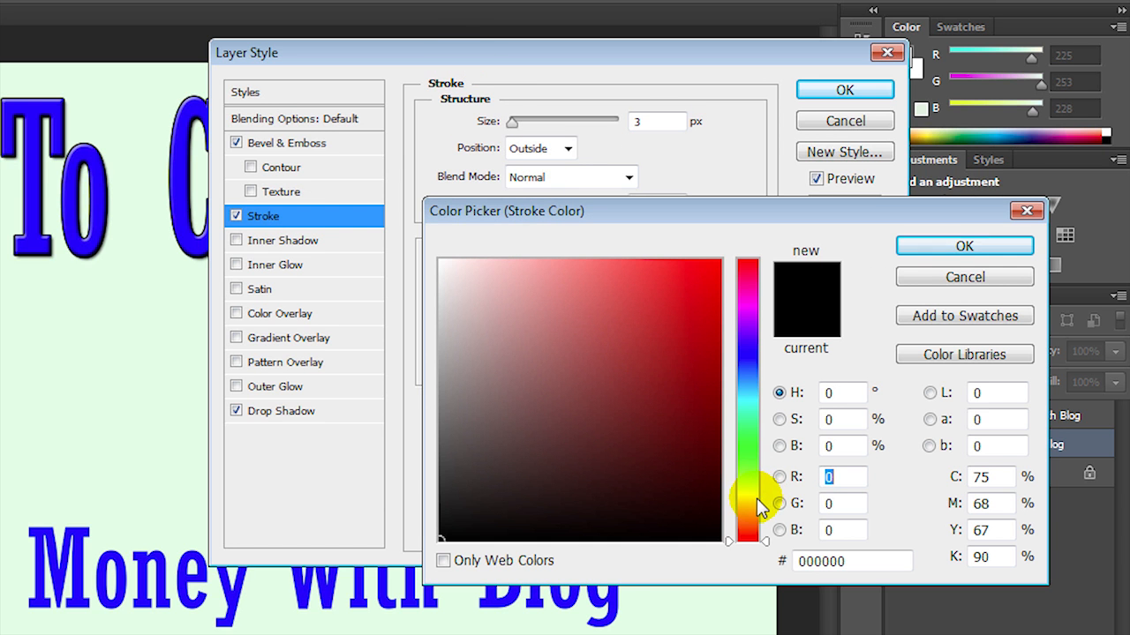
{"action": "left_click_drag", "start_coordinate": [749, 503], "coordinate": [749, 263]}
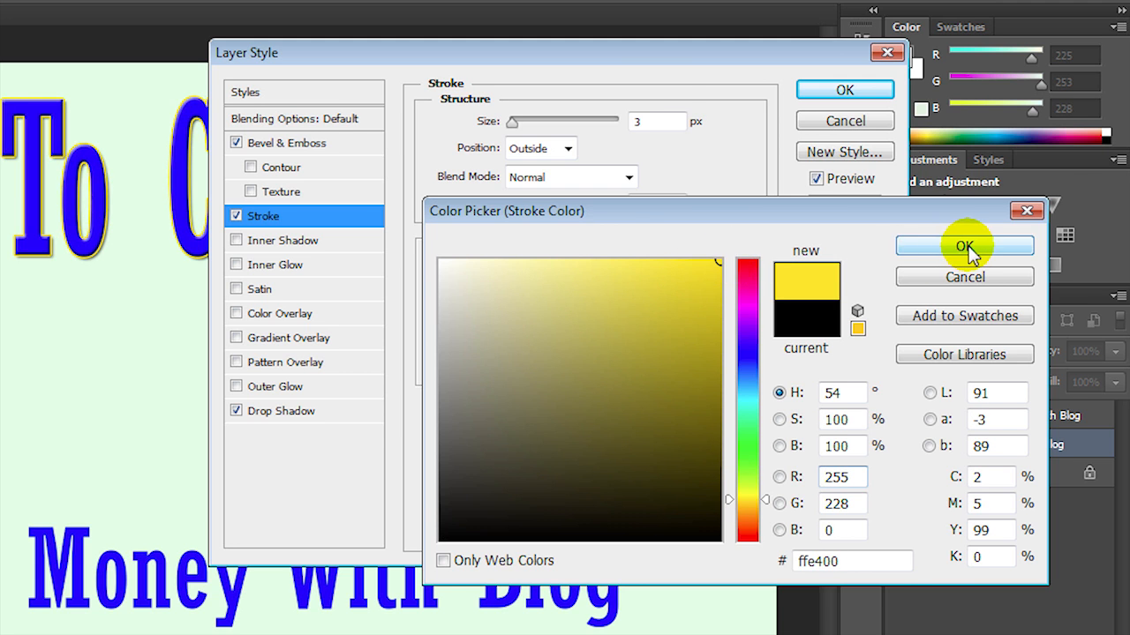
{"action": "left_click", "coordinate": [964, 247]}
{"action": "type", "text": "10"}
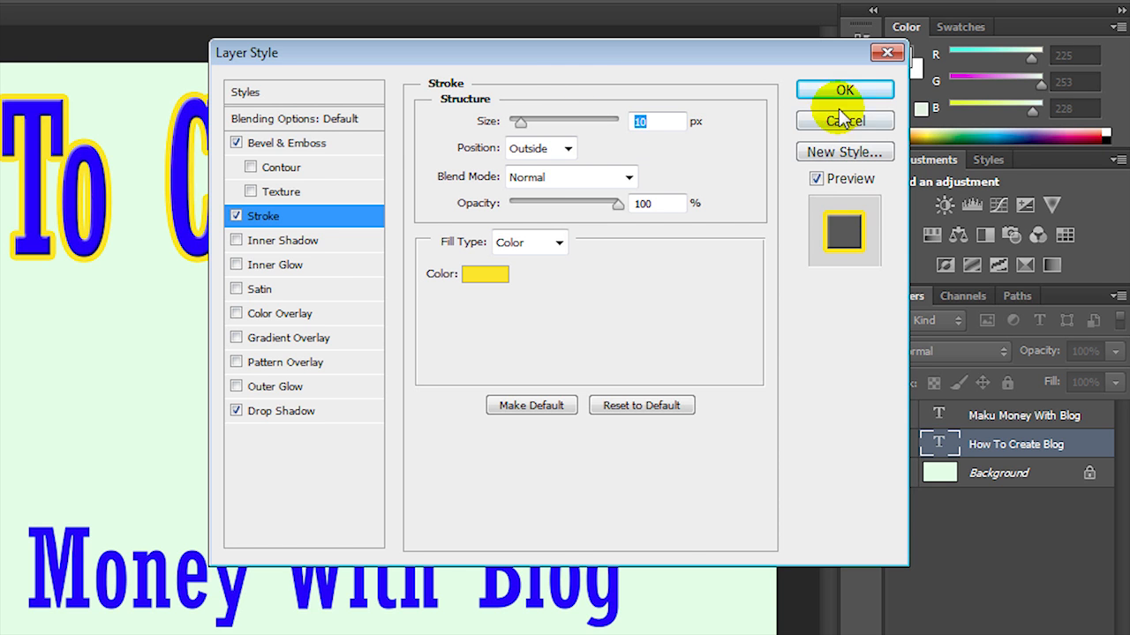
{"action": "left_click", "coordinate": [844, 90]}
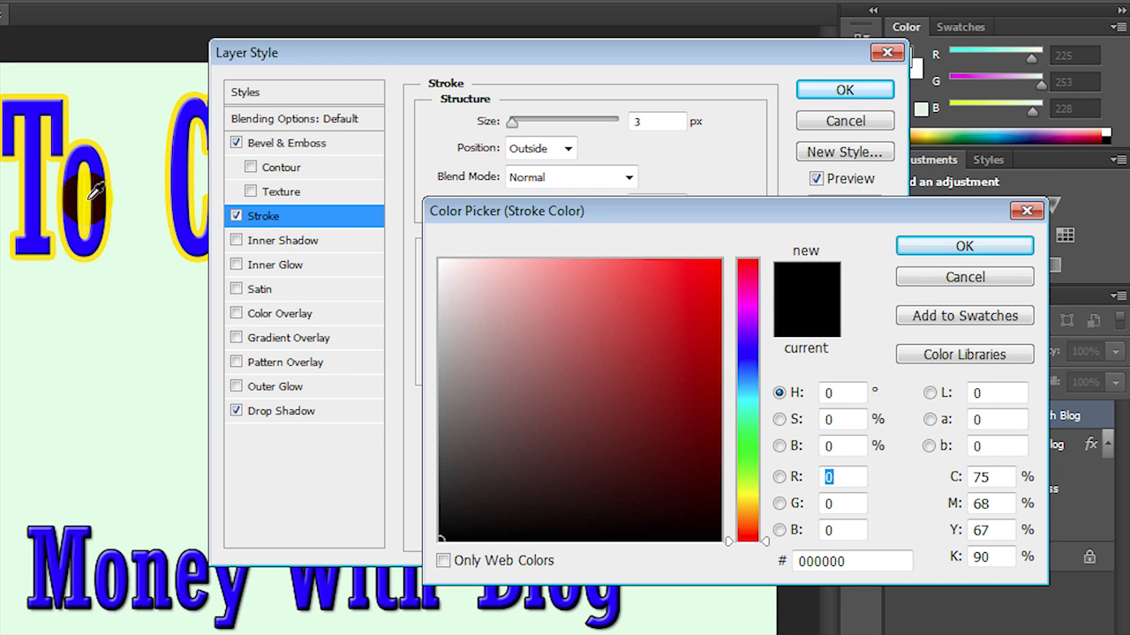
{"action": "left_click", "coordinate": [964, 246]}
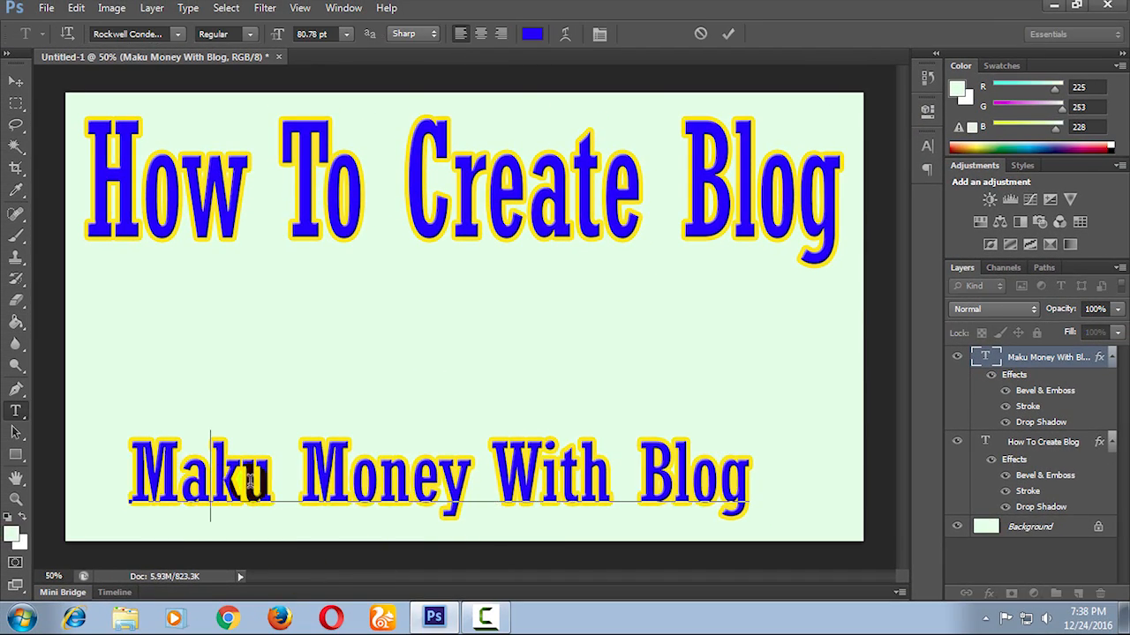
Retype the word as 'Make' so the lower title reads 'Make Money With Blog'.
{"action": "type", "text": "Make"}
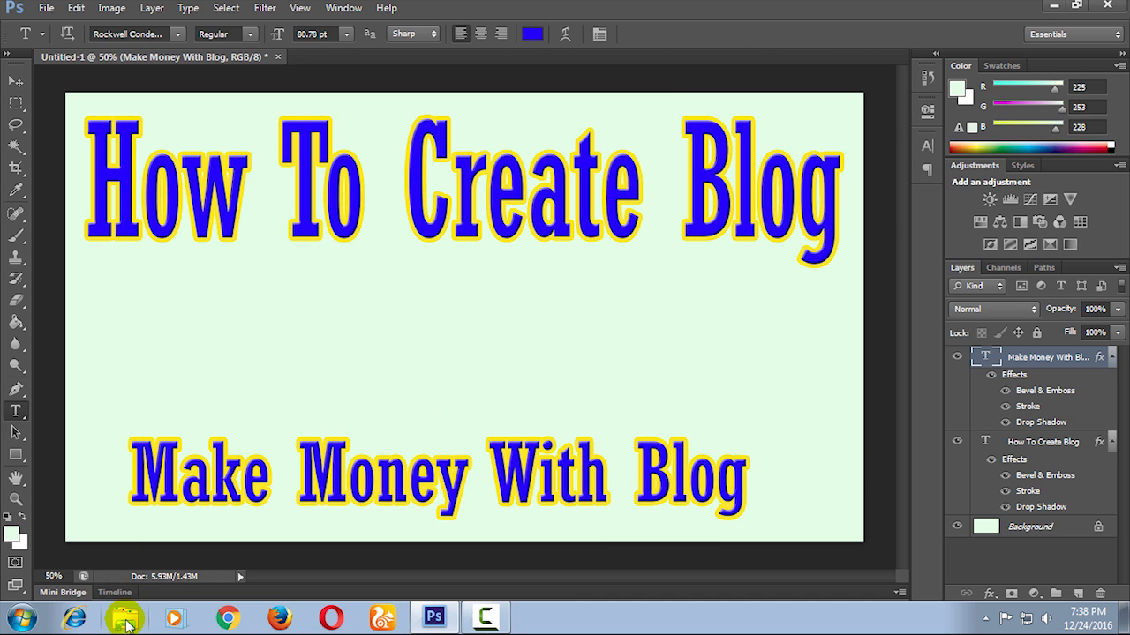
{"action": "left_click", "coordinate": [123, 617]}
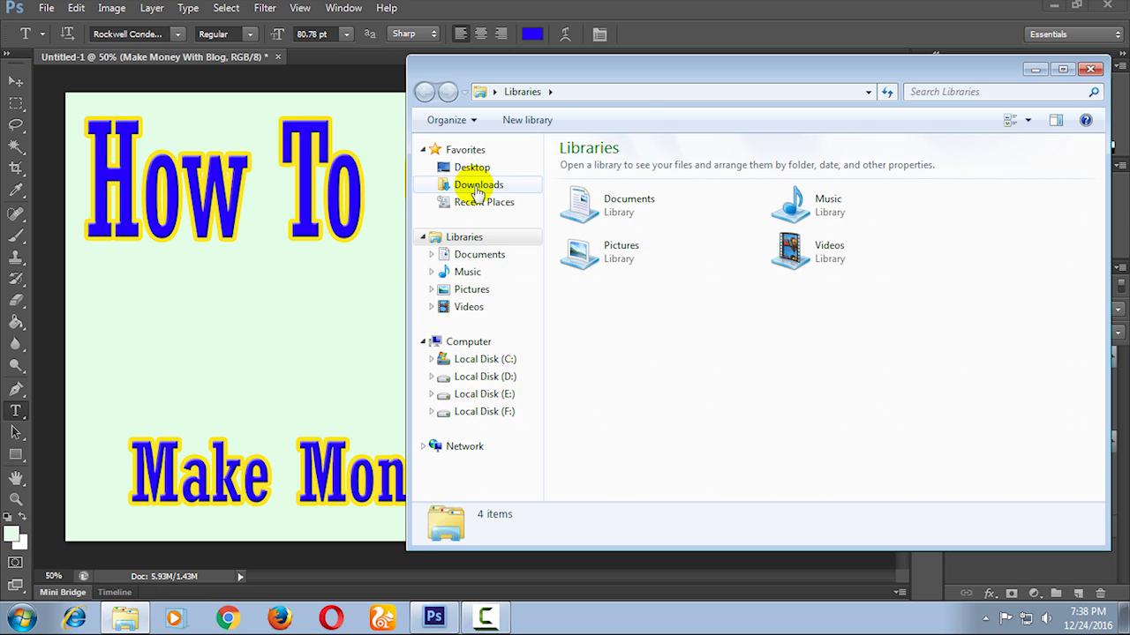
From the Downloads folder, bring the Blogger_logo image into the thumbnail canvas.
{"action": "double_click", "coordinate": [477, 185]}
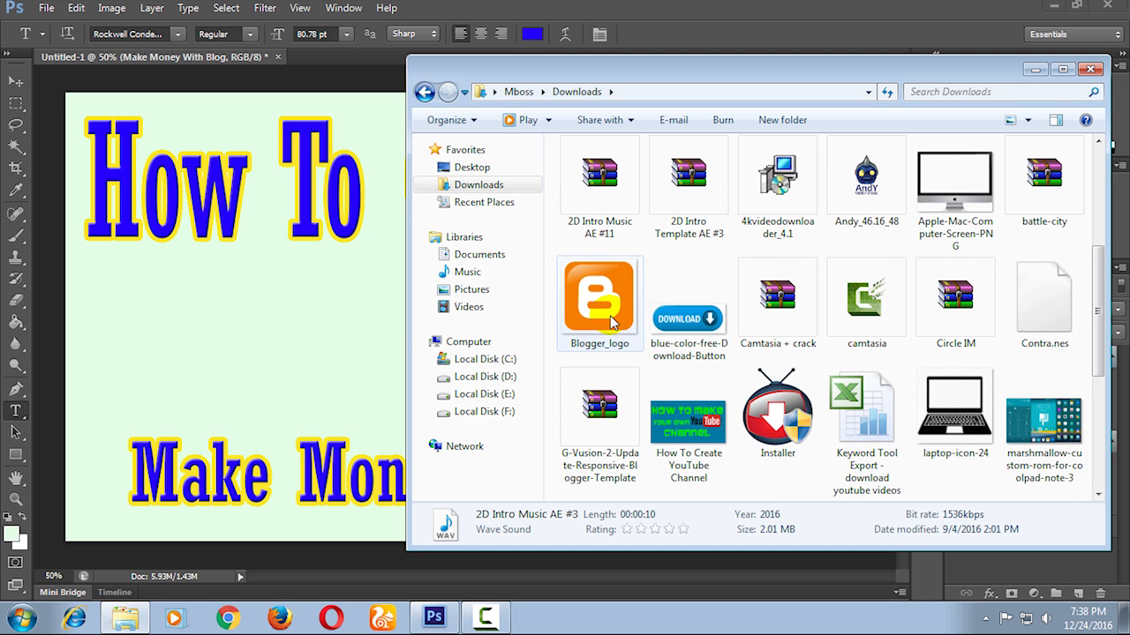
{"action": "left_click", "coordinate": [600, 300]}
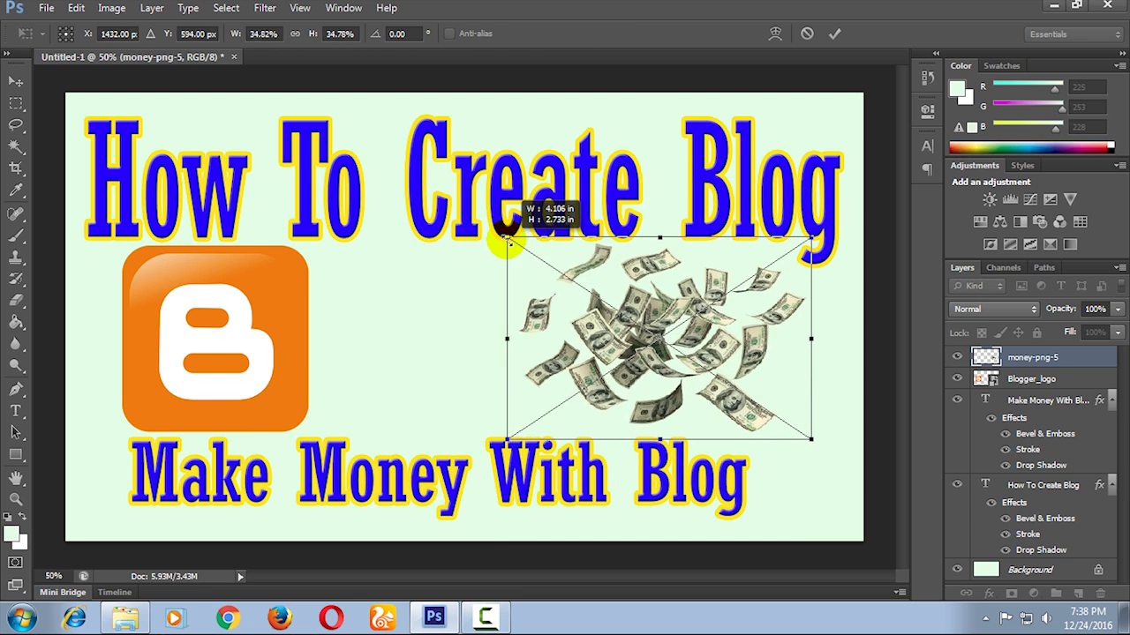
Commit the money image beside the logo and add a new empty layer for drawing.
{"action": "left_click", "coordinate": [834, 33]}
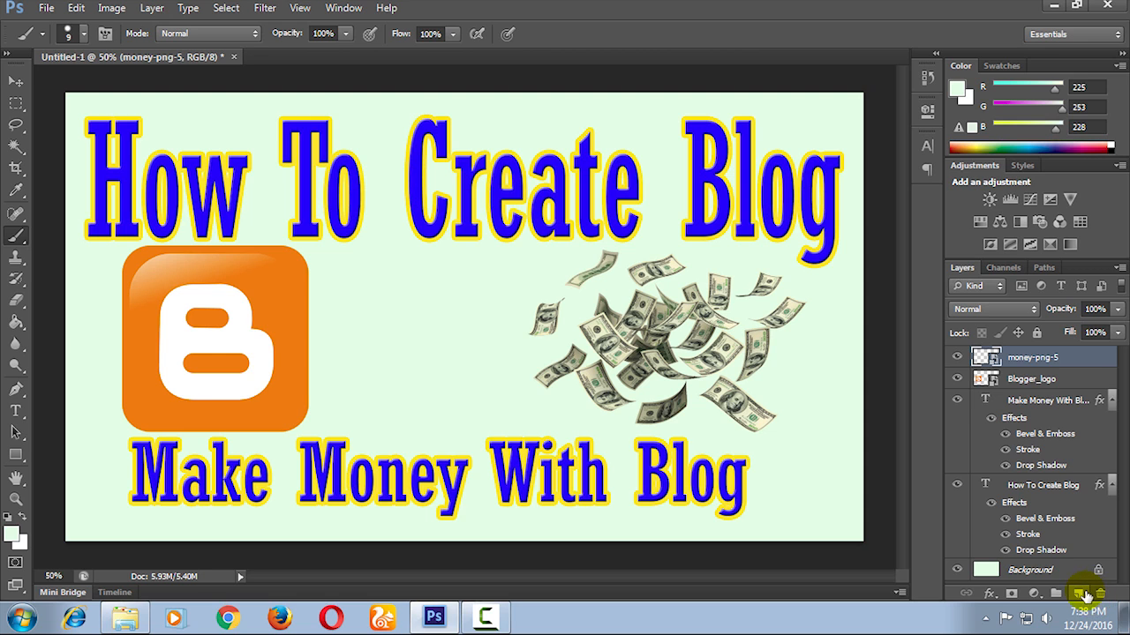
{"action": "key", "text": "ctrl+shift+n"}
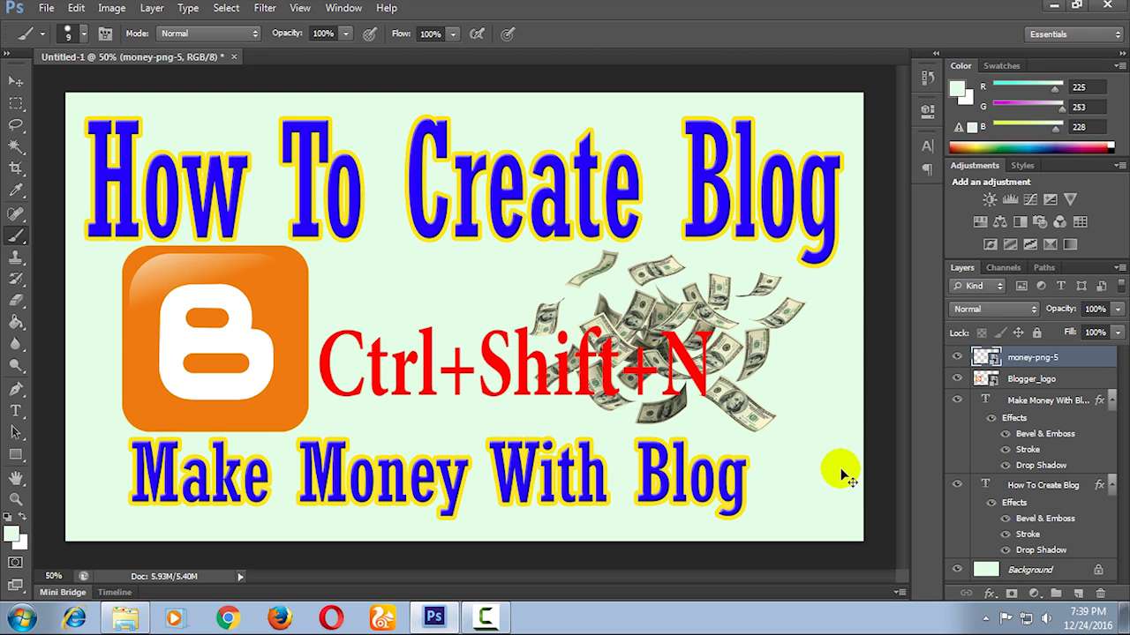
{"action": "key", "text": "ctrl+shift+n"}
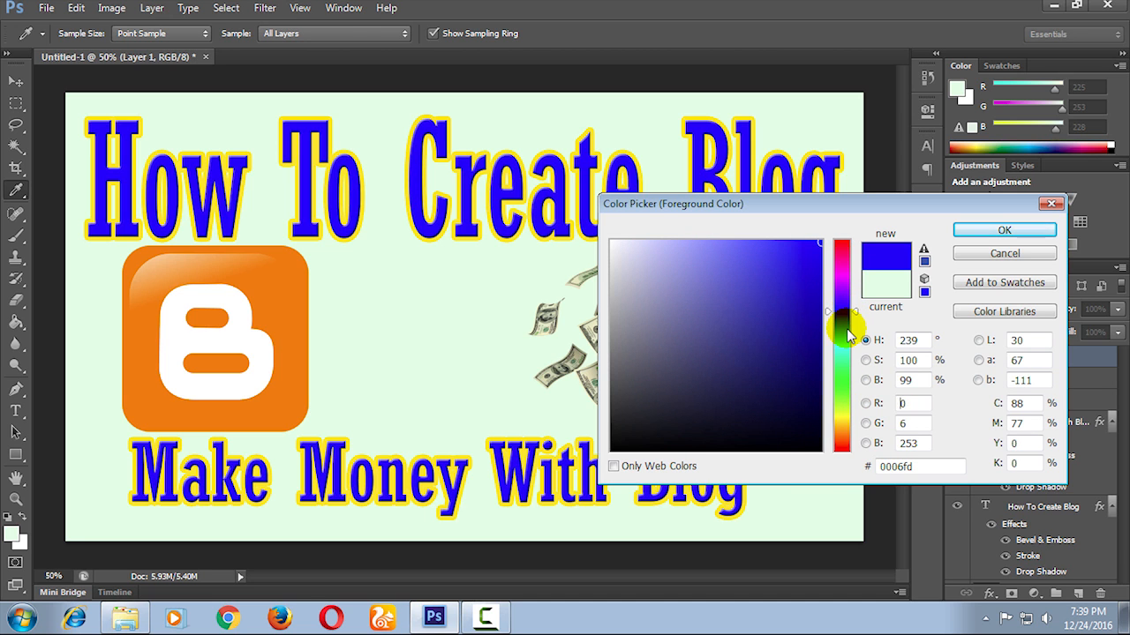
With blue as foreground, brush a horizontal line from logo to money and a short end stroke.
{"action": "left_click", "coordinate": [1003, 230]}
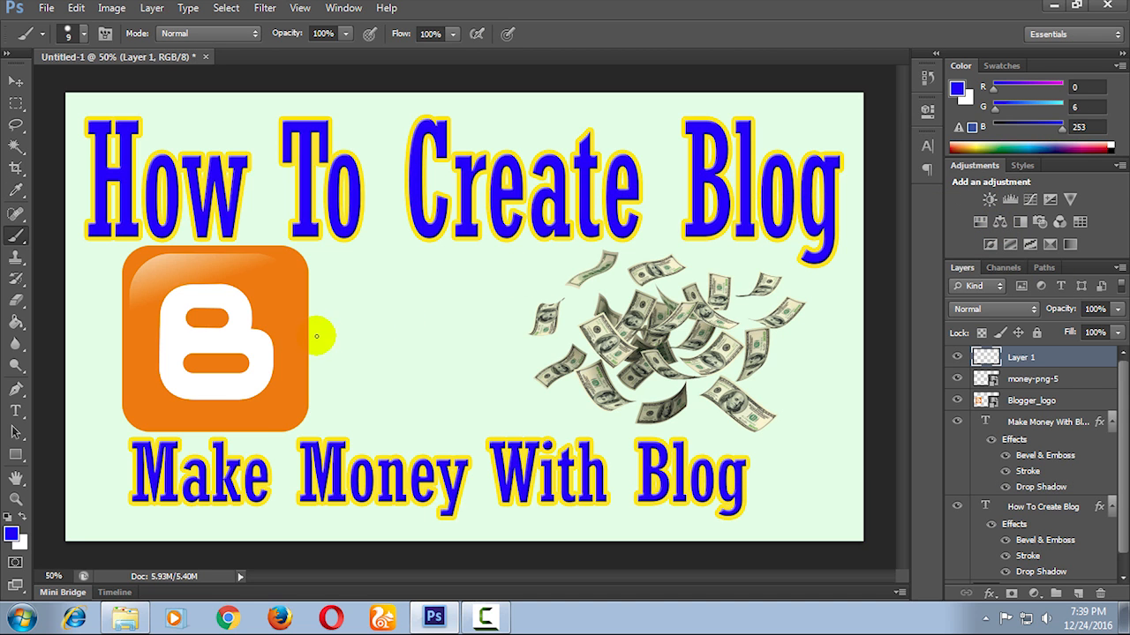
{"action": "left_click_drag", "start_coordinate": [317, 334], "coordinate": [459, 344]}
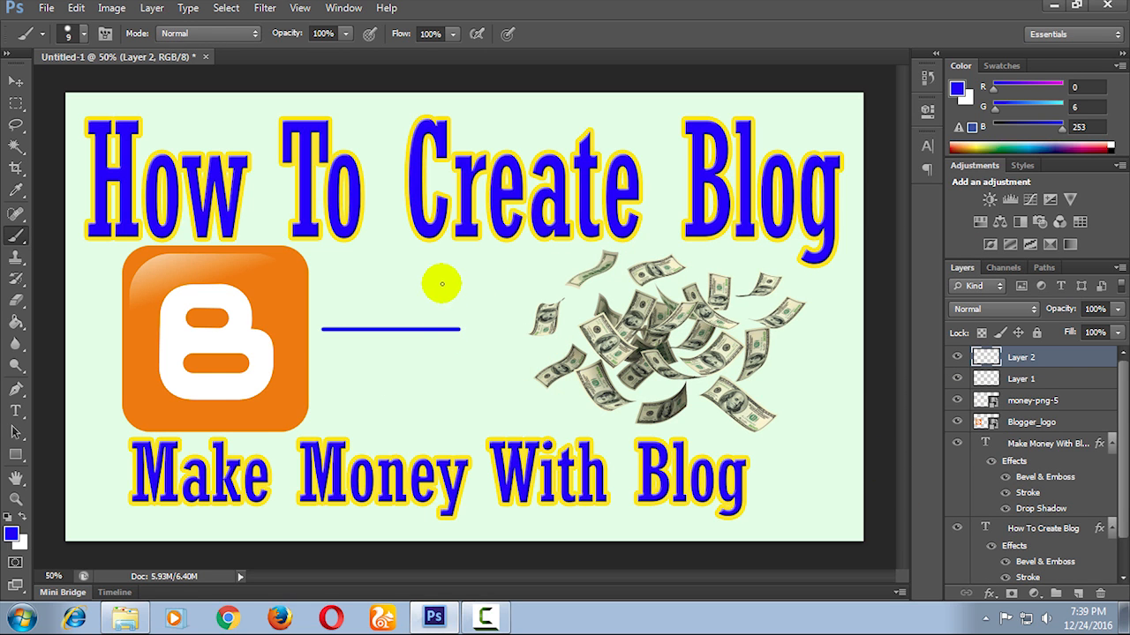
{"action": "left_click_drag", "start_coordinate": [441, 283], "coordinate": [441, 332]}
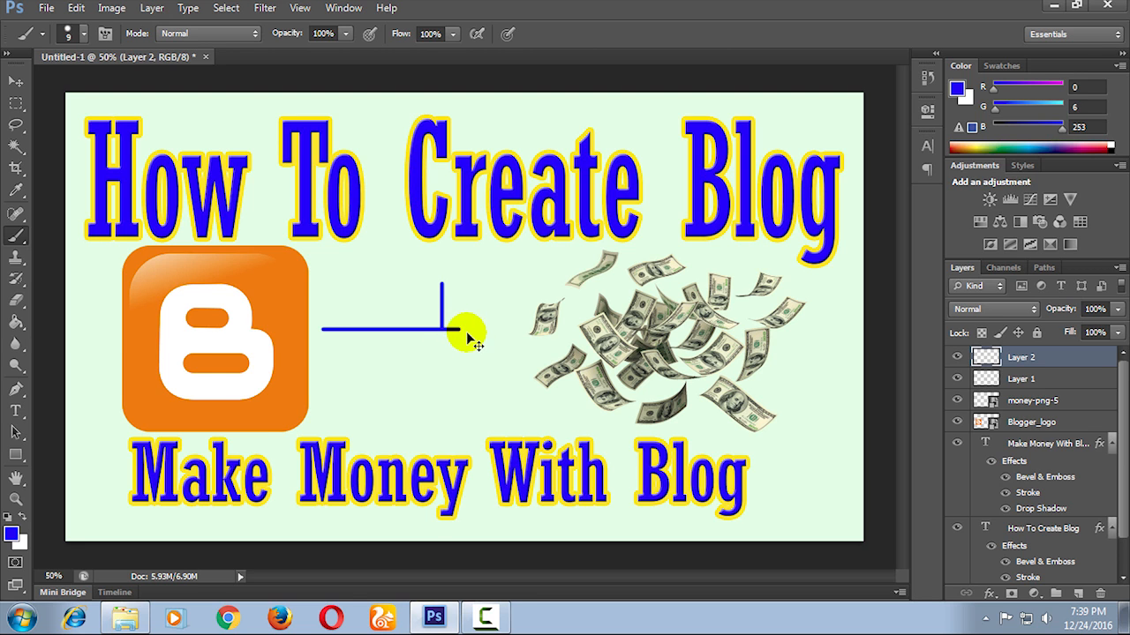
Free-transform the short stroke, tilt it about -15° onto the line's end and commit.
{"action": "key", "text": "ctrl+t"}
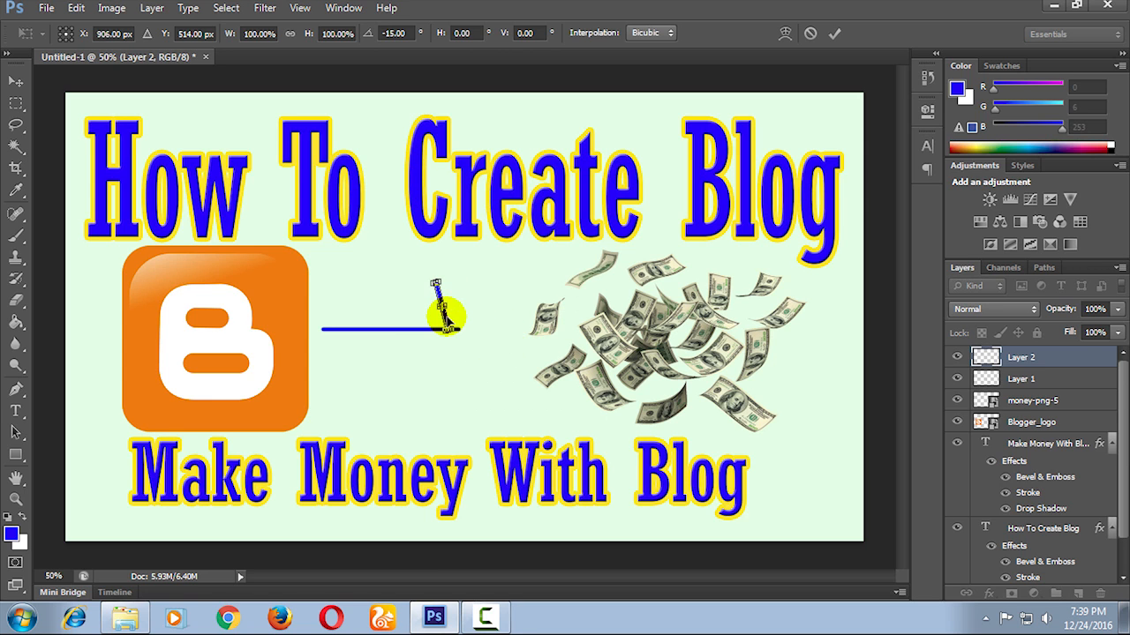
{"action": "left_click_drag", "start_coordinate": [433, 318], "coordinate": [450, 318]}
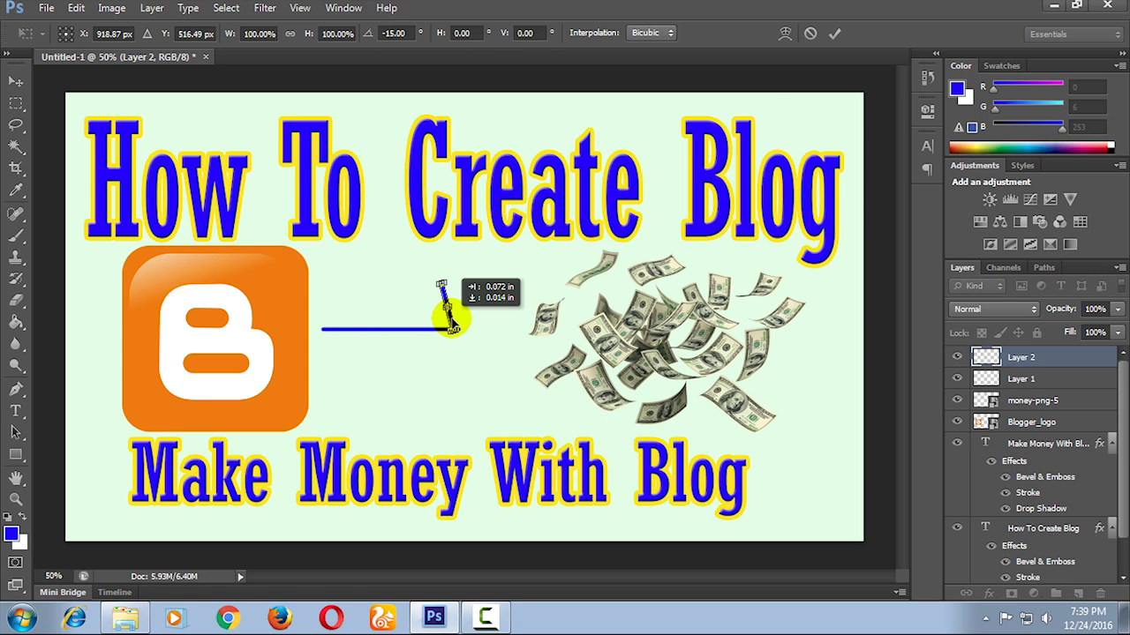
{"action": "left_click", "coordinate": [833, 34]}
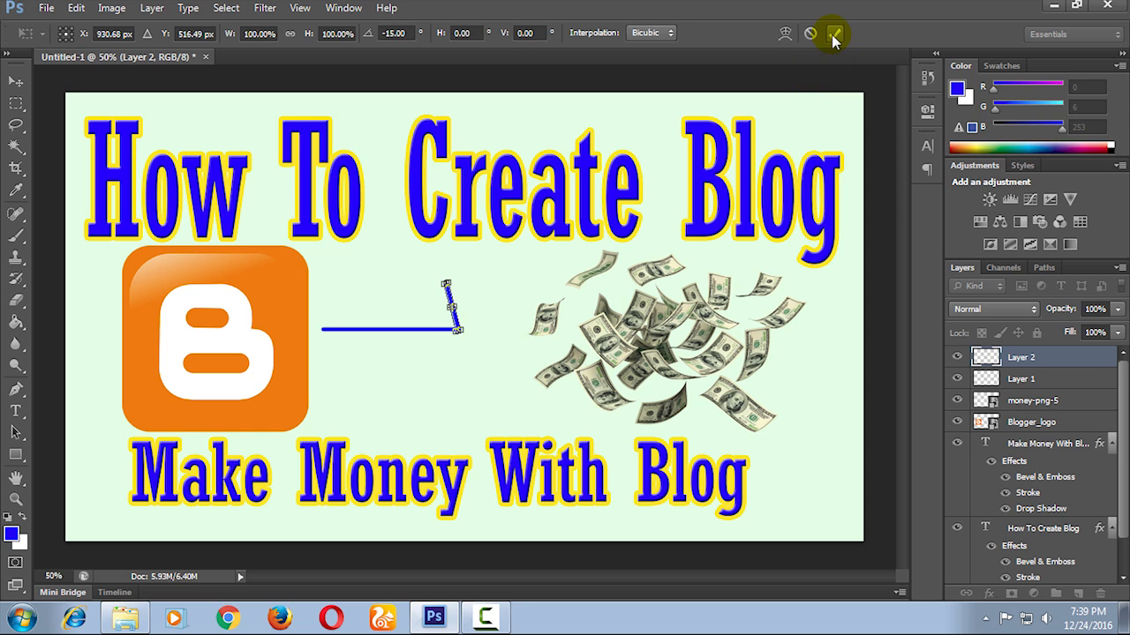
{"action": "left_click", "coordinate": [833, 33]}
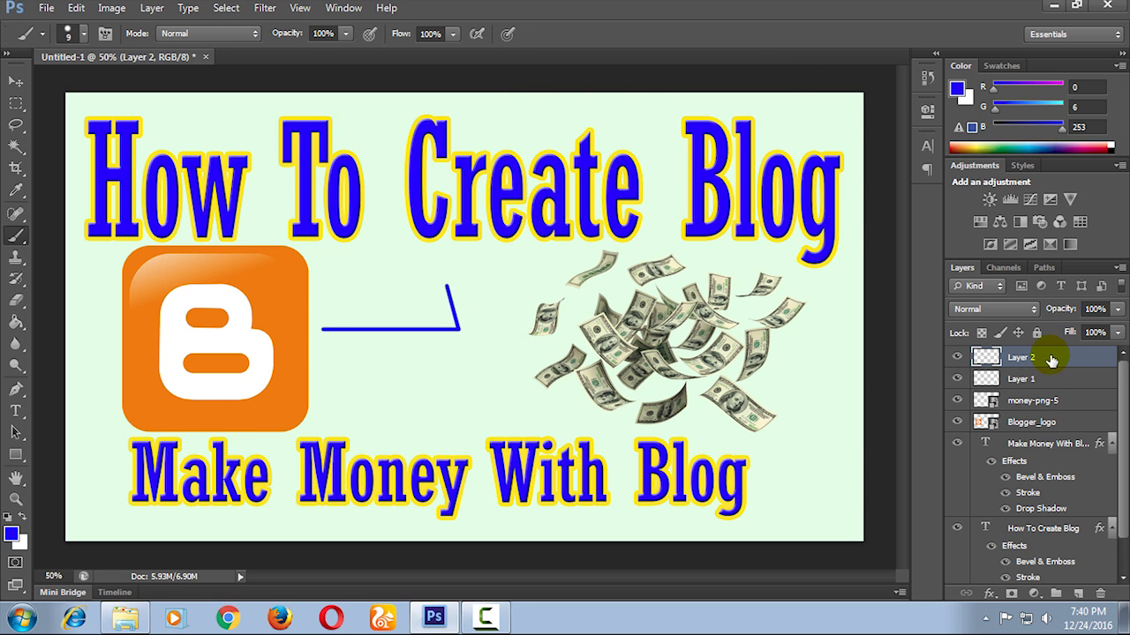
Duplicate the tilted short-stroke layer.
{"action": "right_click", "coordinate": [1020, 356]}
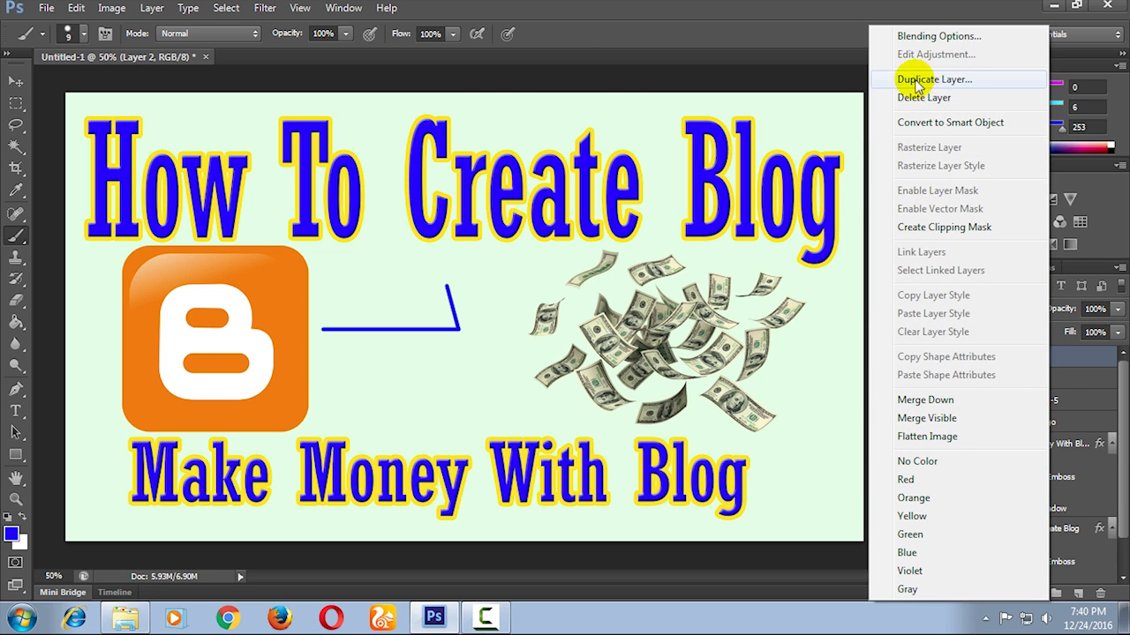
{"action": "left_click", "coordinate": [934, 78]}
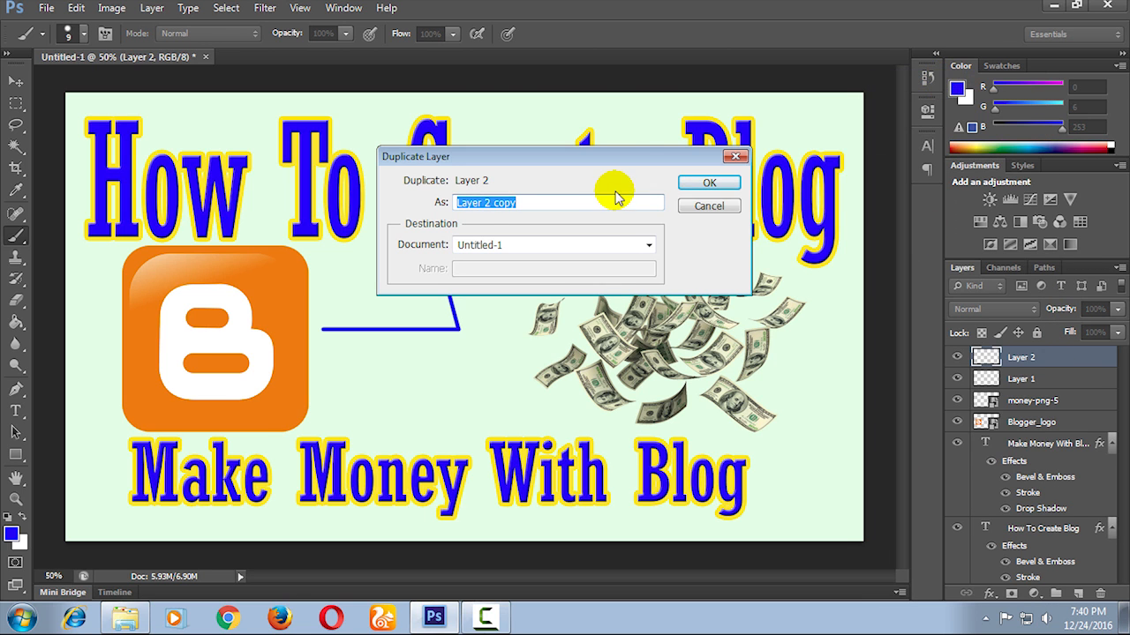
{"action": "left_click", "coordinate": [710, 182]}
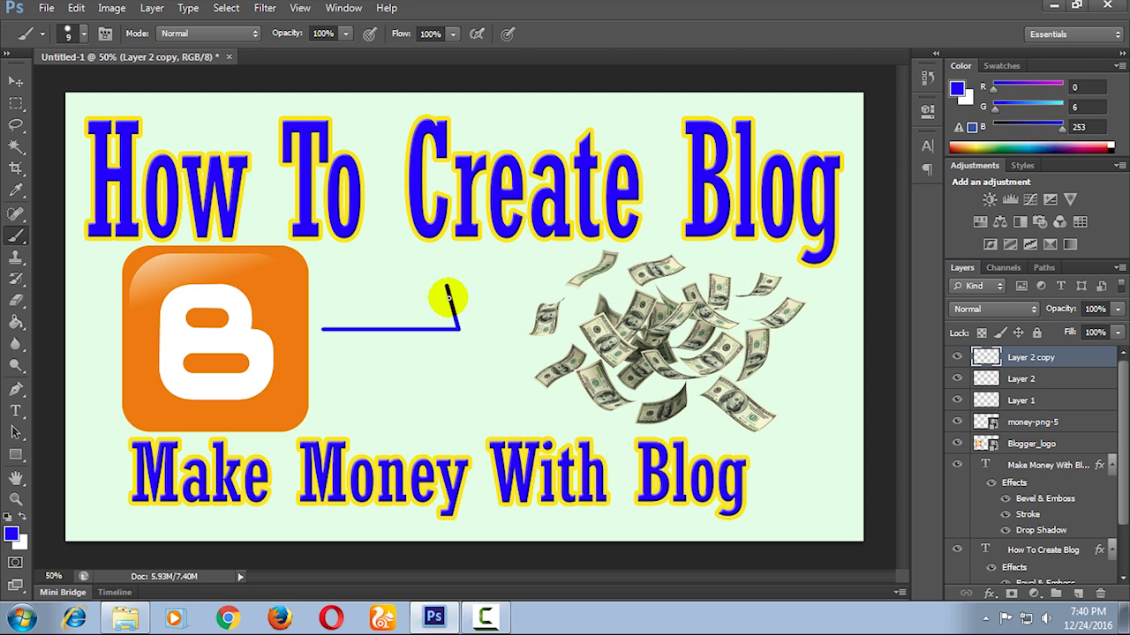
Flip the duplicated stroke vertically so the two strokes form an arrowhead.
{"action": "key", "text": "ctrl+t"}
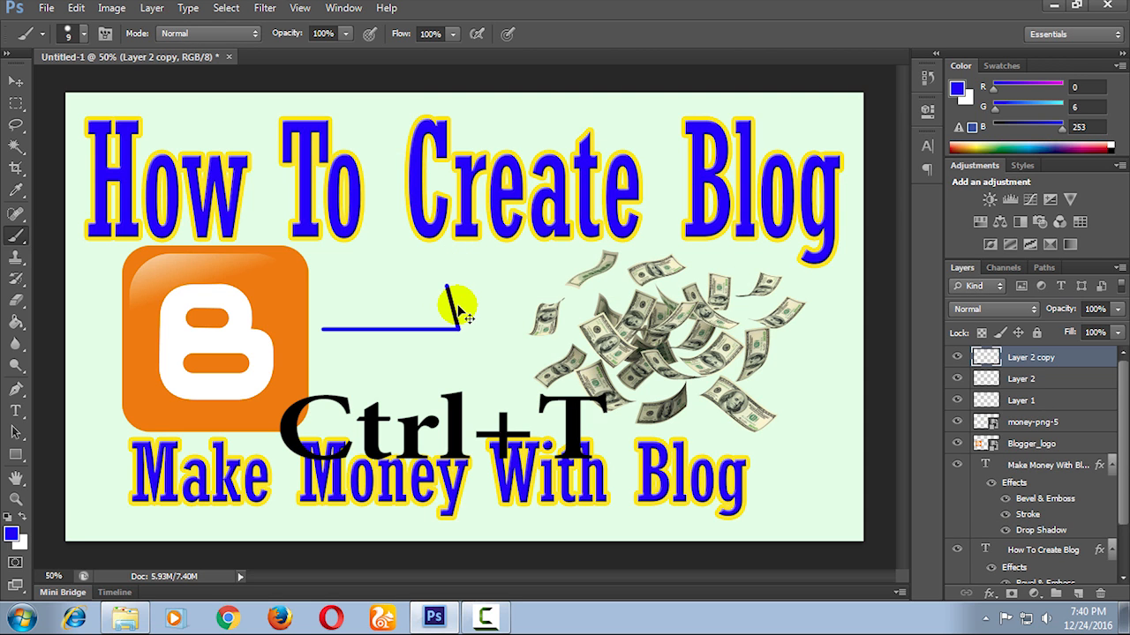
{"action": "key", "text": "ctrl+t"}
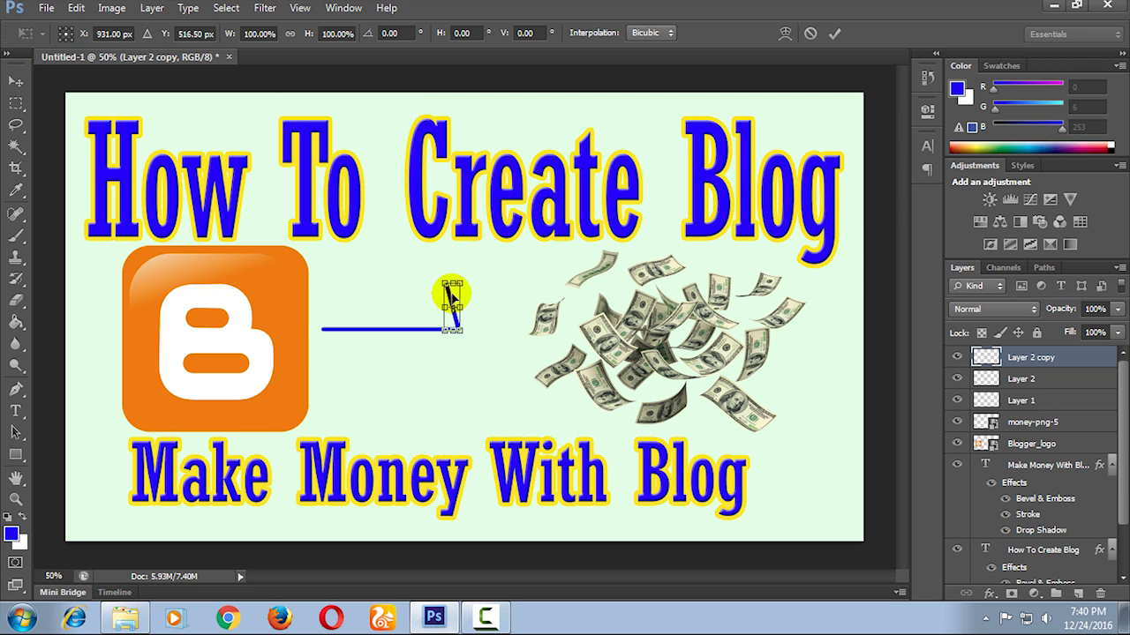
{"action": "right_click", "coordinate": [452, 307]}
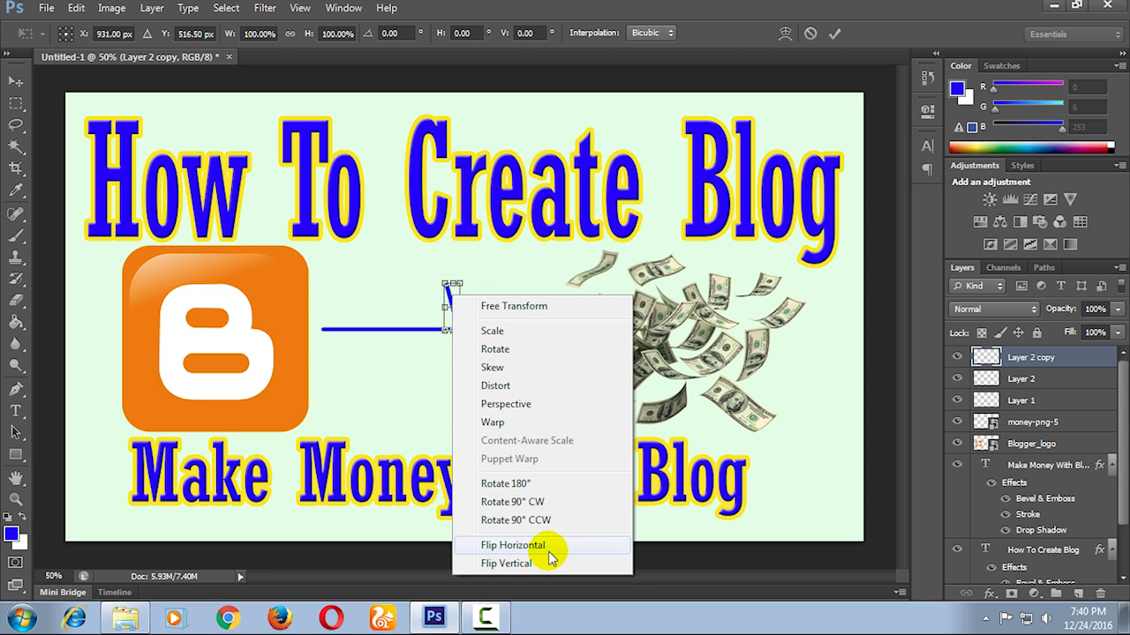
{"action": "mouse_move", "coordinate": [548, 563]}
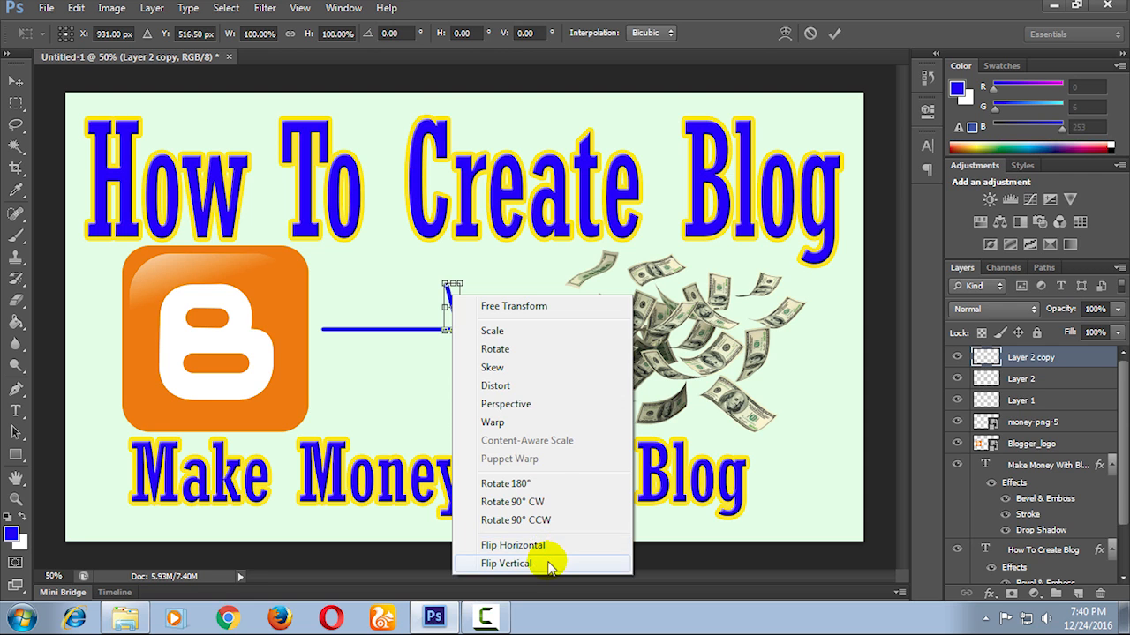
{"action": "left_click", "coordinate": [505, 564]}
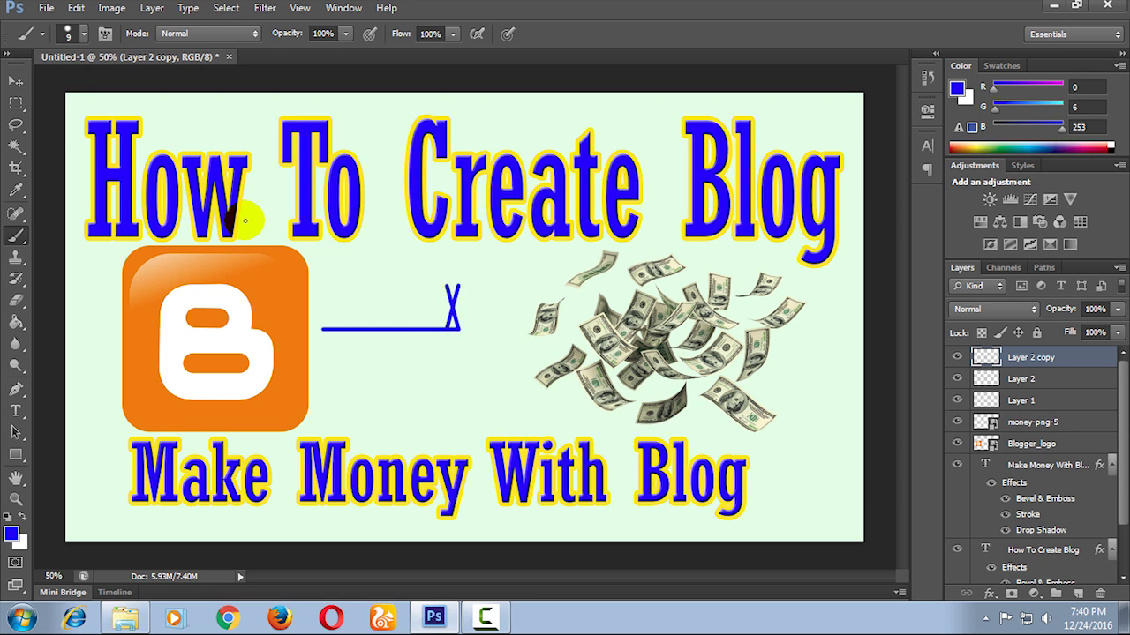
{"action": "left_click", "coordinate": [238, 208]}
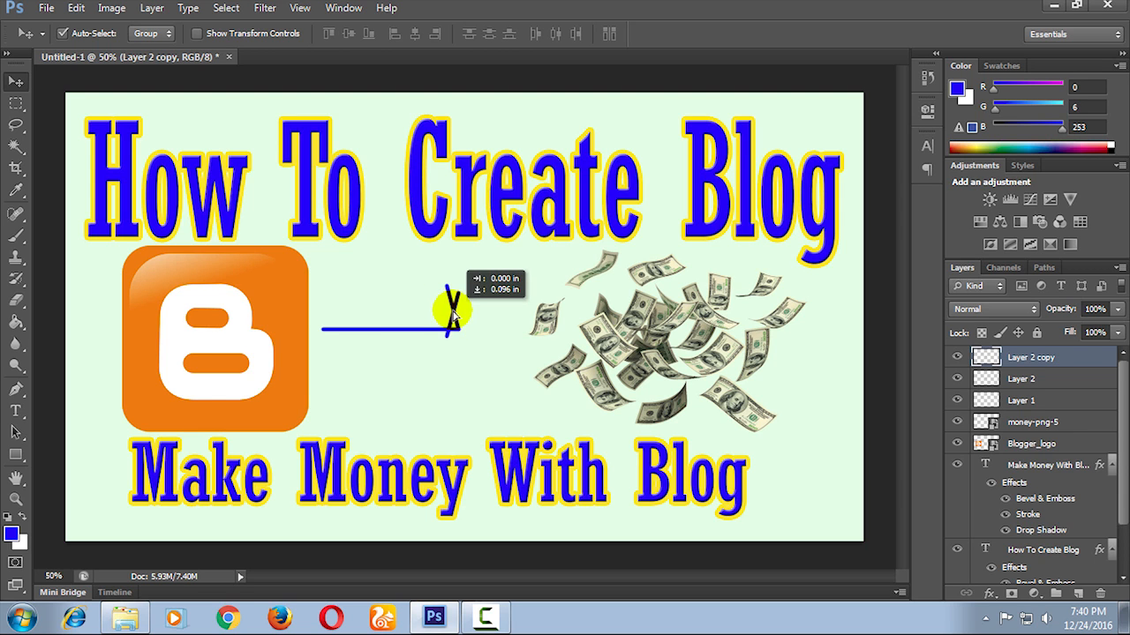
Move the arrowhead strokes onto the tip of the blue line pointing at the money.
{"action": "left_click_drag", "start_coordinate": [455, 314], "coordinate": [455, 353]}
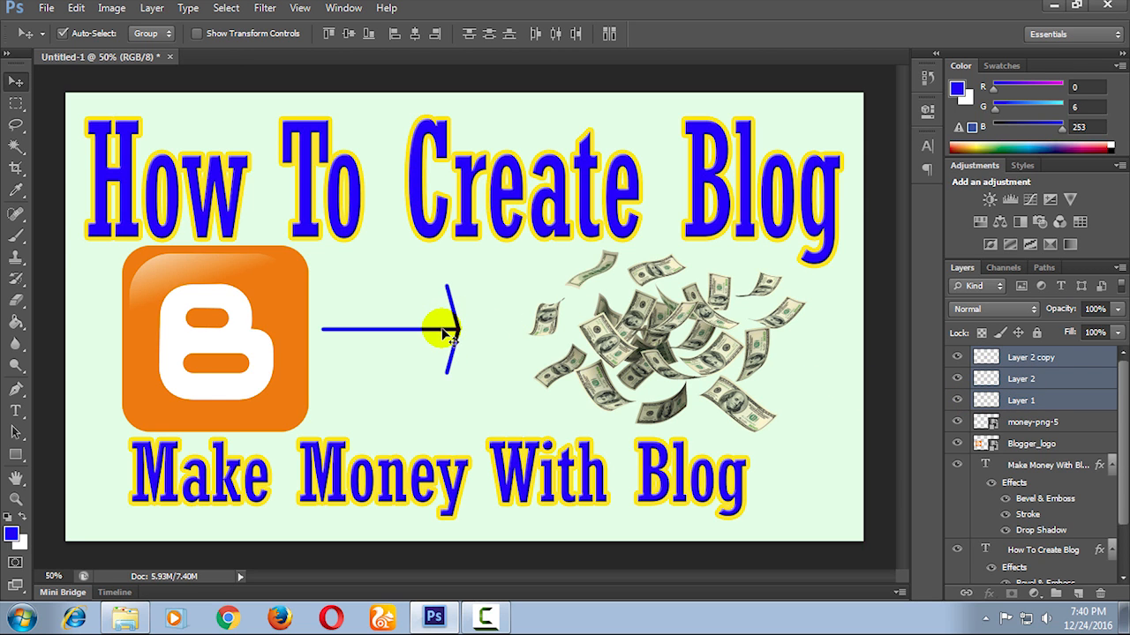
{"action": "left_click_drag", "start_coordinate": [445, 333], "coordinate": [467, 335]}
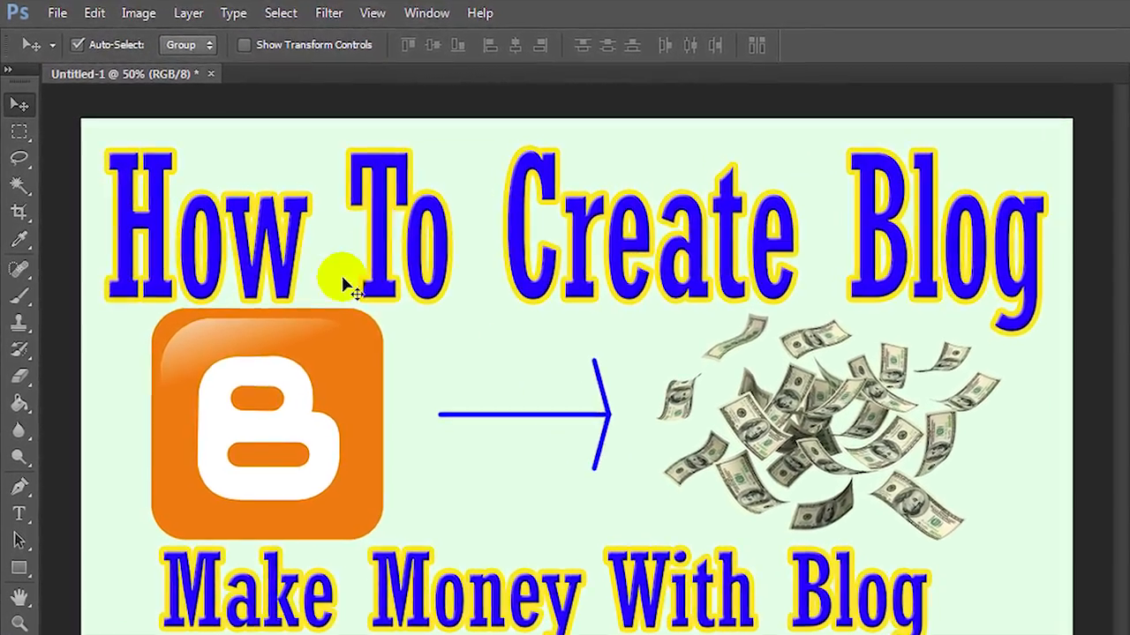
Save the thumbnail as a JPEG on the desktop named 'How create blog an...'.
{"action": "left_click", "coordinate": [56, 13]}
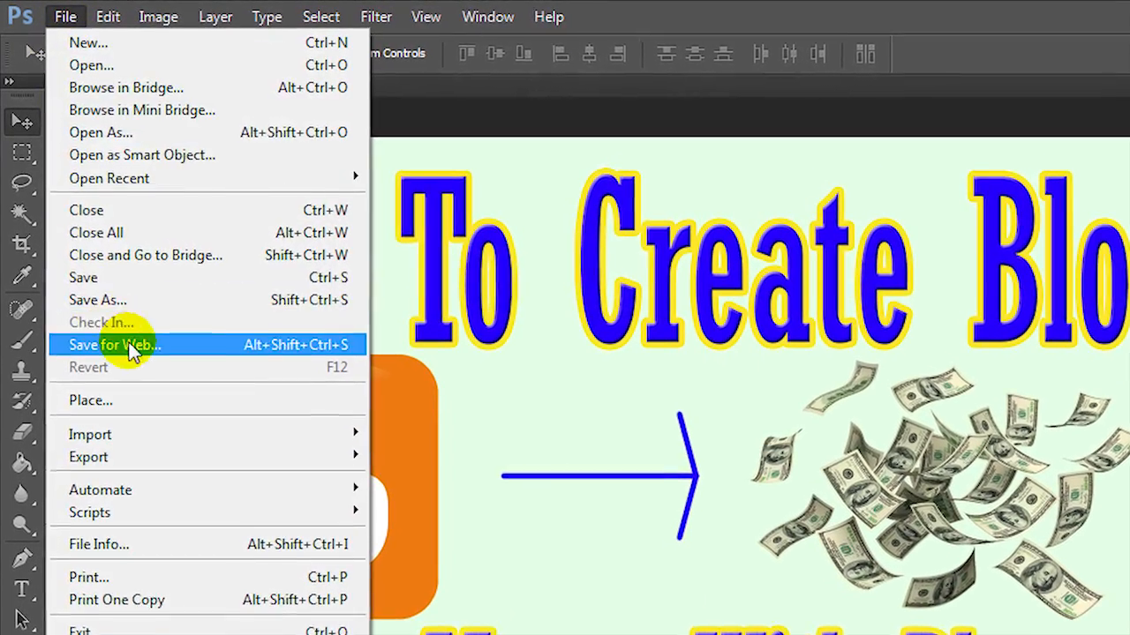
{"action": "mouse_move", "coordinate": [99, 305]}
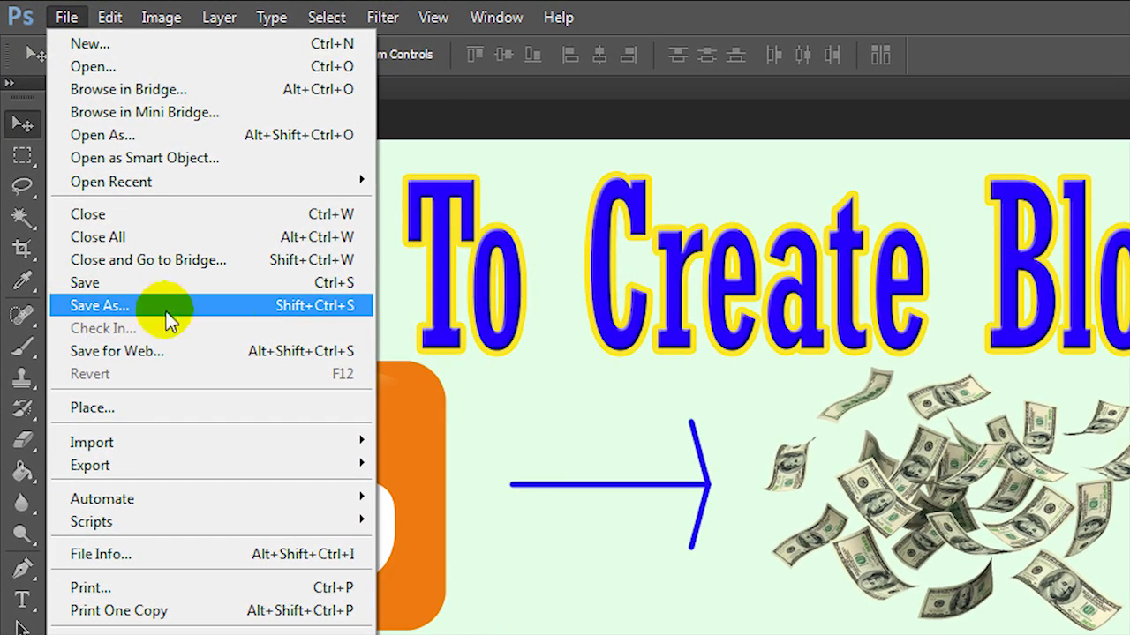
{"action": "mouse_move", "coordinate": [309, 318]}
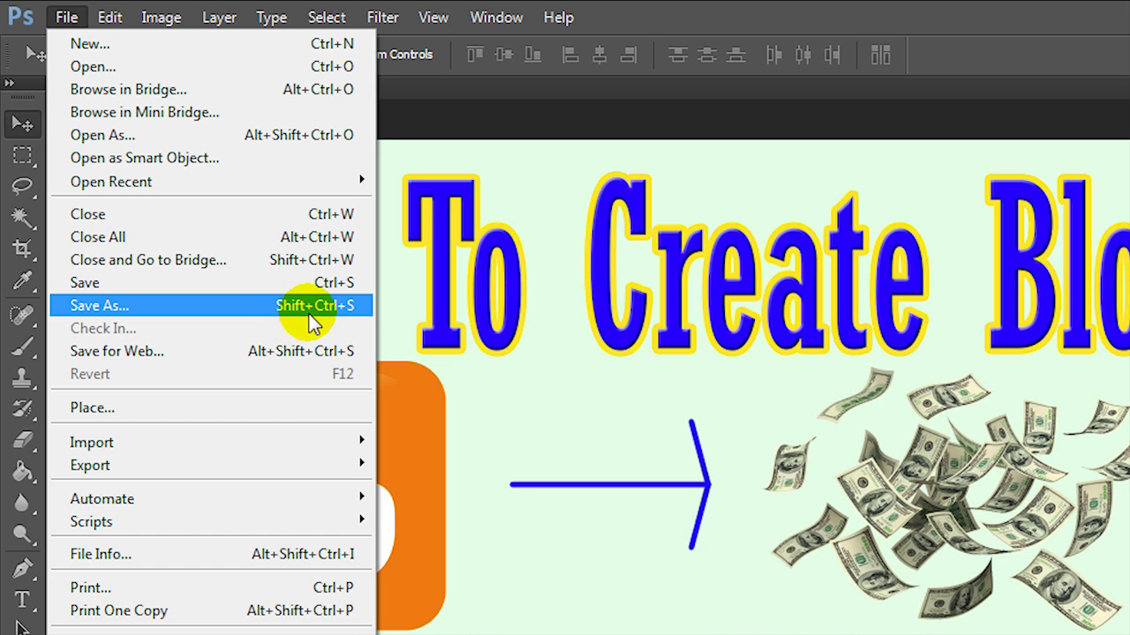
{"action": "left_click", "coordinate": [98, 305]}
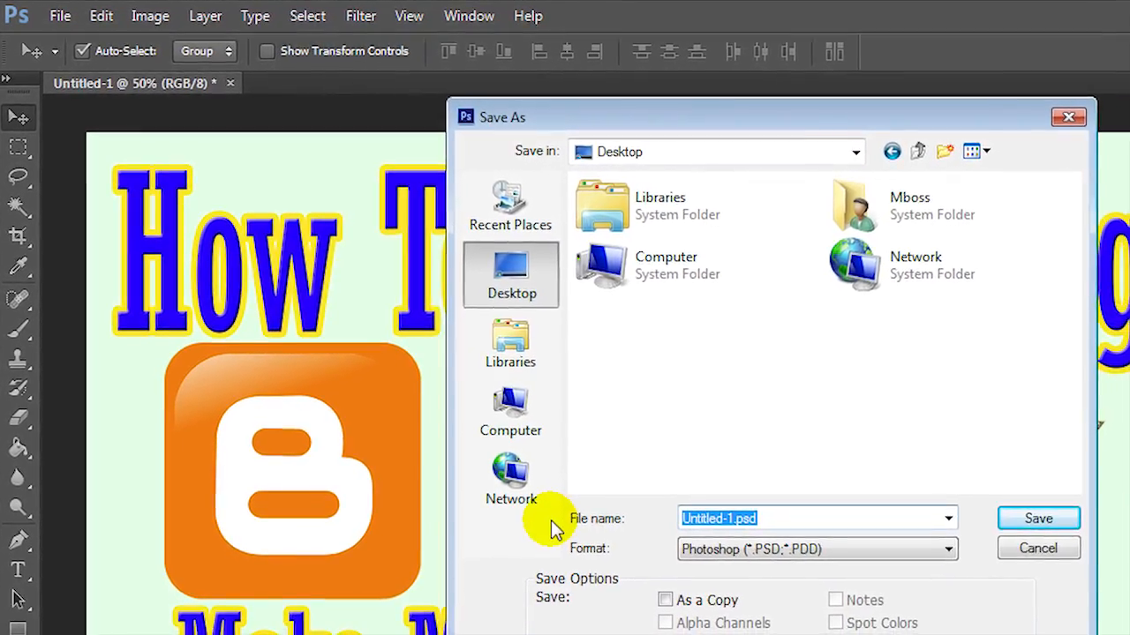
{"action": "type", "text": "How to"}
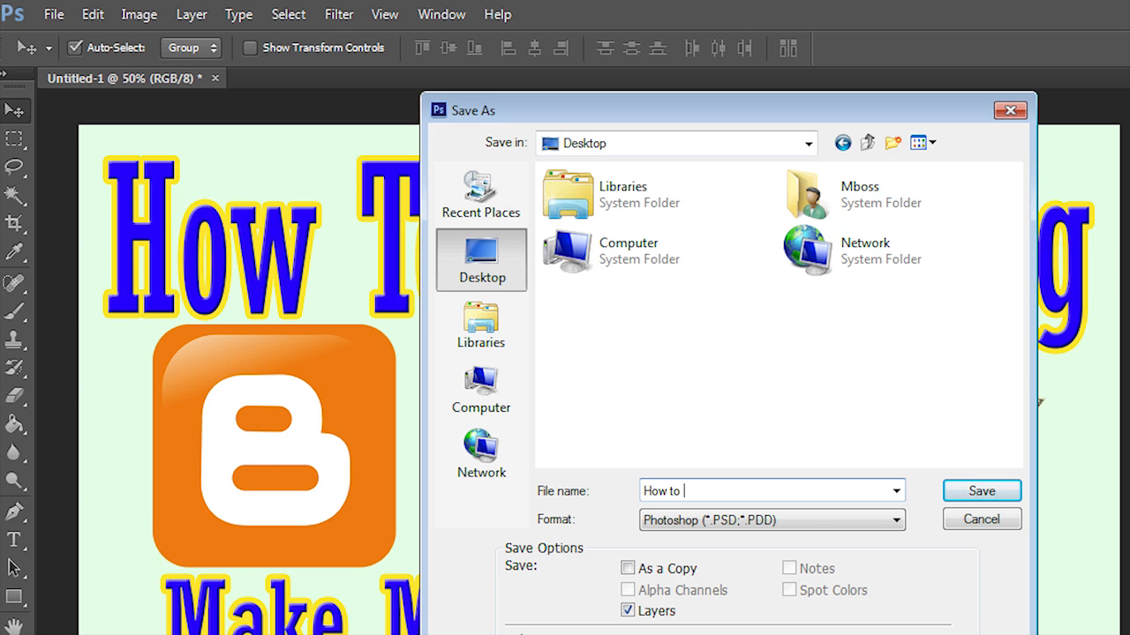
{"action": "type", "text": "create blog and make money with blog.jpg"}
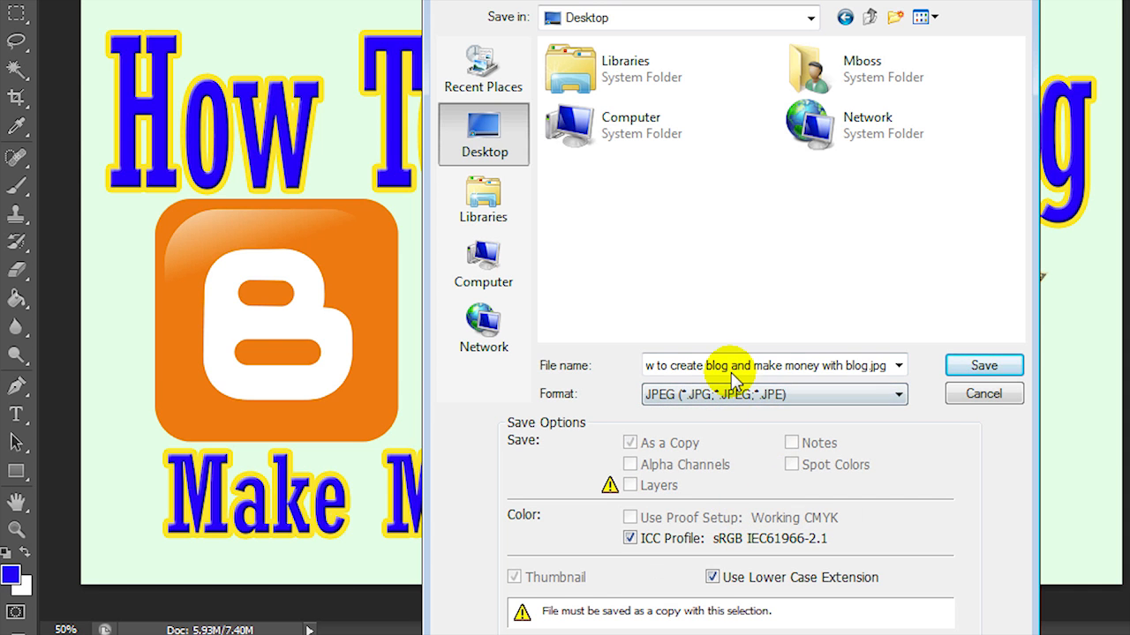
{"action": "left_click", "coordinate": [983, 365]}
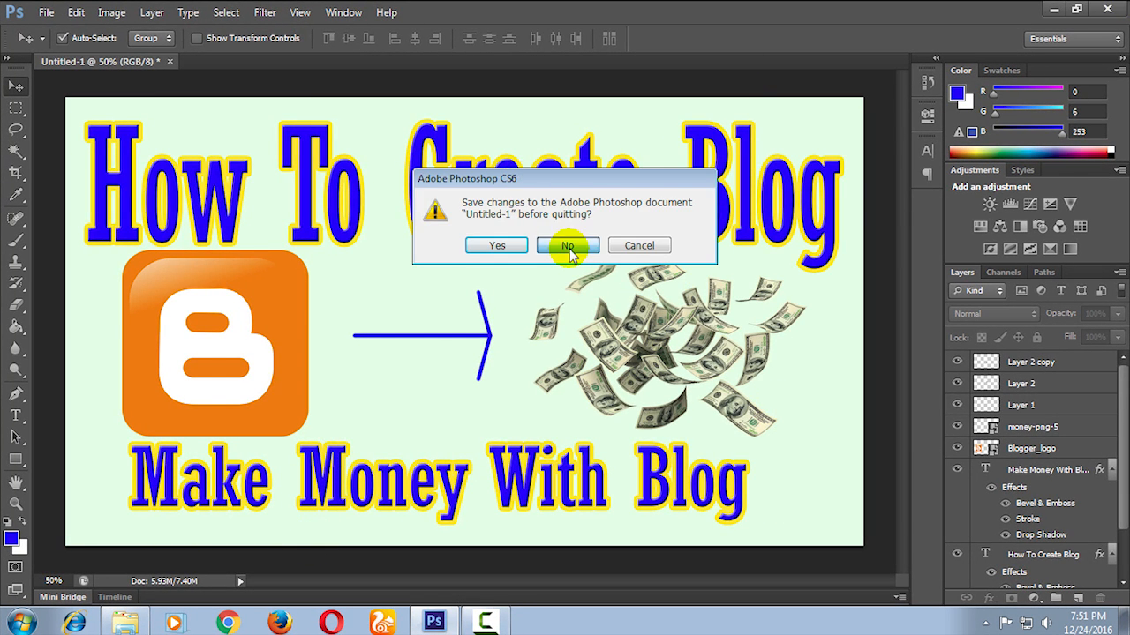
Quit Photoshop without saving the layered document and launch the web browser.
{"action": "left_click", "coordinate": [567, 245]}
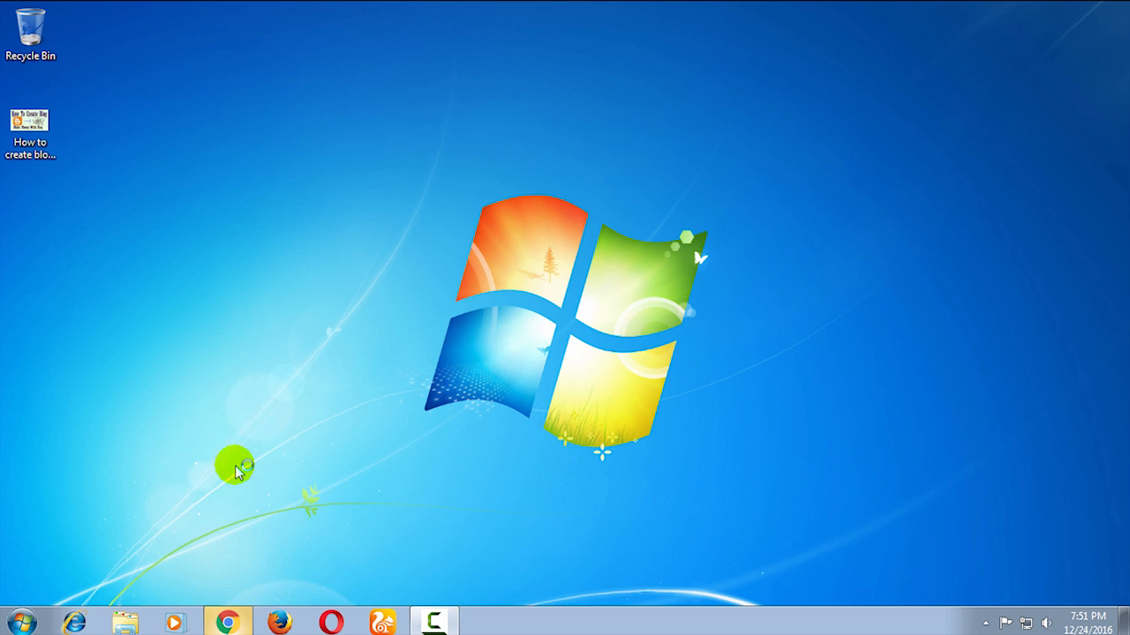
{"action": "left_click", "coordinate": [228, 621]}
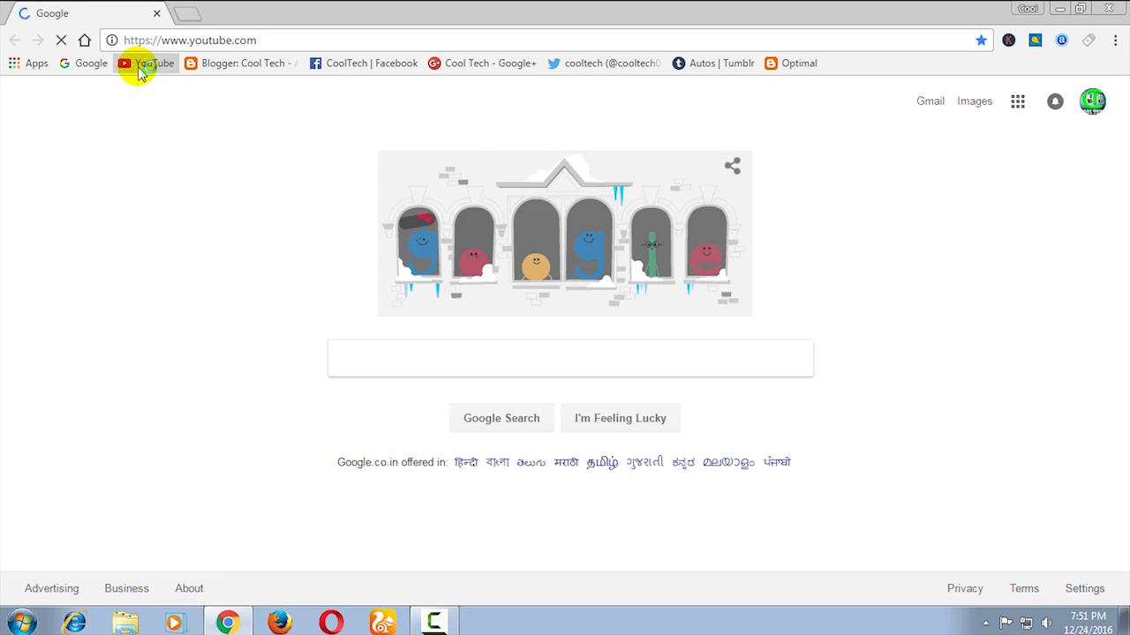
In the video's edit page, upload the saved JPEG as its custom thumbnail.
{"action": "left_click", "coordinate": [145, 64]}
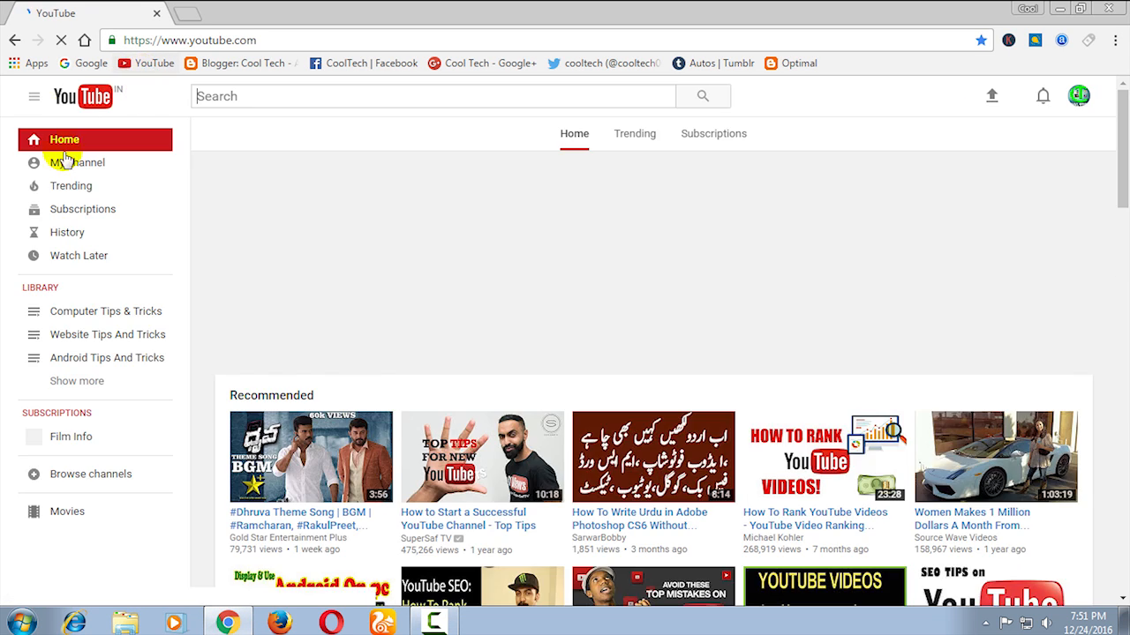
{"action": "left_click", "coordinate": [78, 163]}
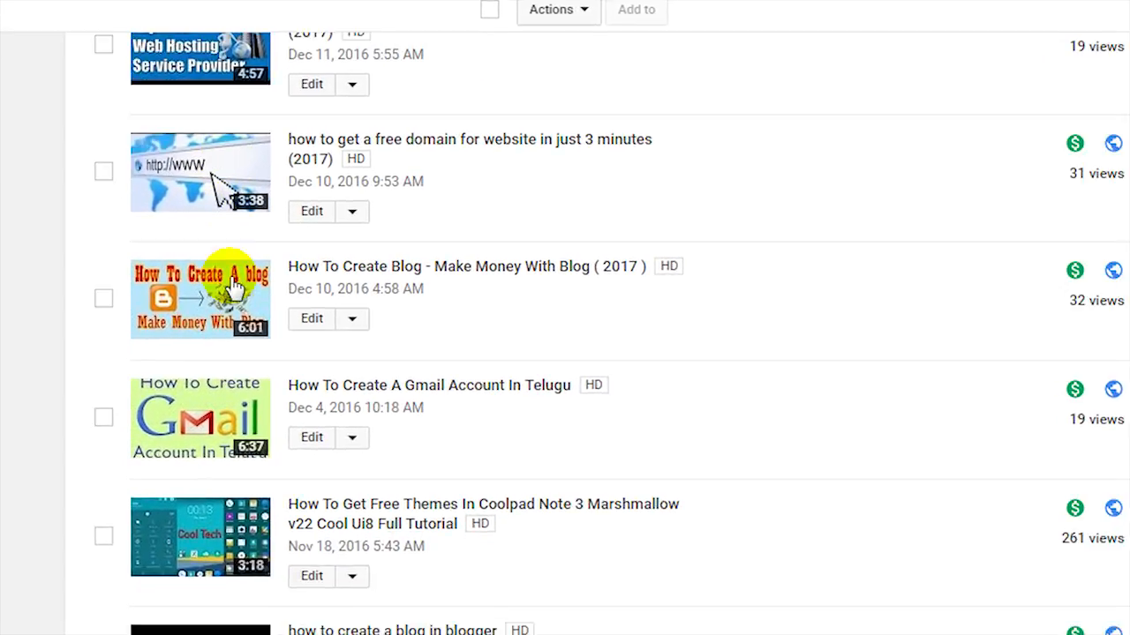
{"action": "scroll", "scroll_direction": "down", "scroll_amount": 3}
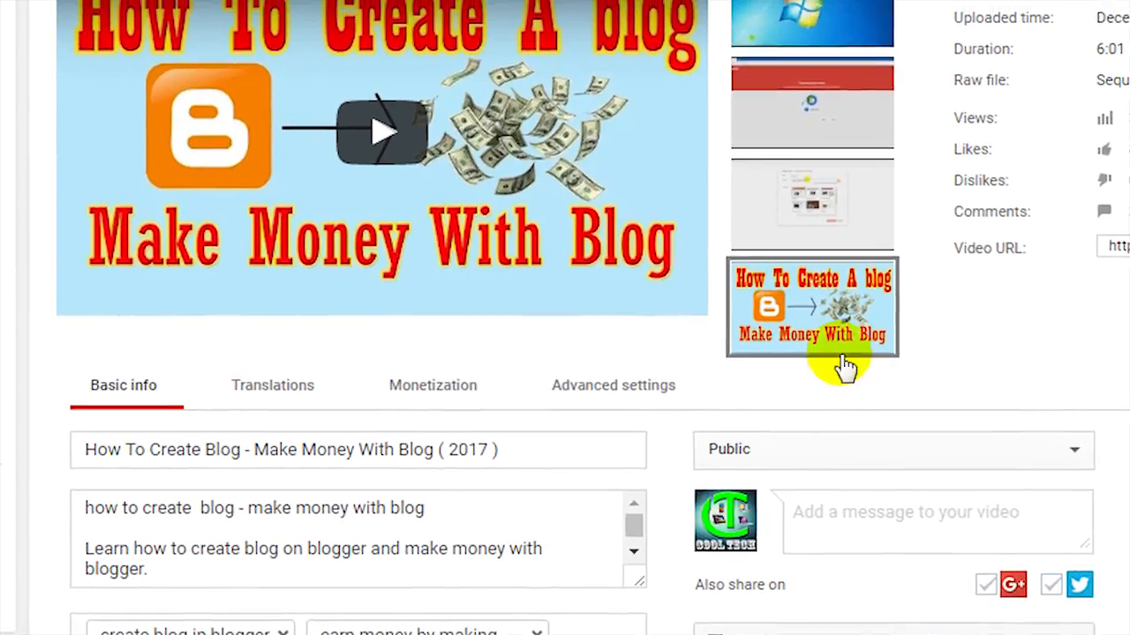
{"action": "left_click", "coordinate": [812, 306]}
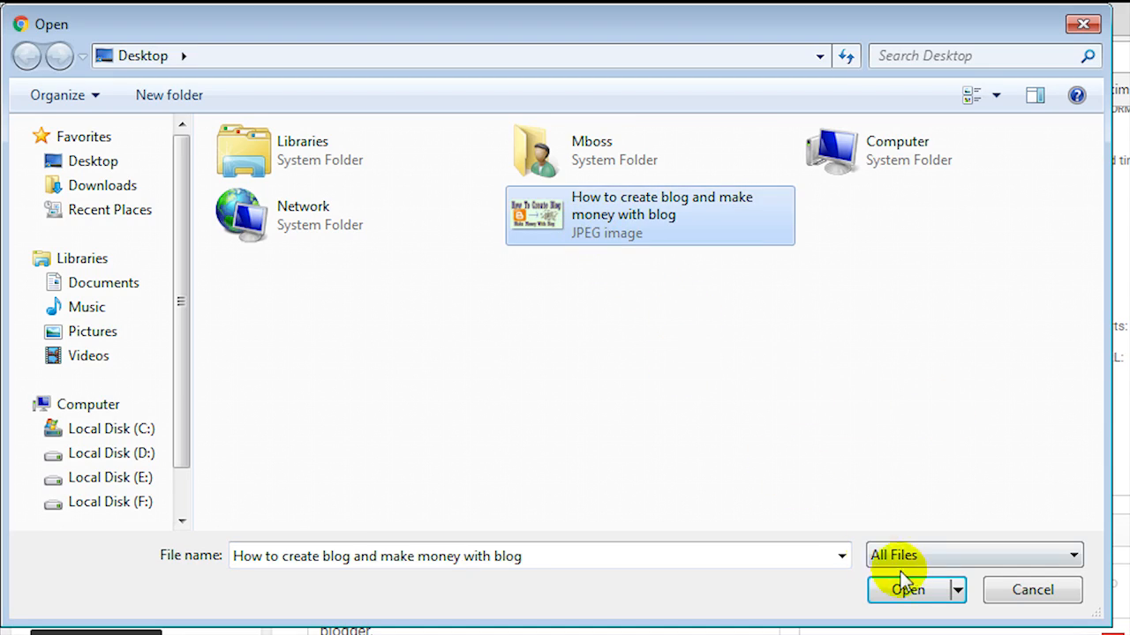
{"action": "left_click", "coordinate": [907, 589]}
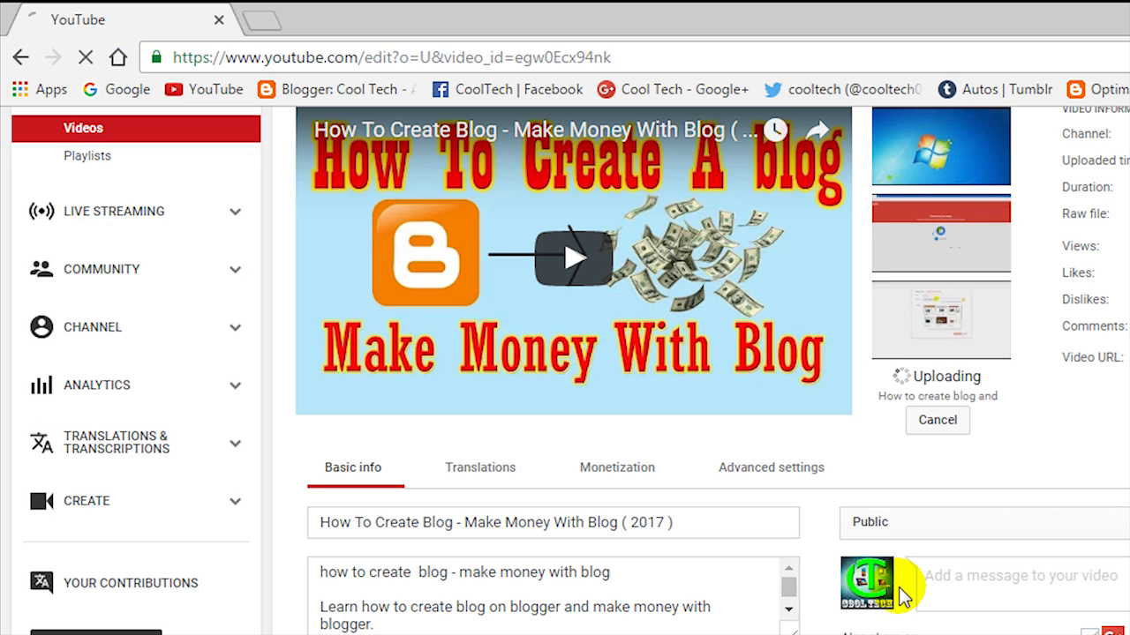
{"action": "mouse_move", "coordinate": [1003, 397]}
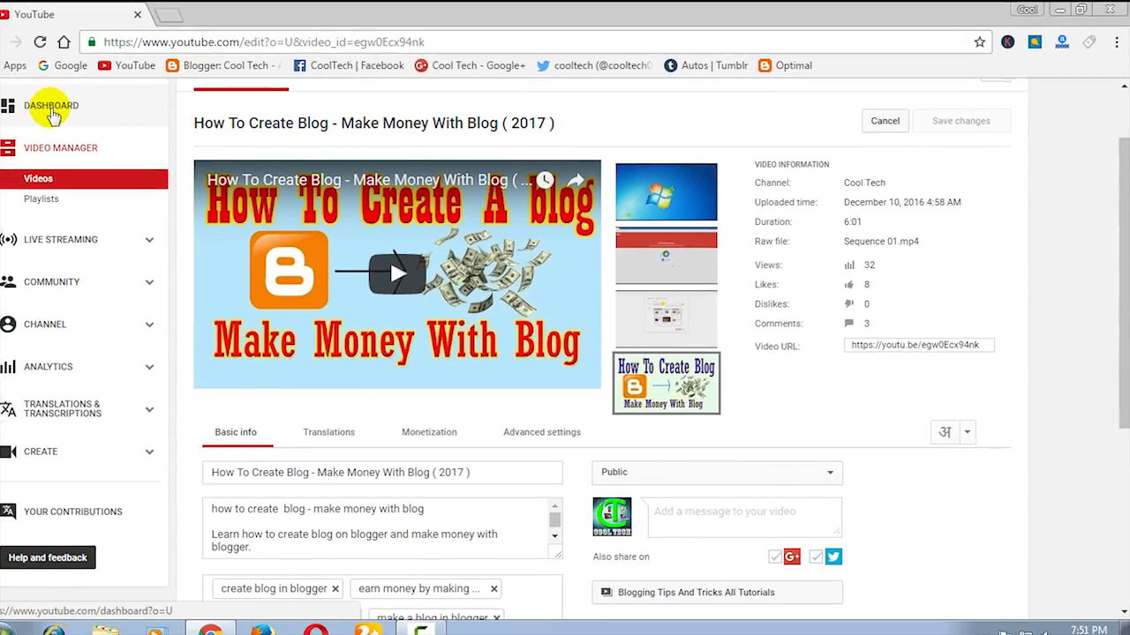
Return to the channel dashboard, leaving the video edit page.
{"action": "left_click", "coordinate": [51, 106]}
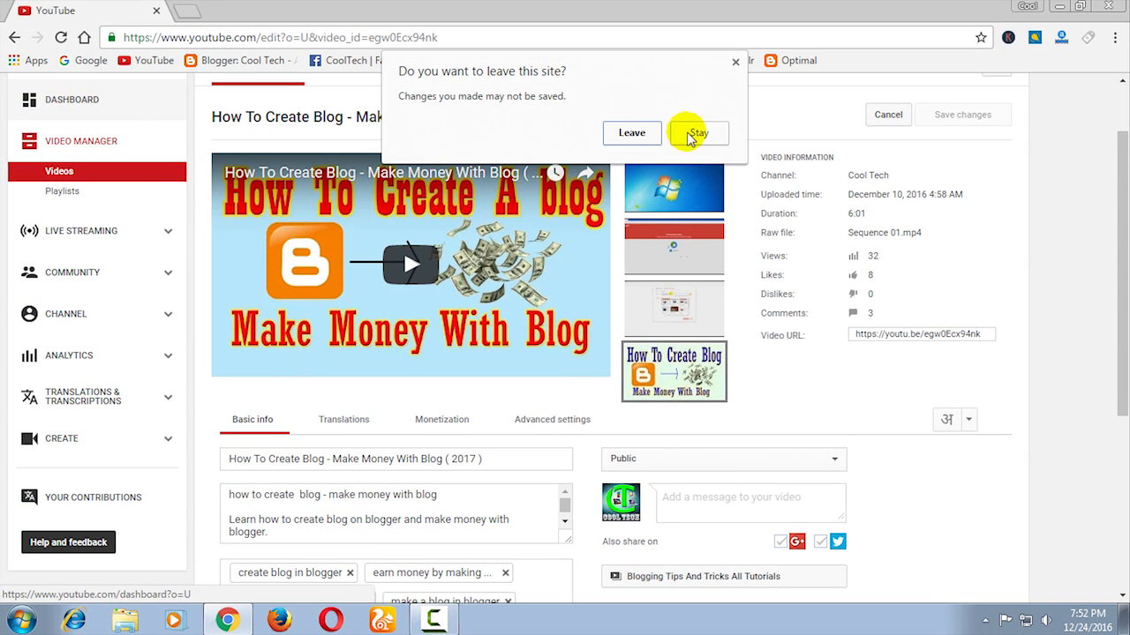
{"action": "left_click", "coordinate": [632, 132]}
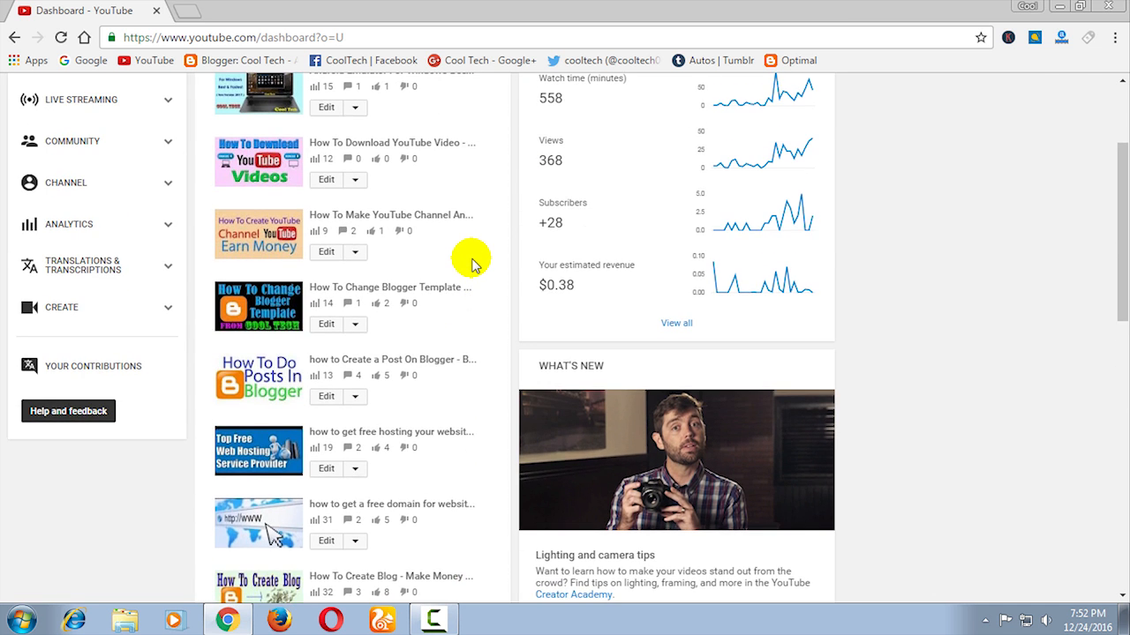
{"action": "scroll", "scroll_direction": "up", "scroll_amount": 3}
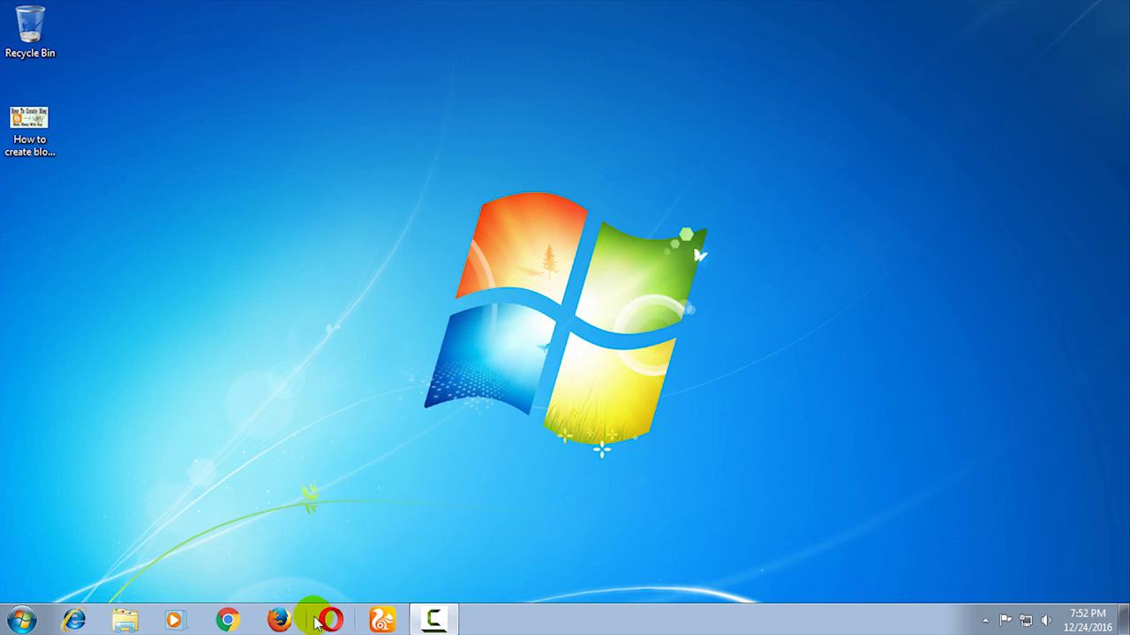
Launch Opera and open YouTube to view the Cool Tech channel signed out.
{"action": "left_click", "coordinate": [329, 619]}
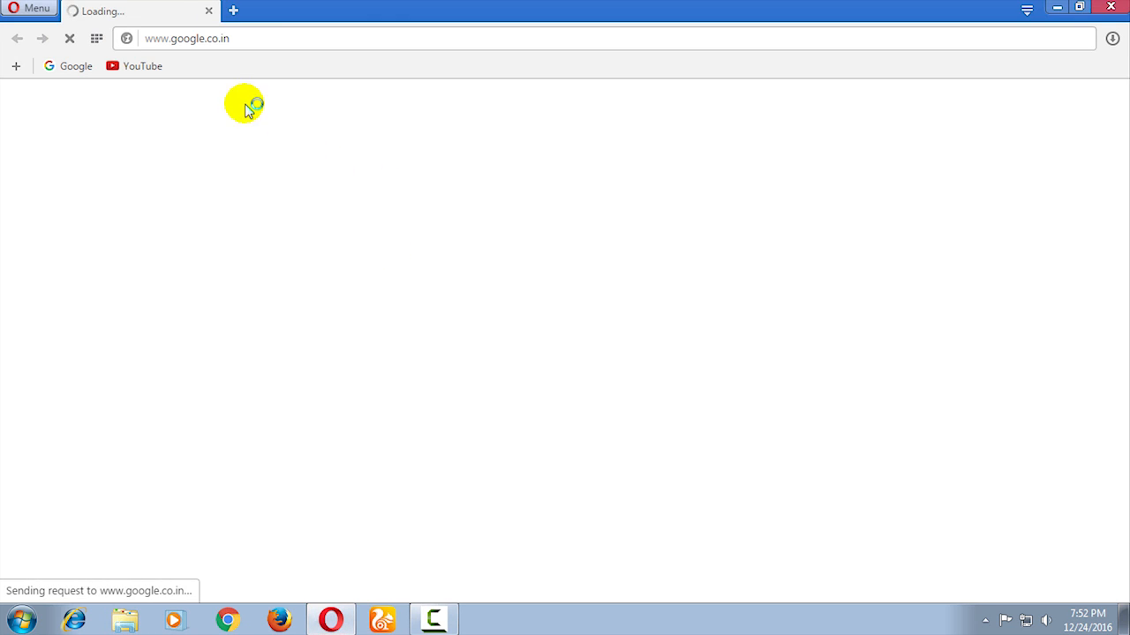
{"action": "left_click", "coordinate": [141, 66]}
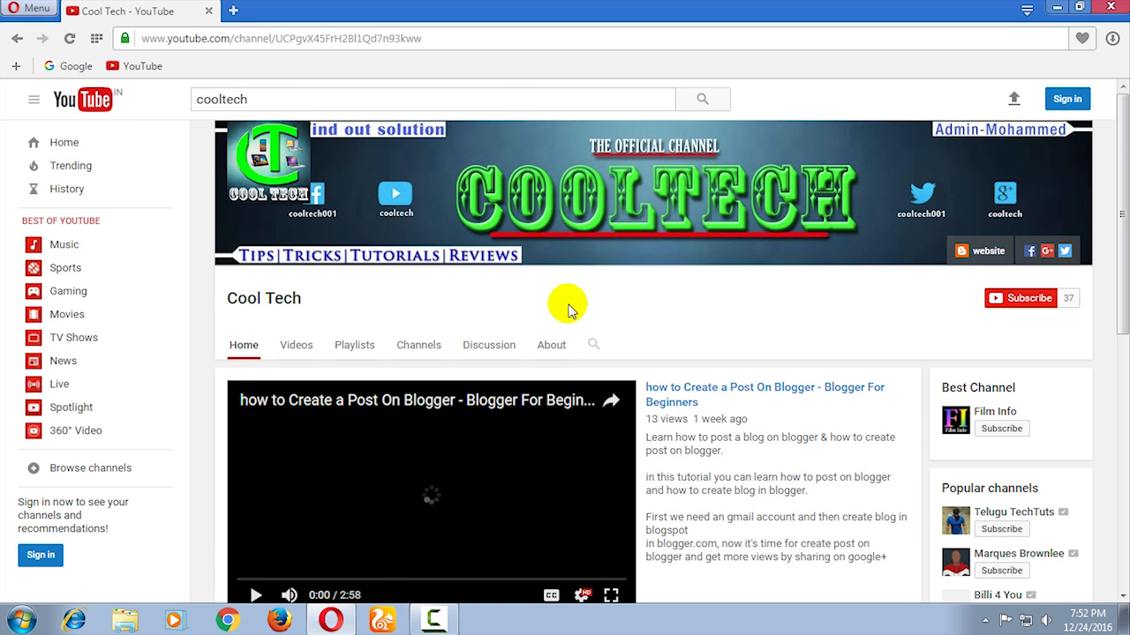
{"action": "mouse_move", "coordinate": [1023, 321]}
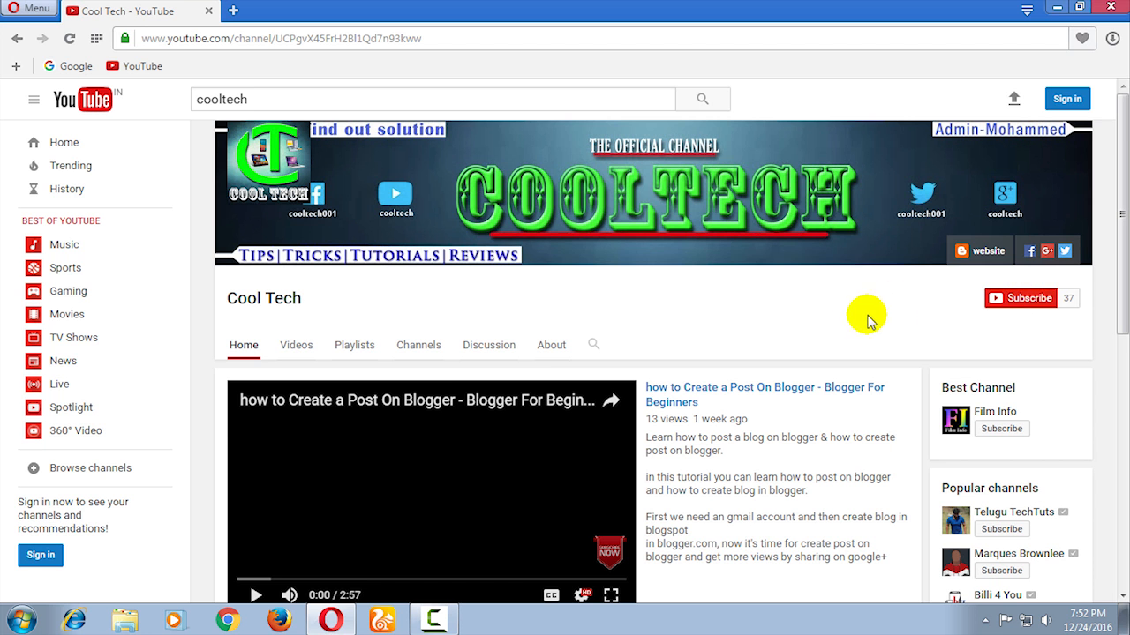
{"action": "mouse_move", "coordinate": [1045, 99]}
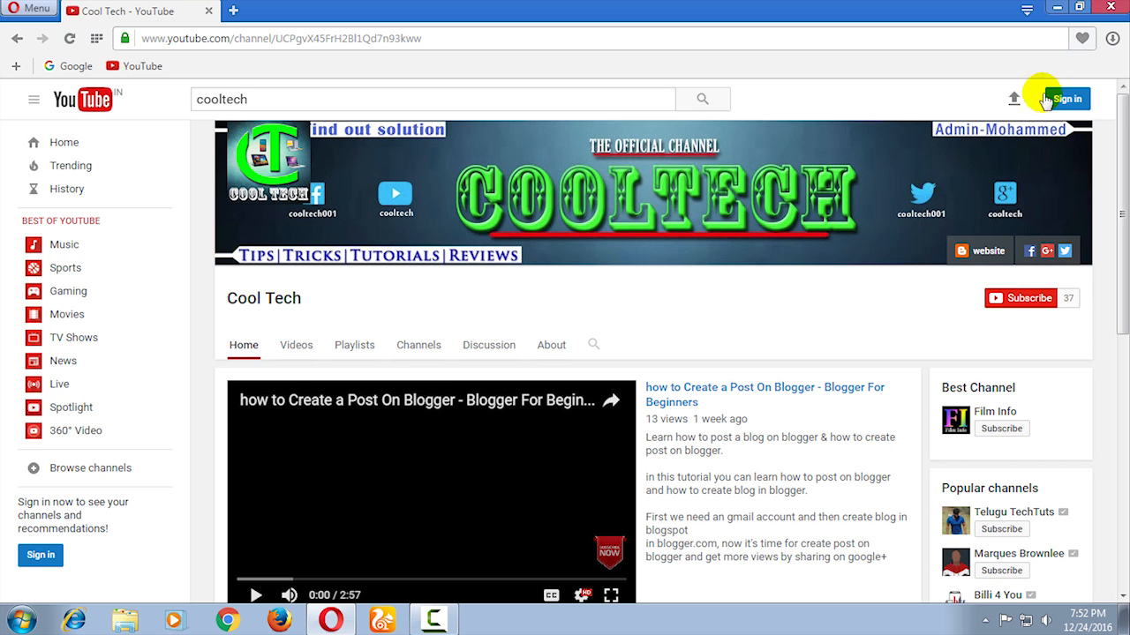